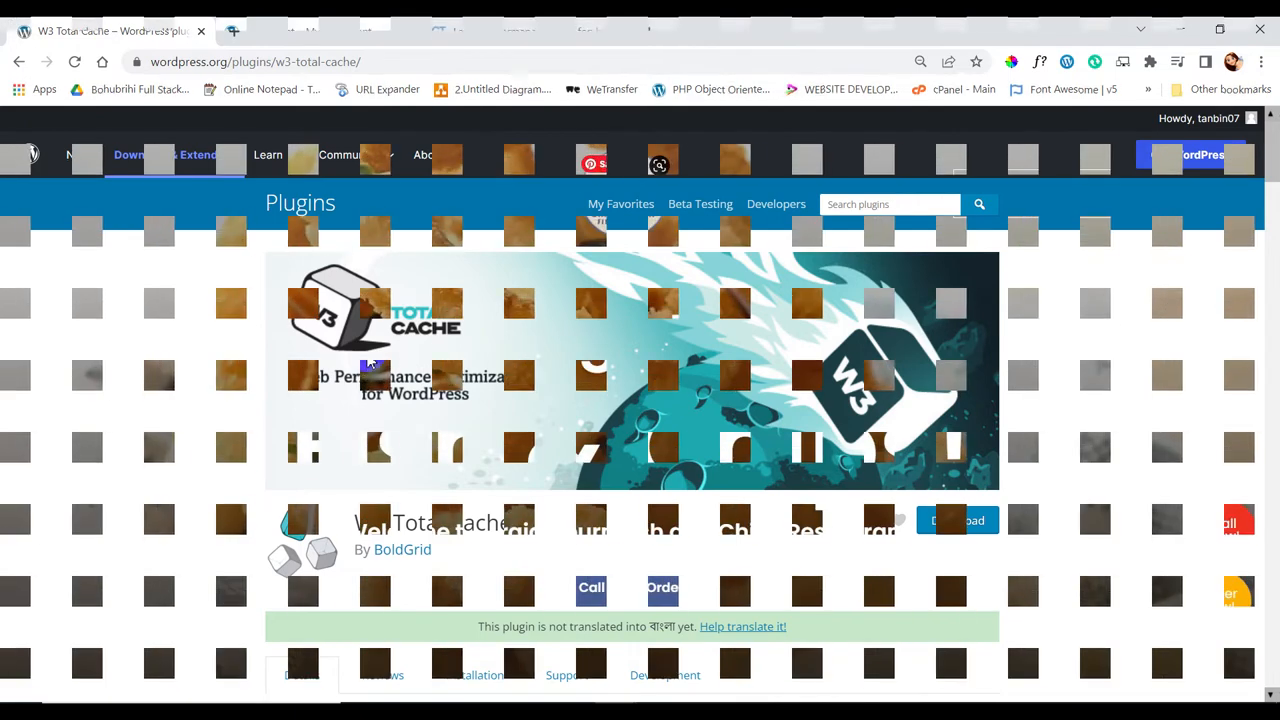
Switch to the My Restaurant tab and scroll through the Craigieburn Fish & Chips home page
left_click(308, 32)
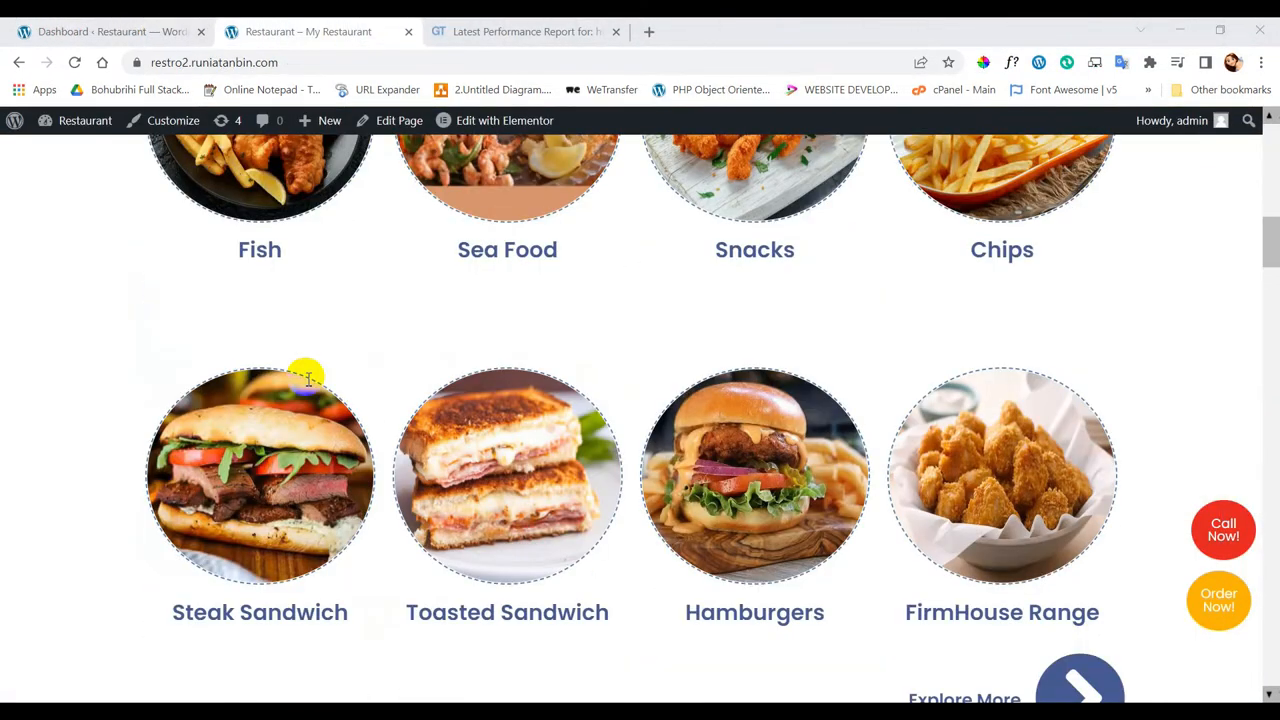
scroll("up", 3)
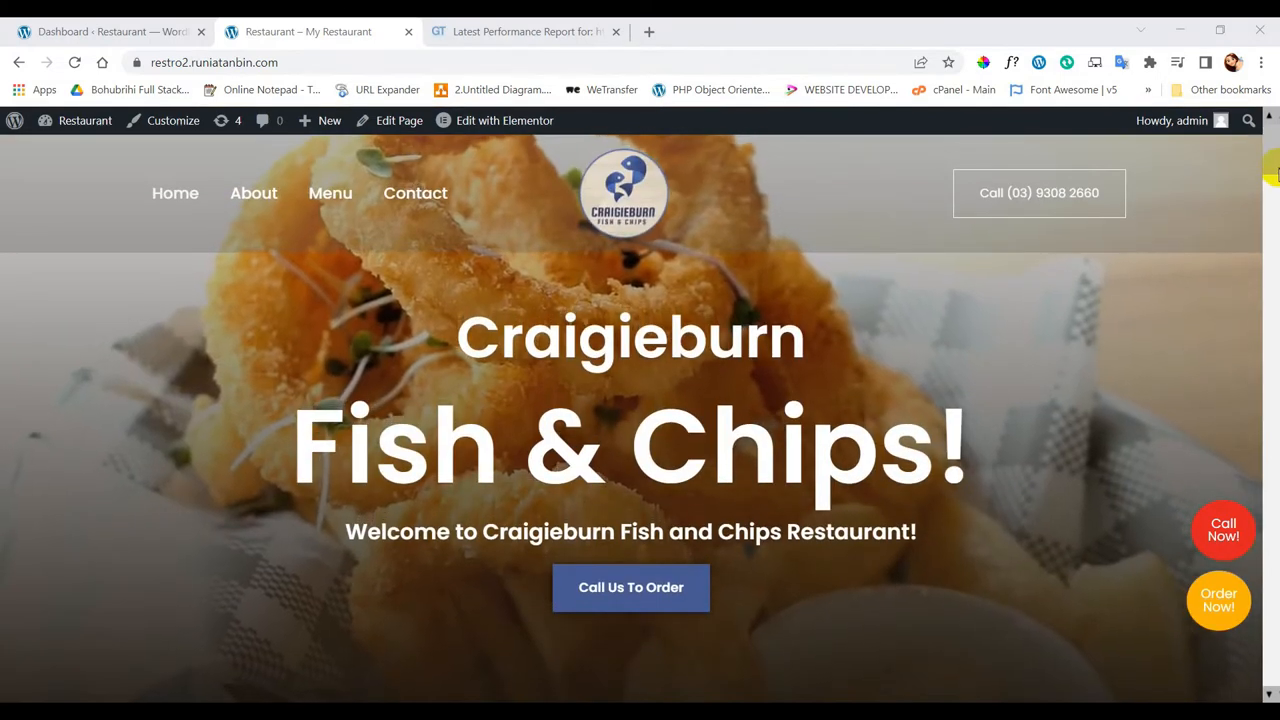
scroll("down", 3)
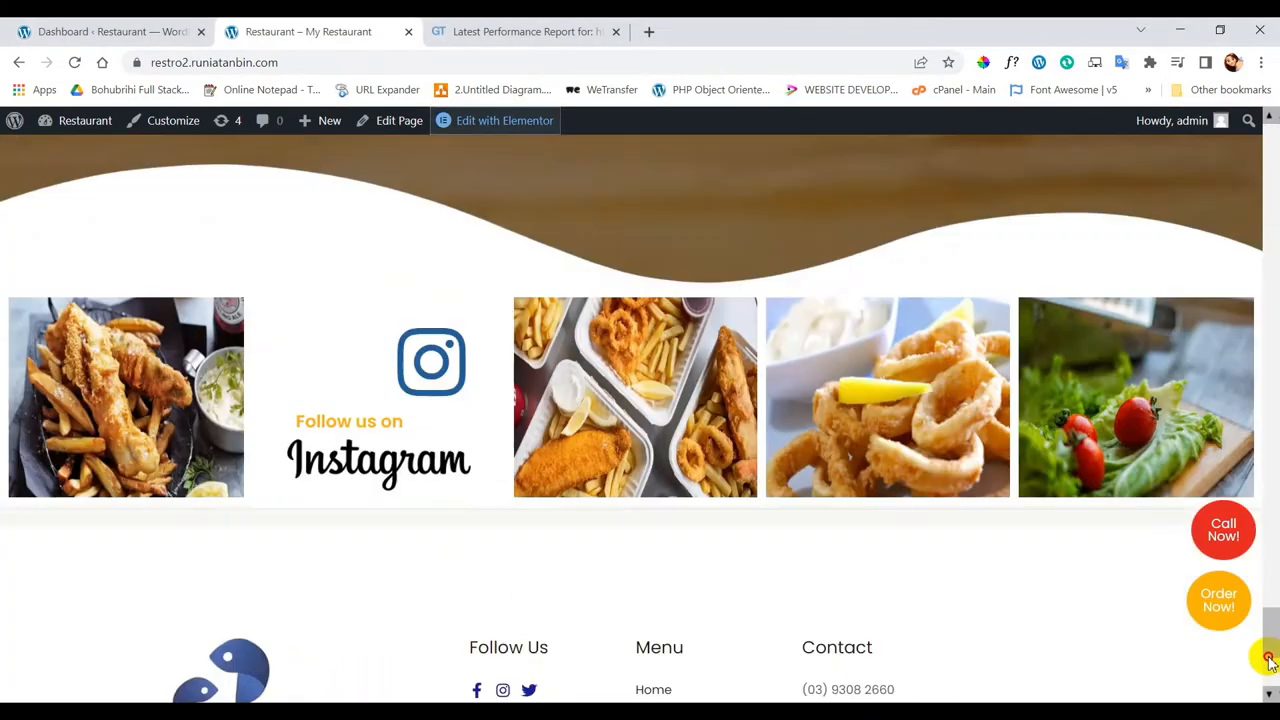
scroll("up", 3)
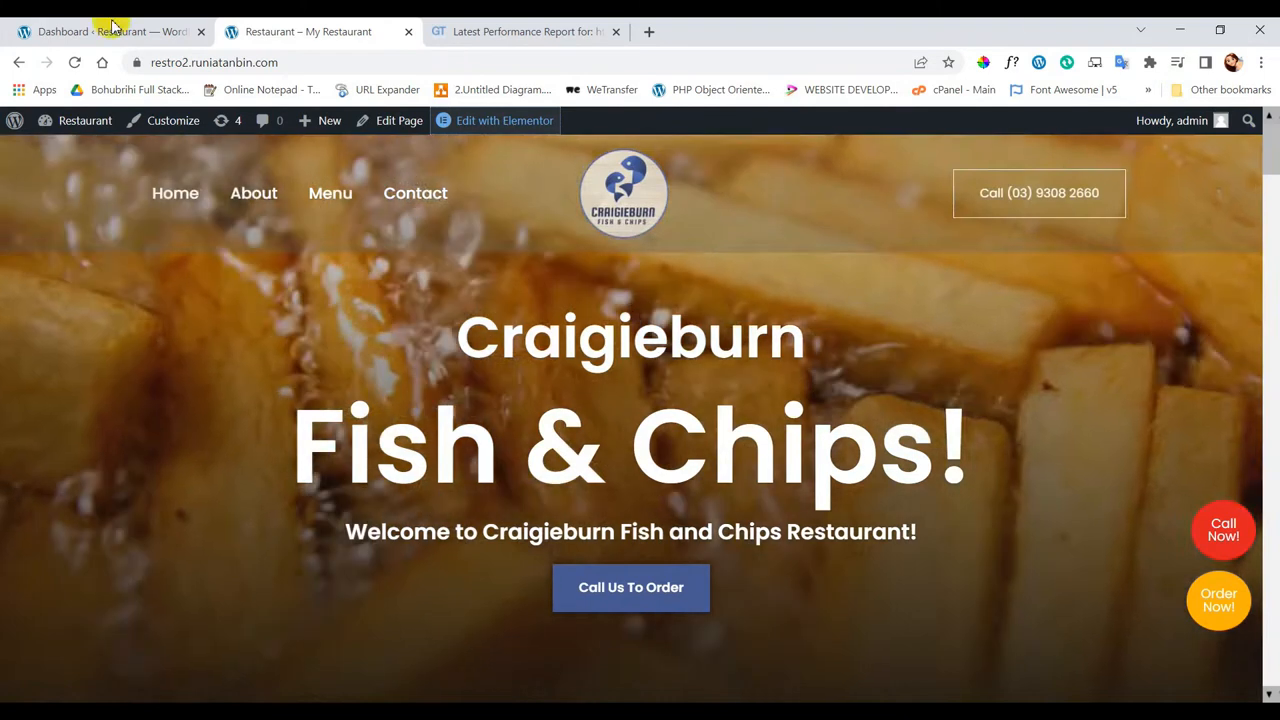
Review the GTmetrix report (grade D, 61% performance, 80% structure) down to Page Details
left_click(524, 32)
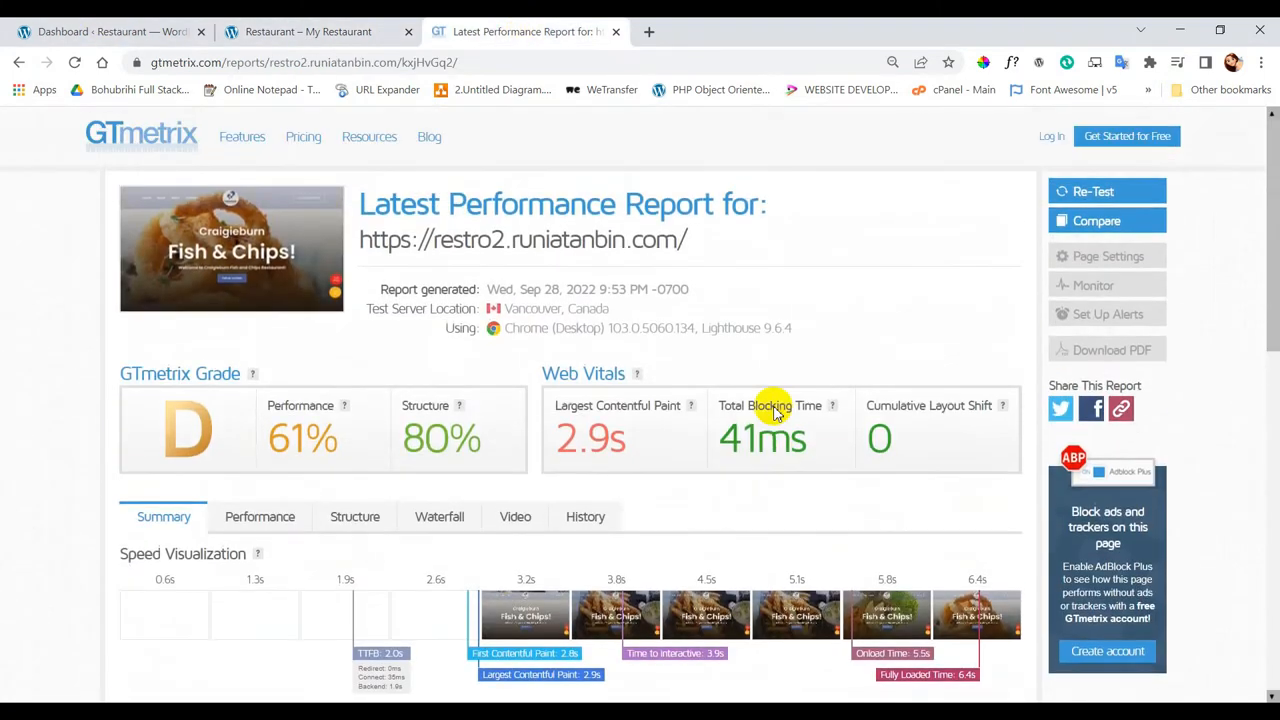
mouse_move(384, 444)
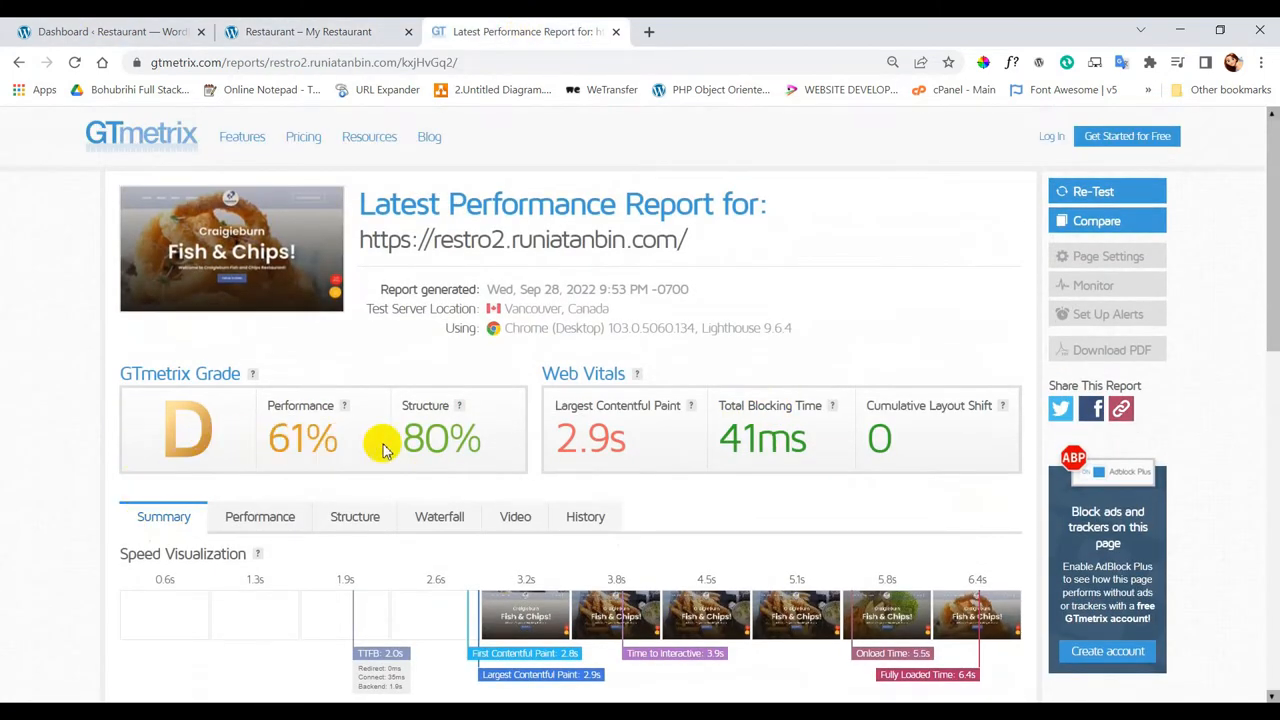
mouse_move(944, 458)
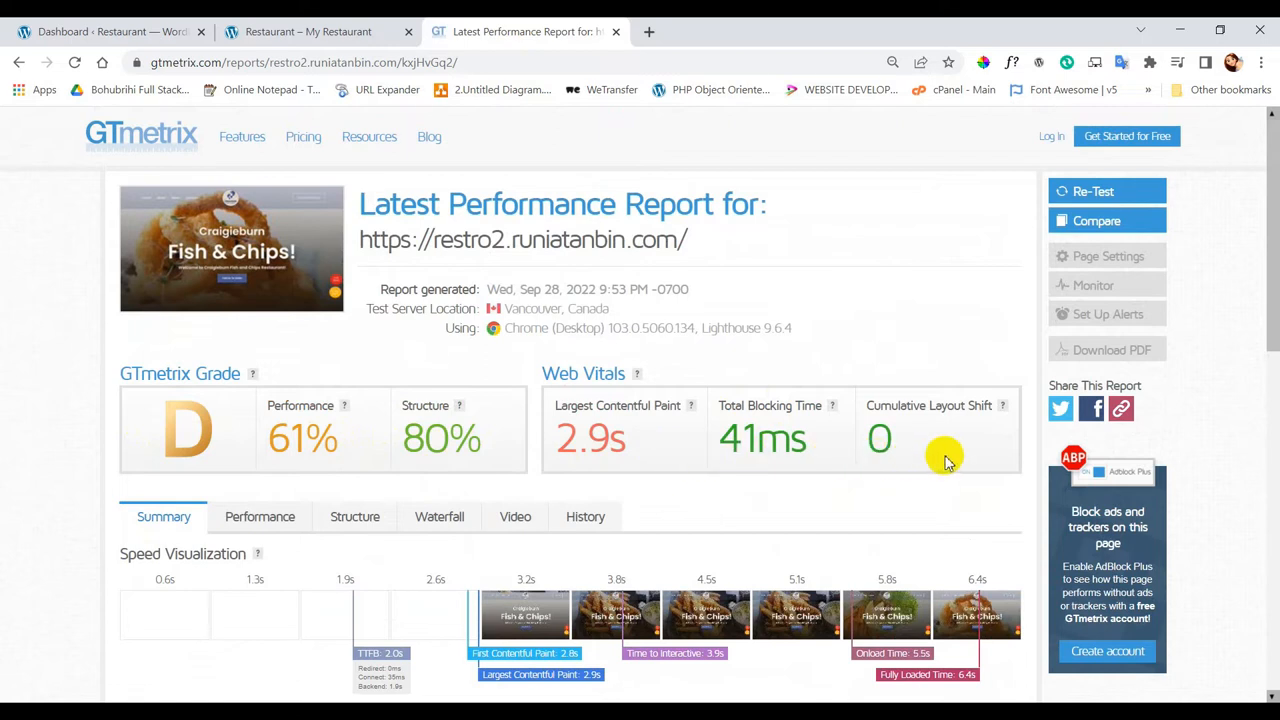
mouse_move(168, 452)
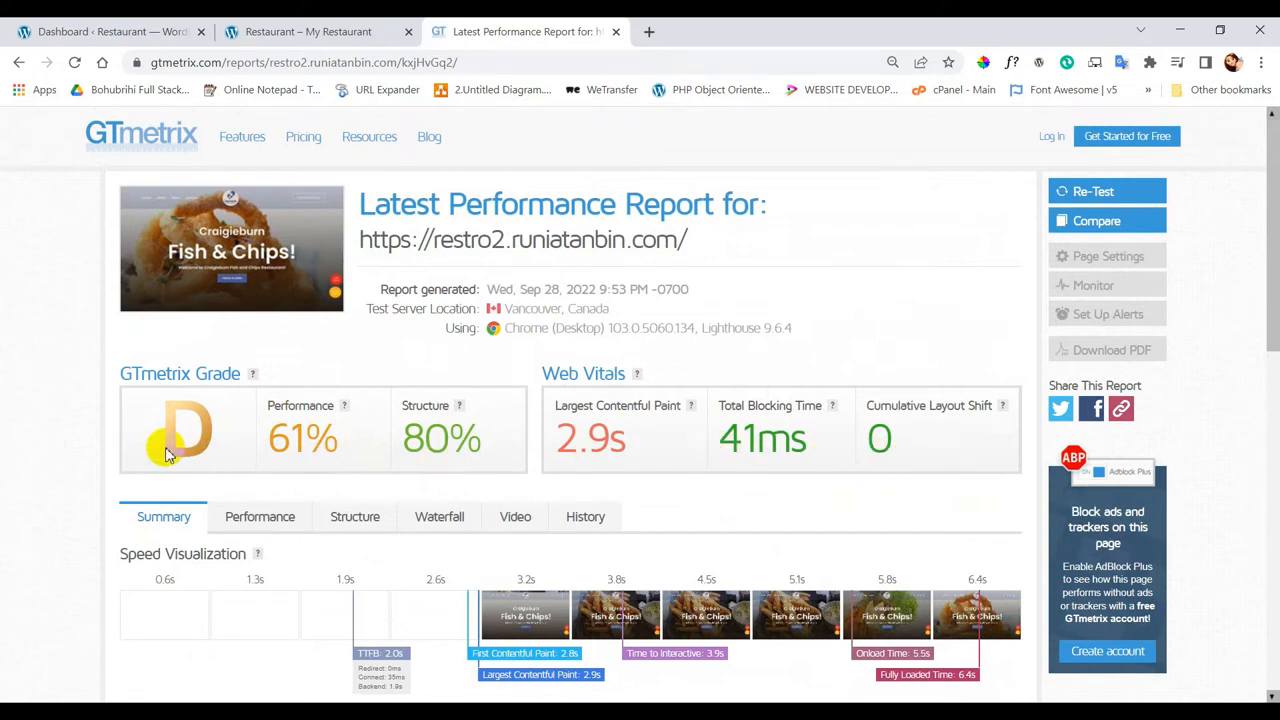
scroll("down", 3)
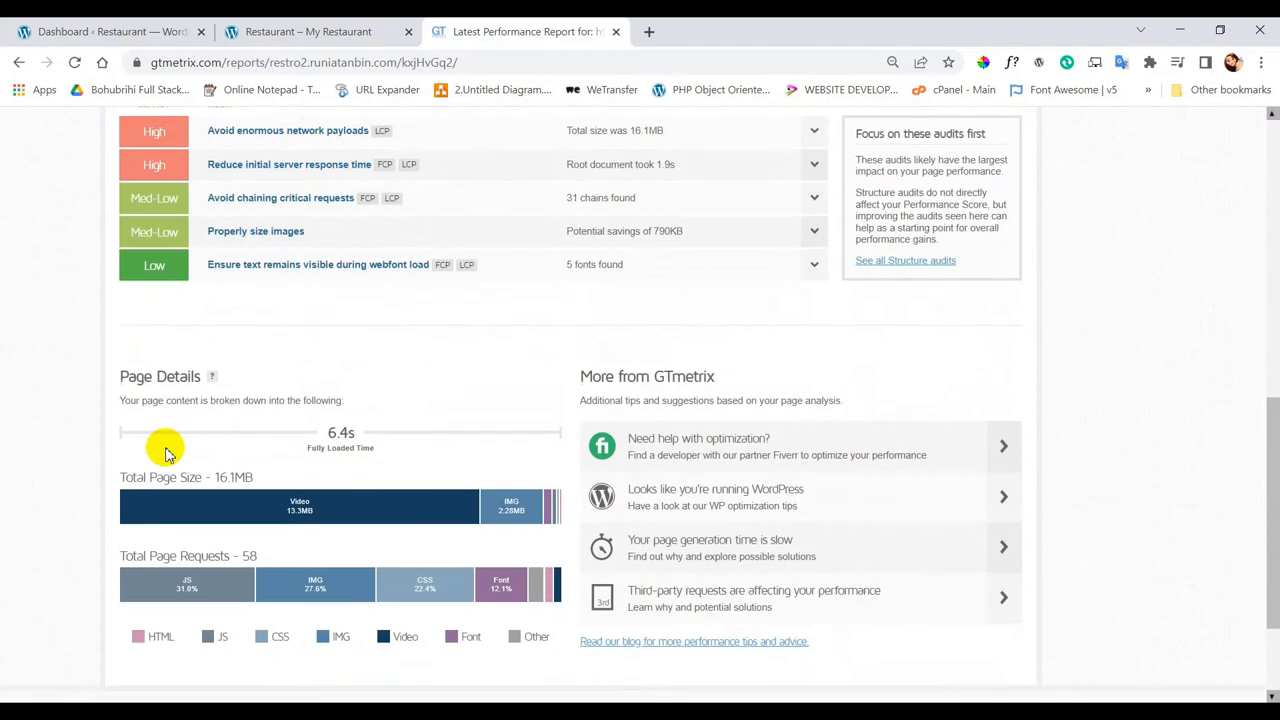
scroll("down", 3)
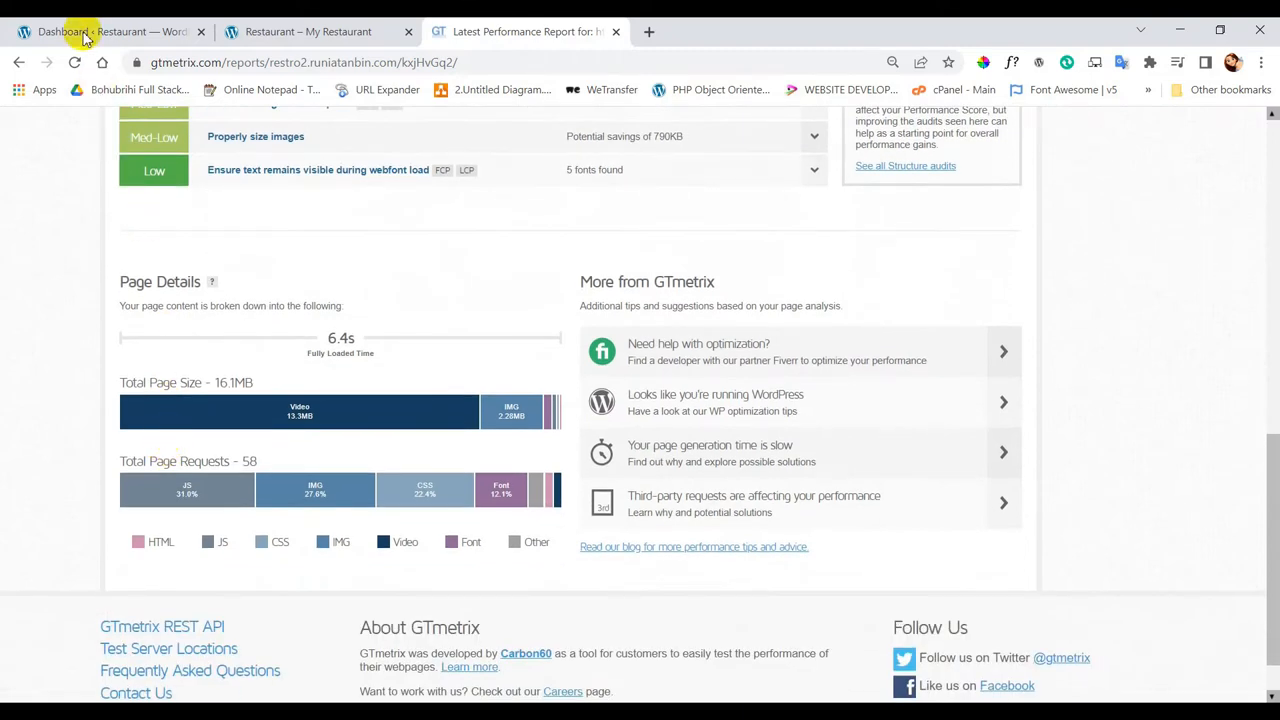
From the WordPress dashboard, go to Plugins > Add New and search for "w3 total cache"
left_click(110, 32)
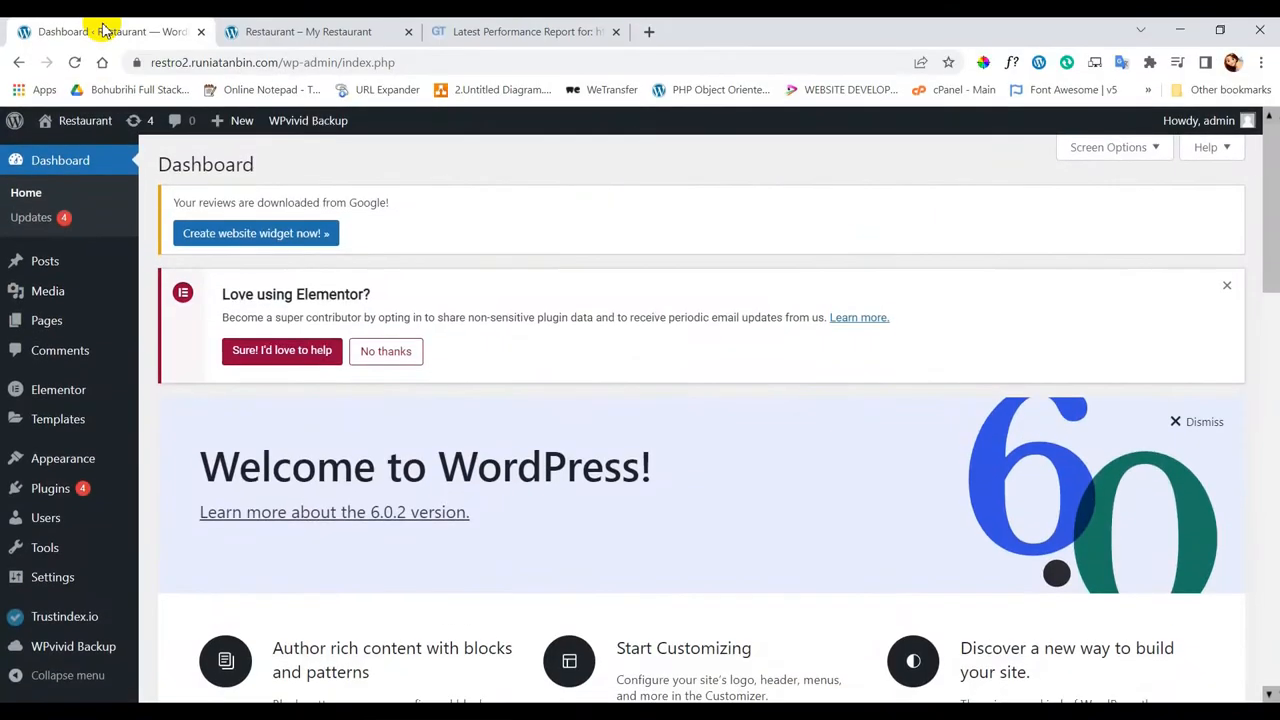
mouse_move(464, 96)
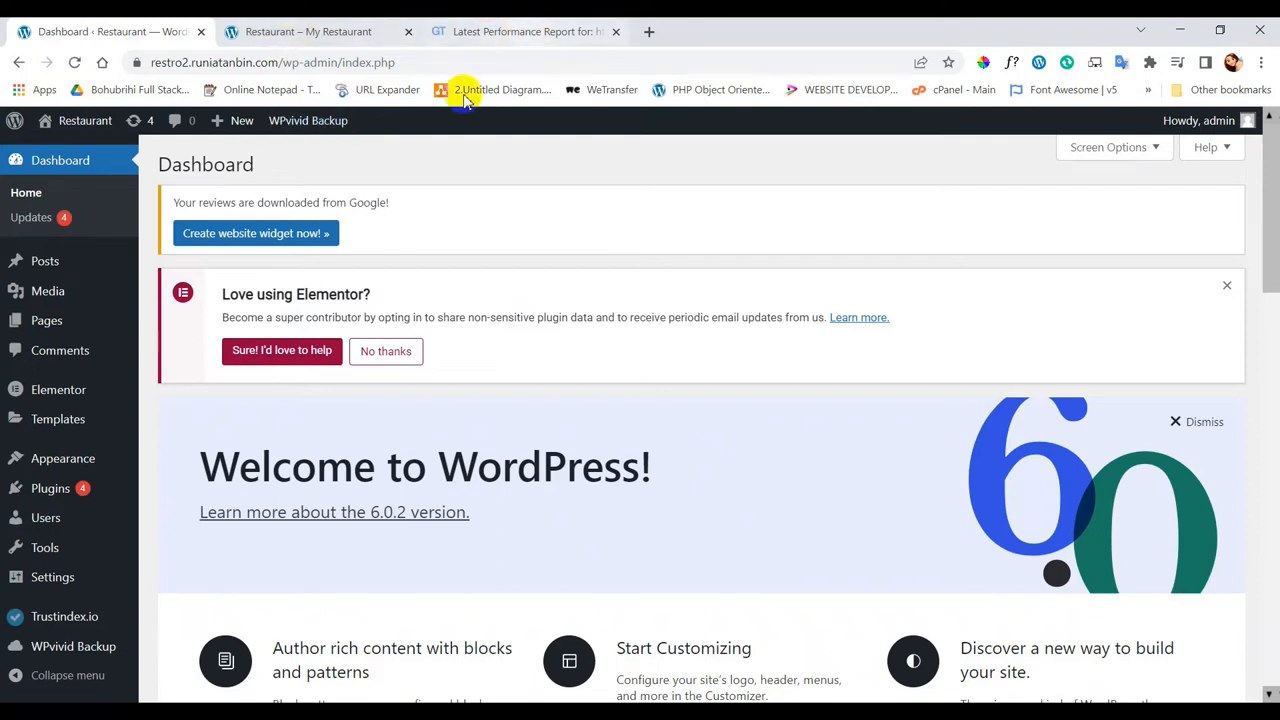
mouse_move(252, 158)
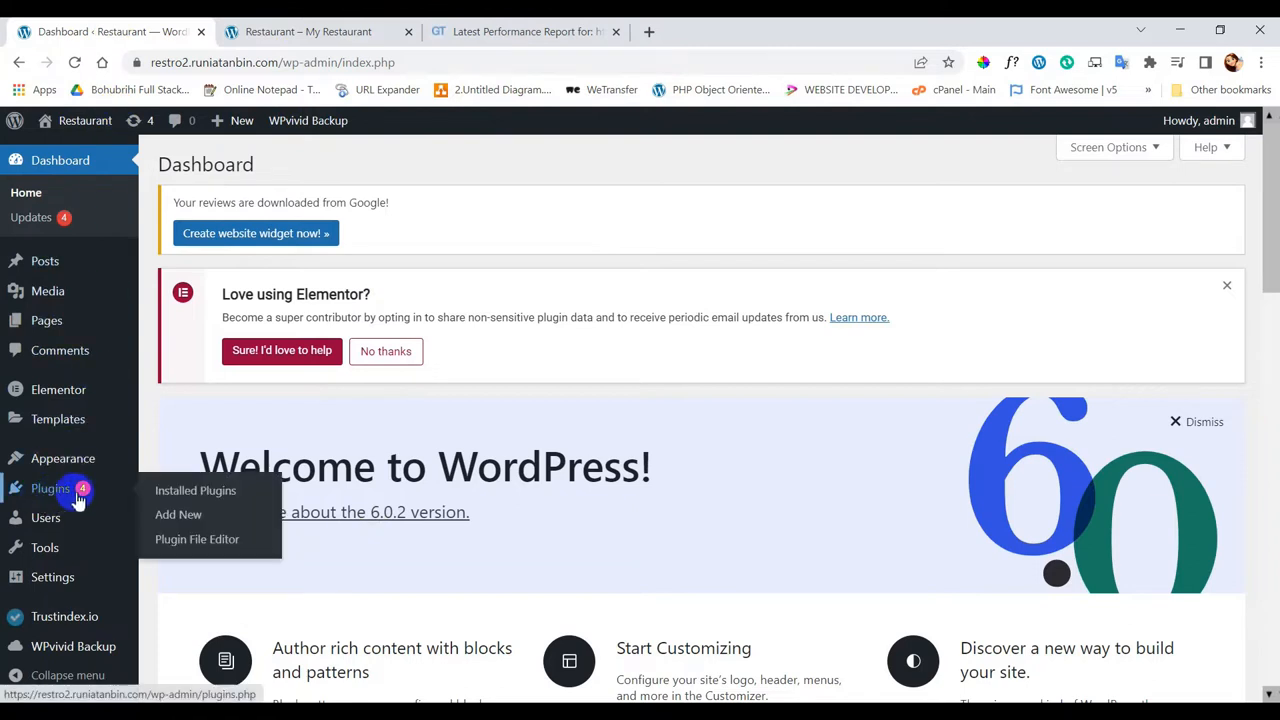
left_click(178, 514)
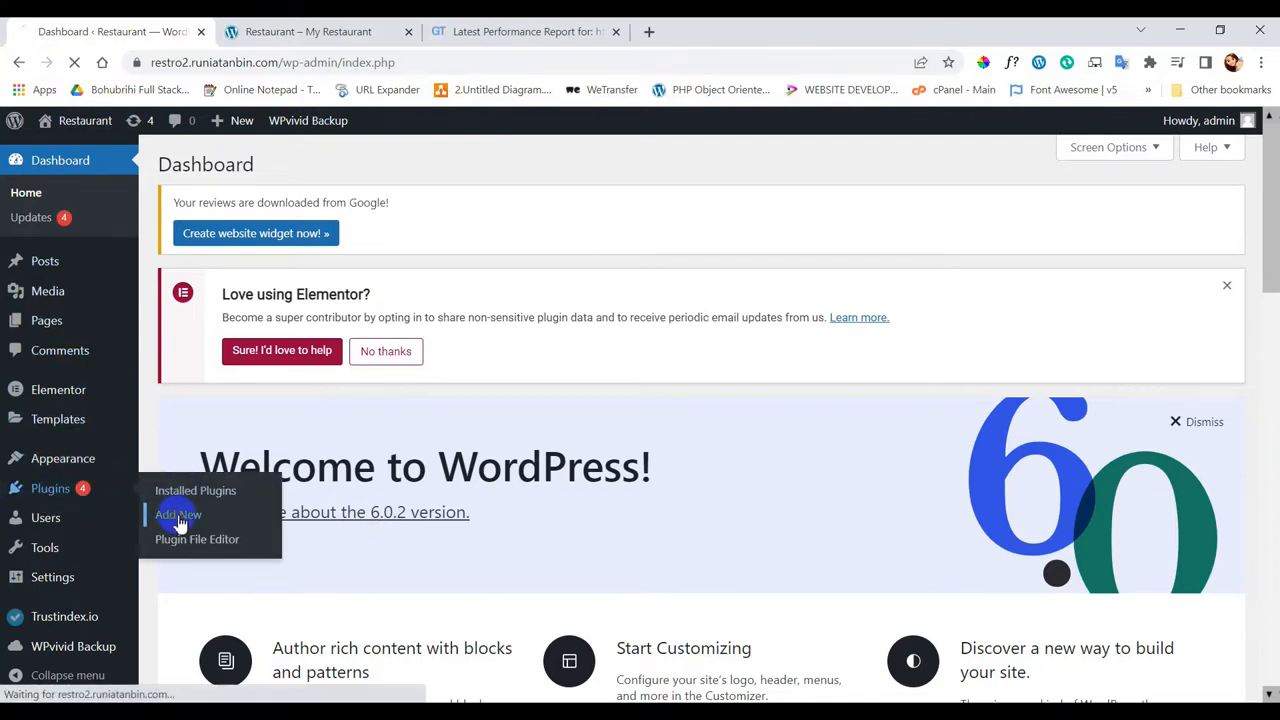
left_click(178, 514)
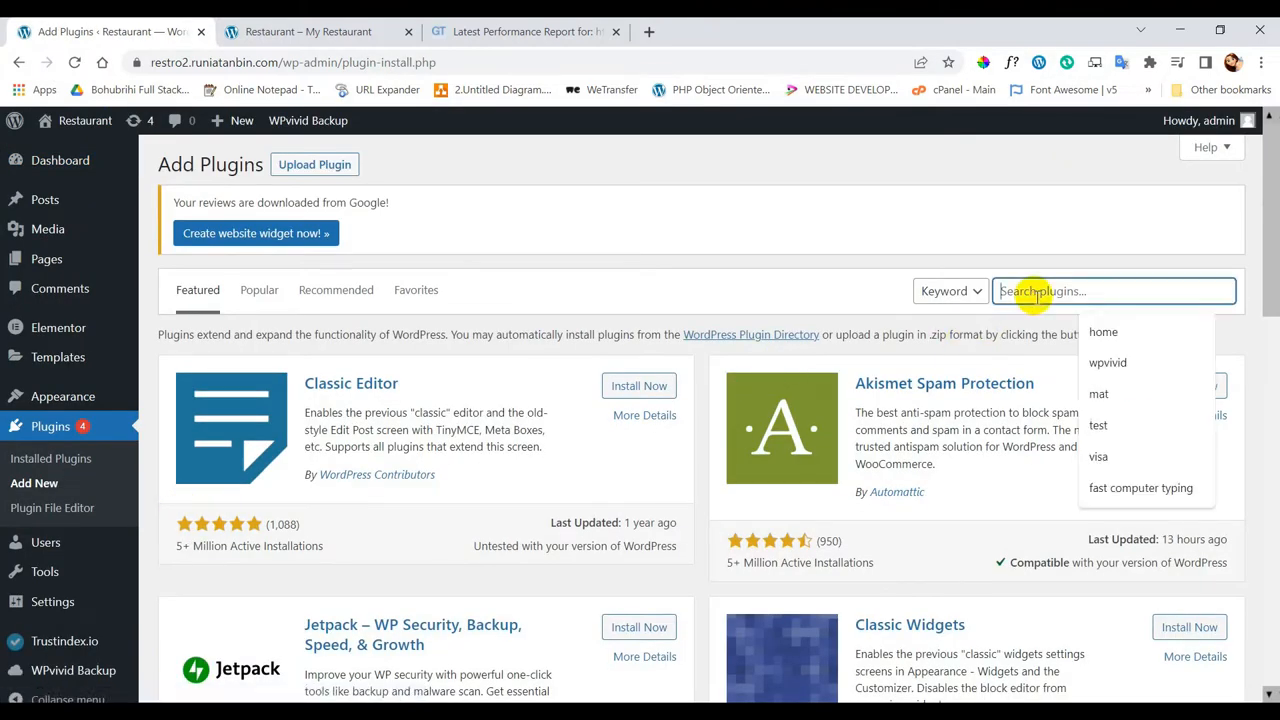
type("w3 total cach")
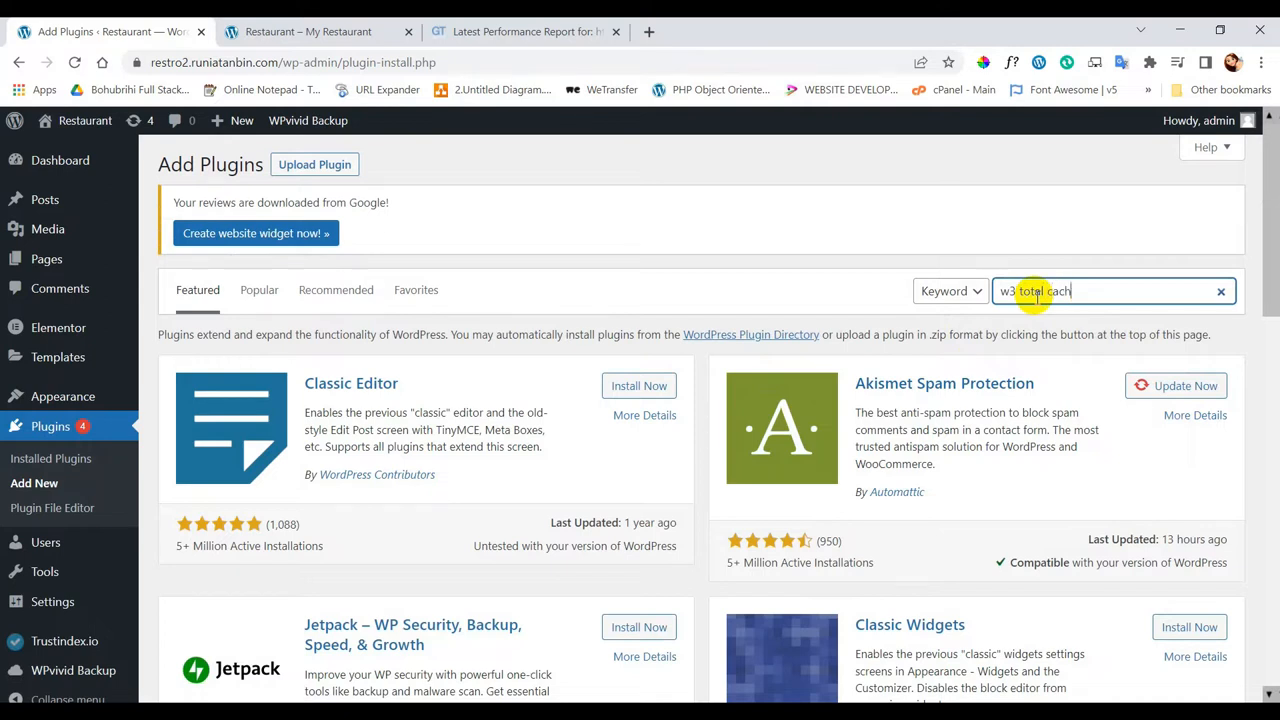
key("Return")
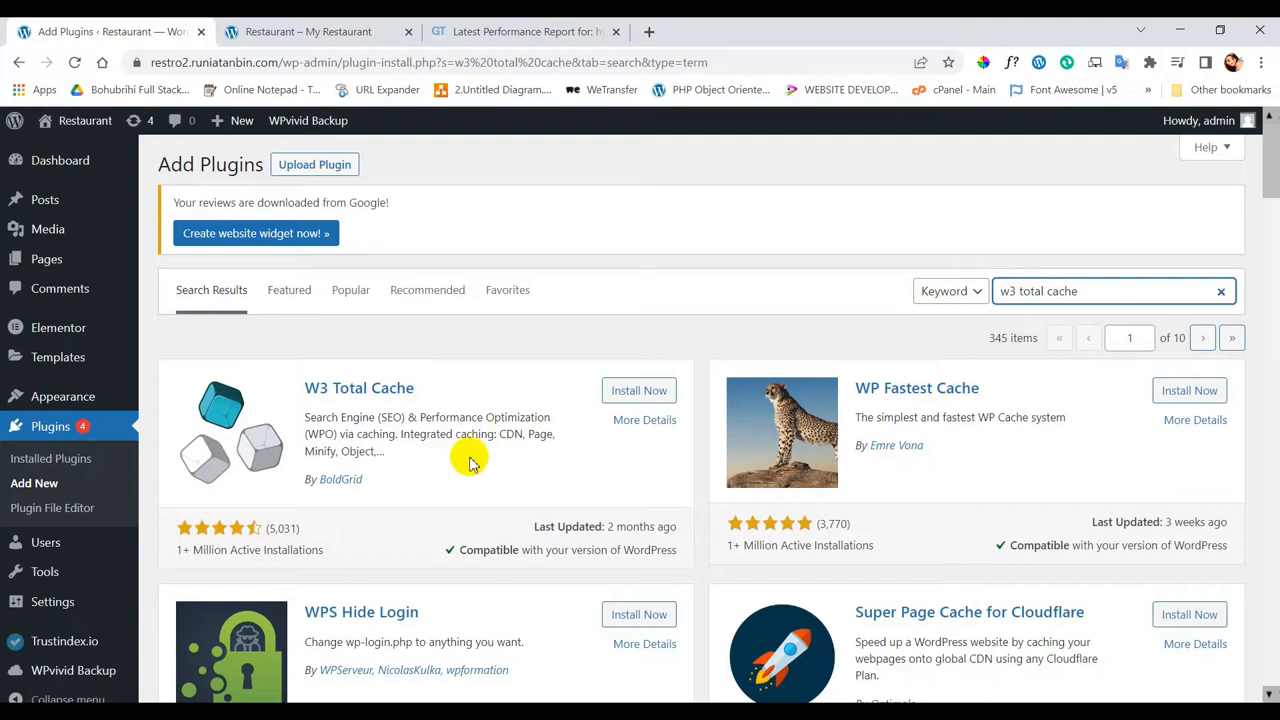
mouse_move(640, 390)
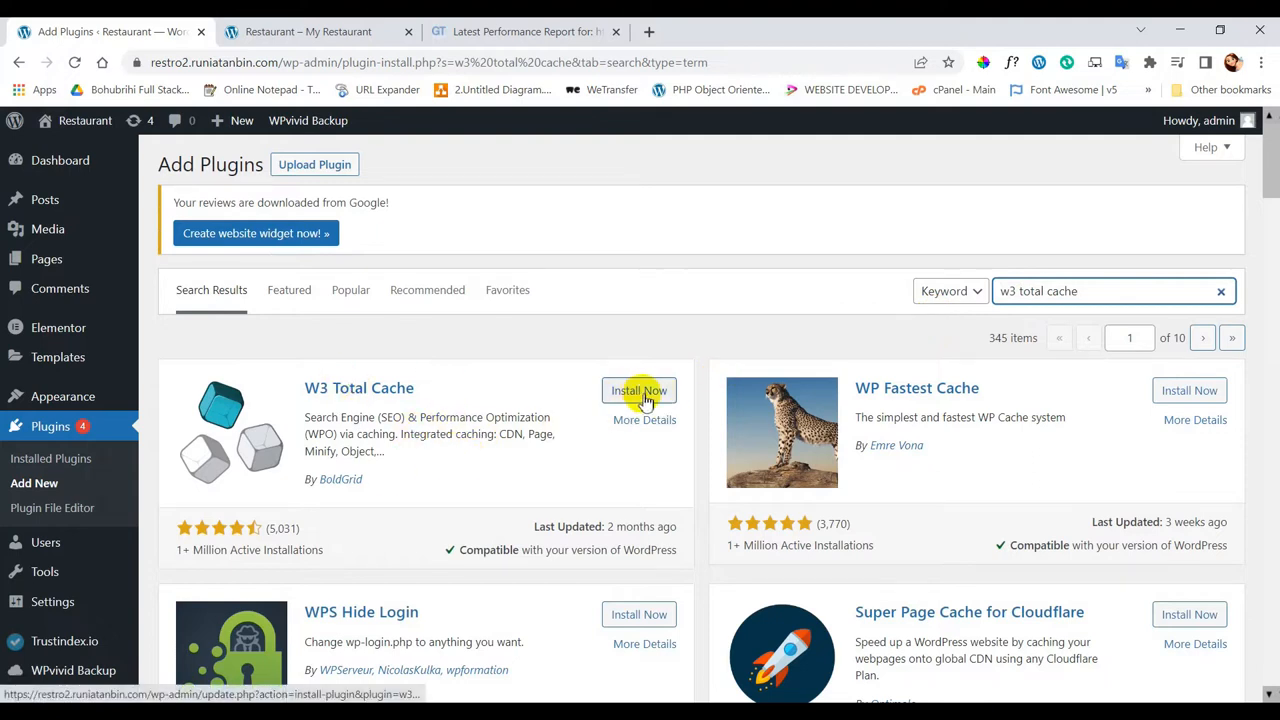
Install W3 Total Cache from the results and activate it, revealing the Performance menu
left_click(638, 390)
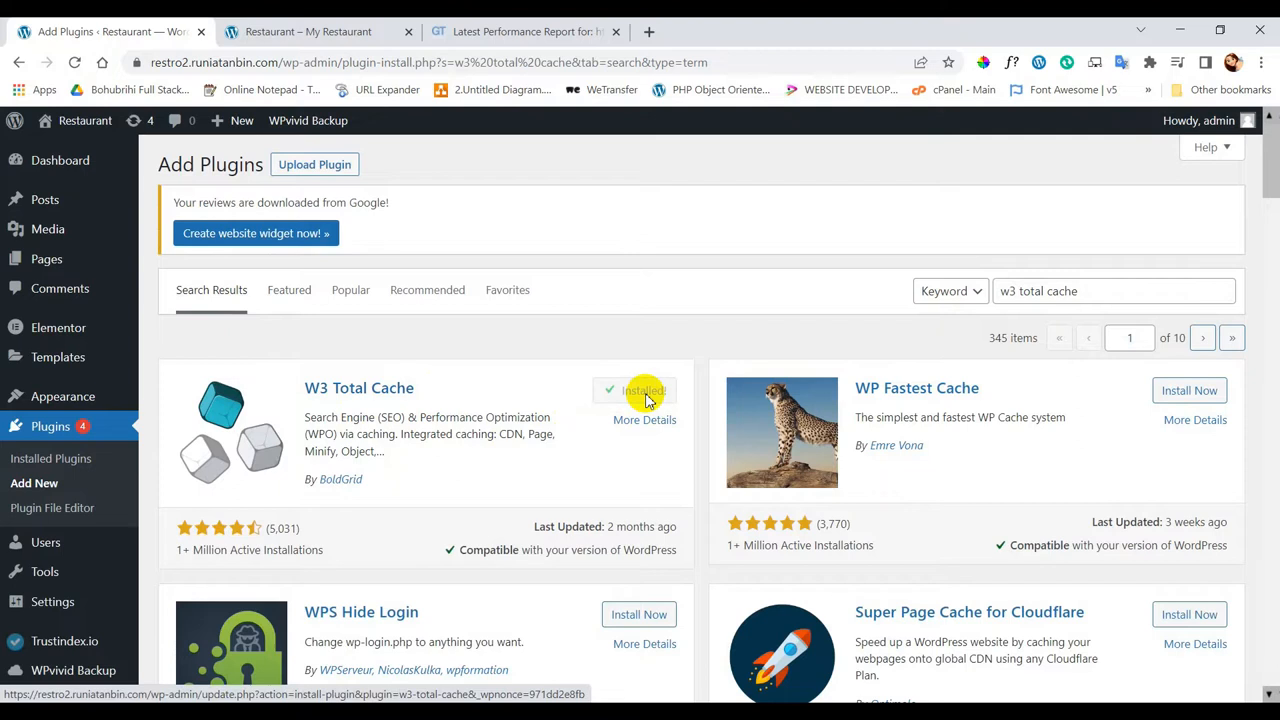
left_click(646, 390)
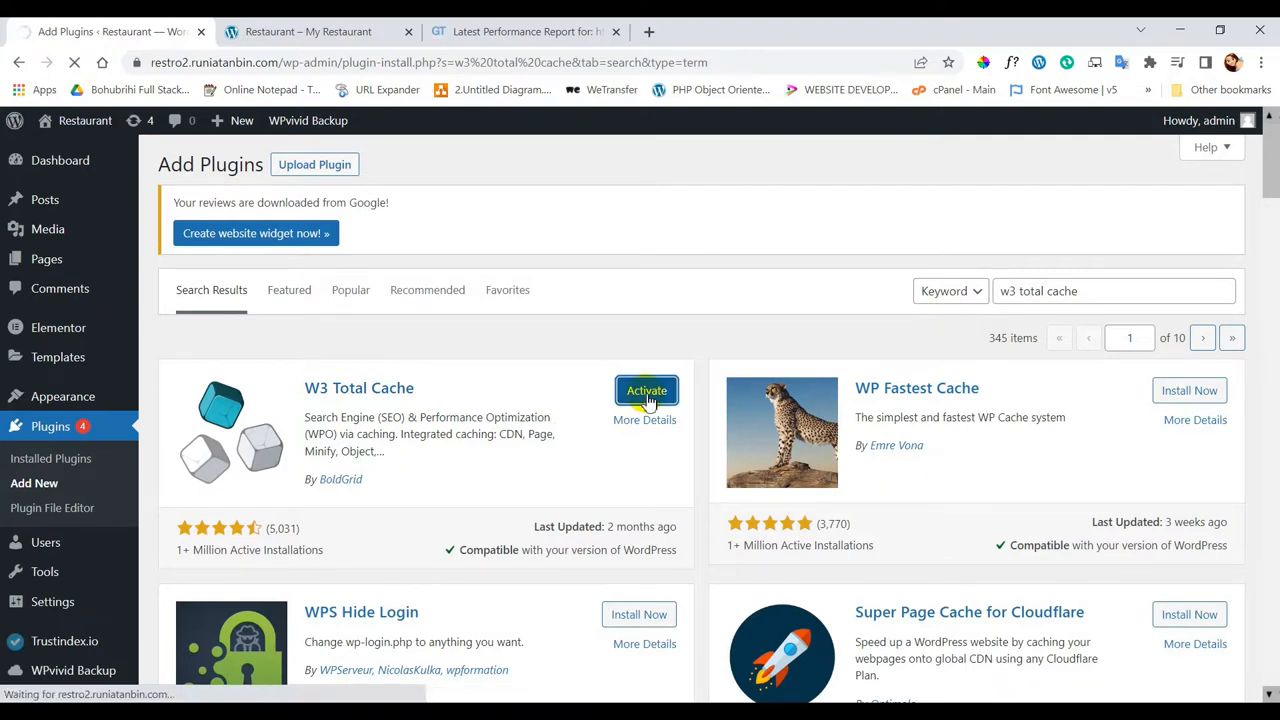
left_click(646, 390)
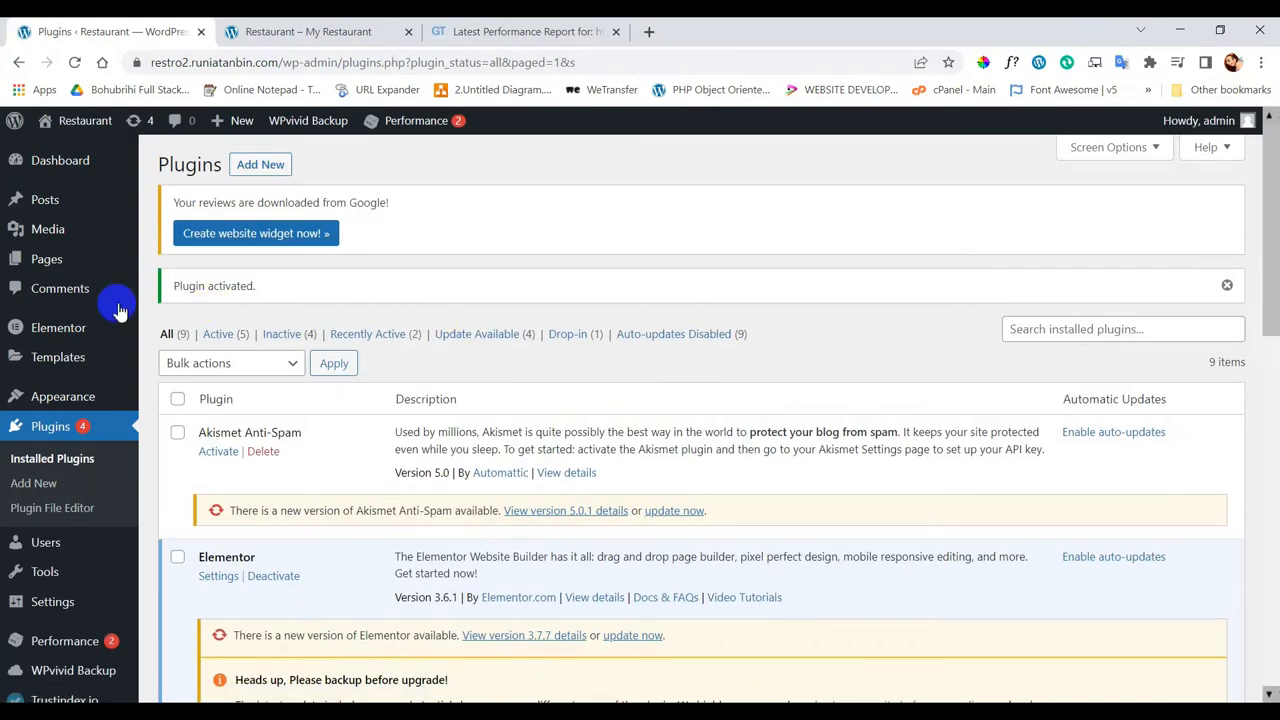
scroll("down", 3)
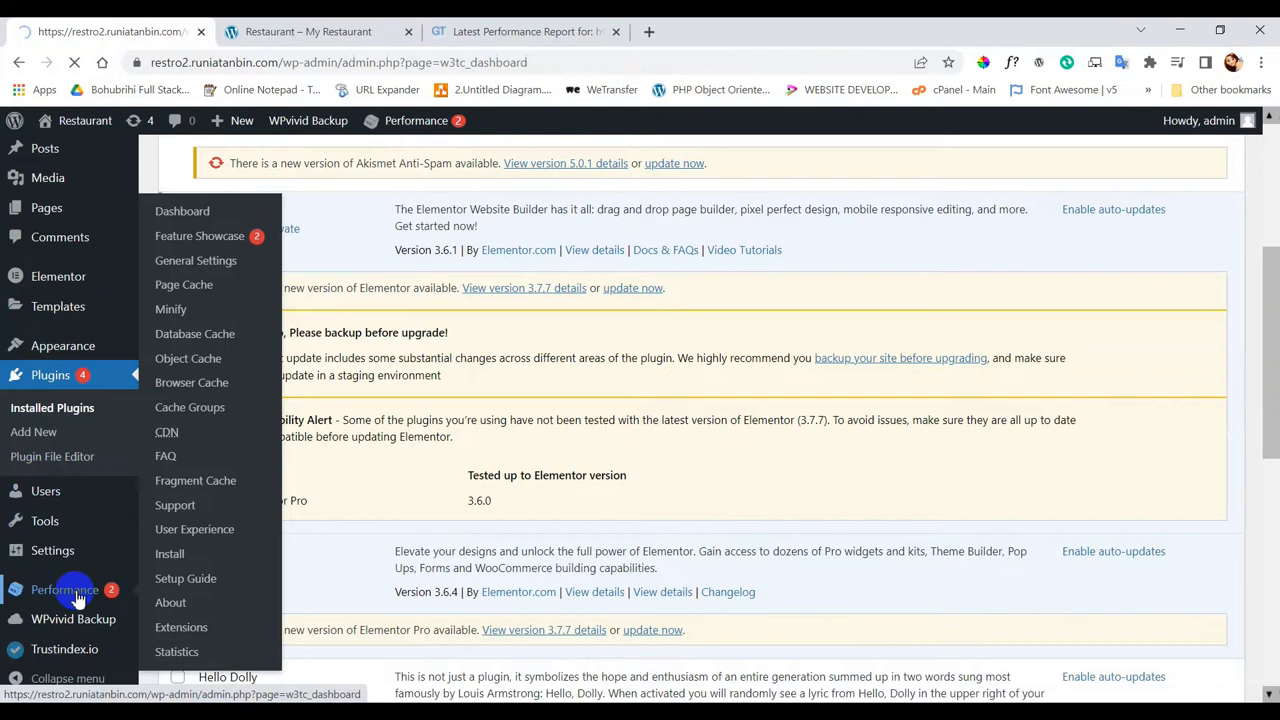
Go to Performance in the sidebar and skip the W3 Total Cache setup guide
left_click(184, 578)
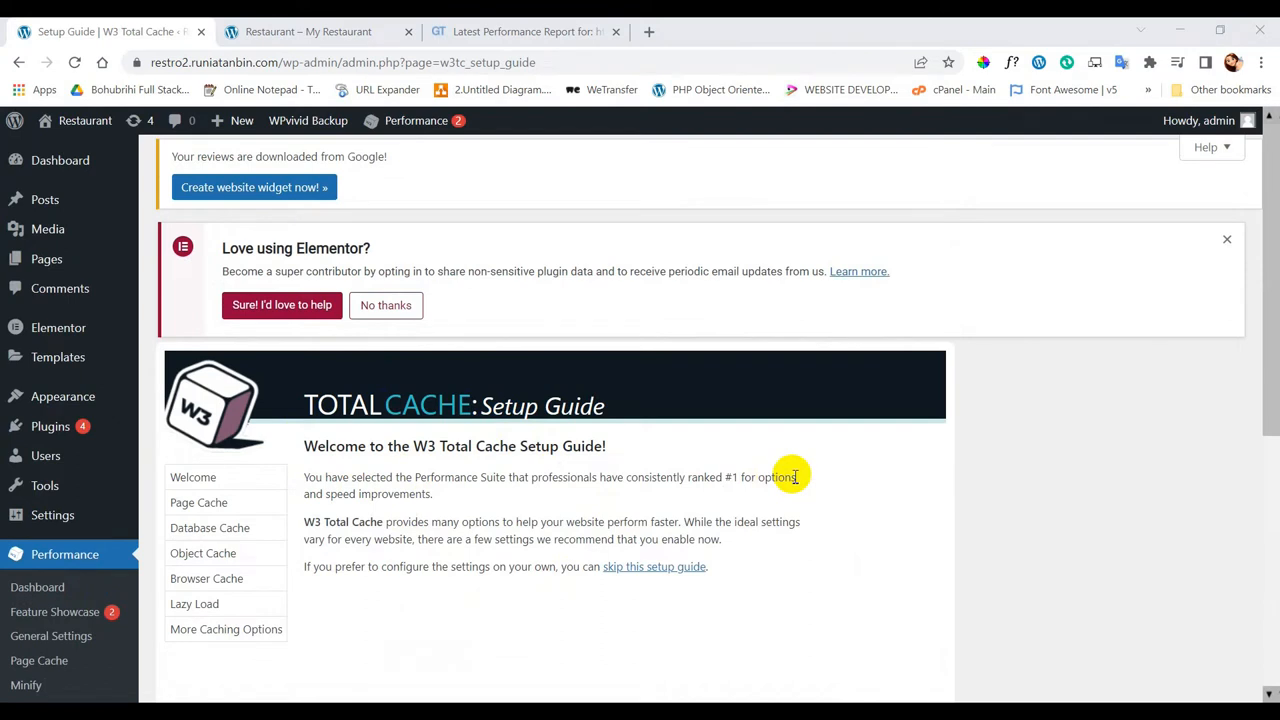
scroll("down", 3)
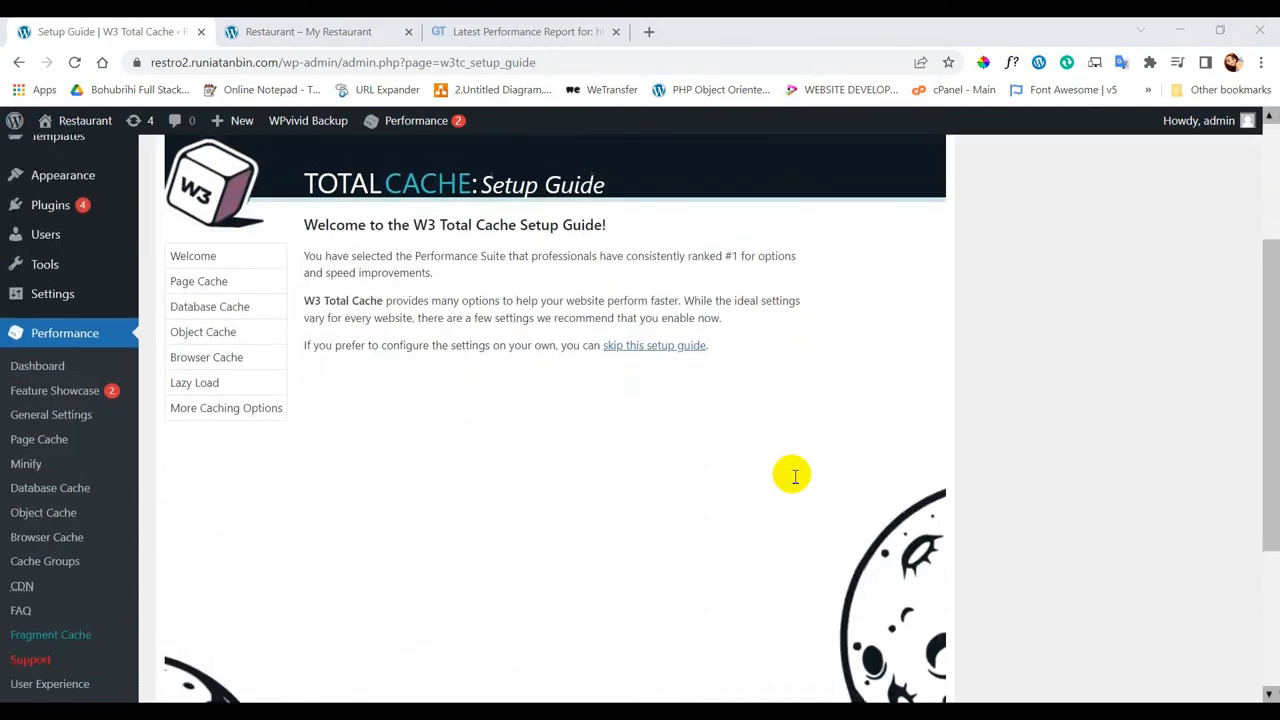
scroll("up", 3)
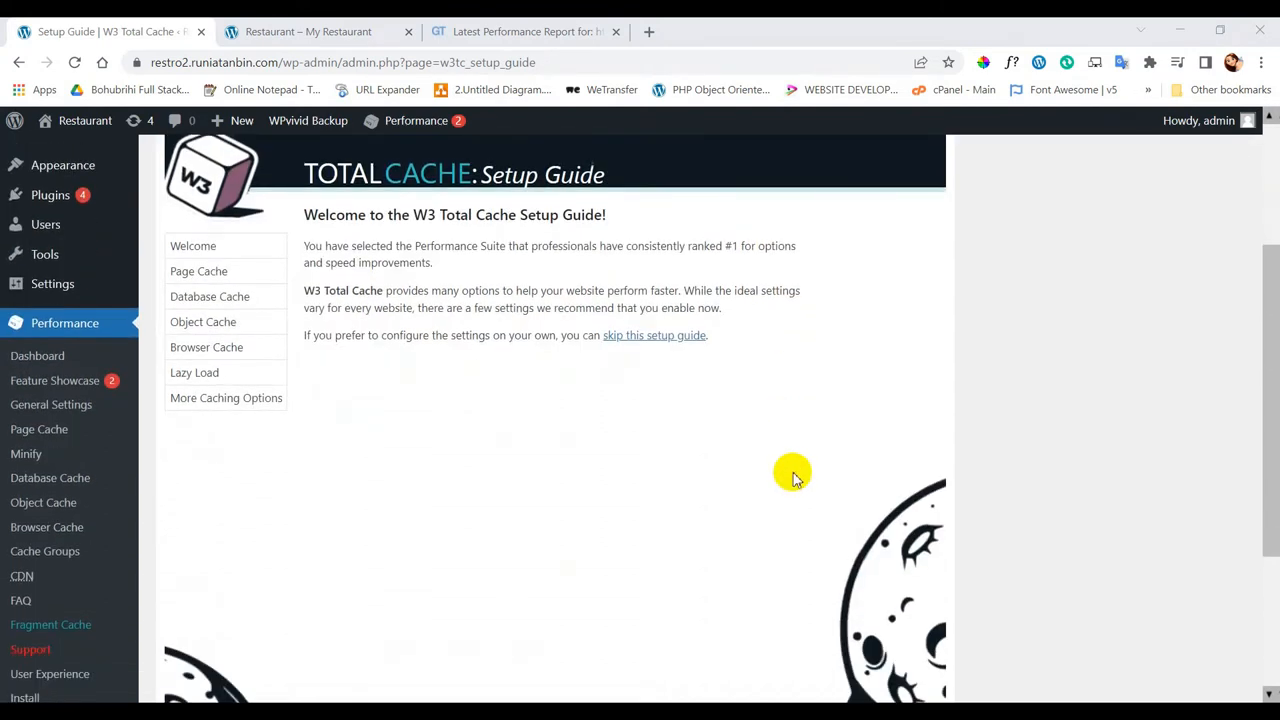
mouse_move(654, 336)
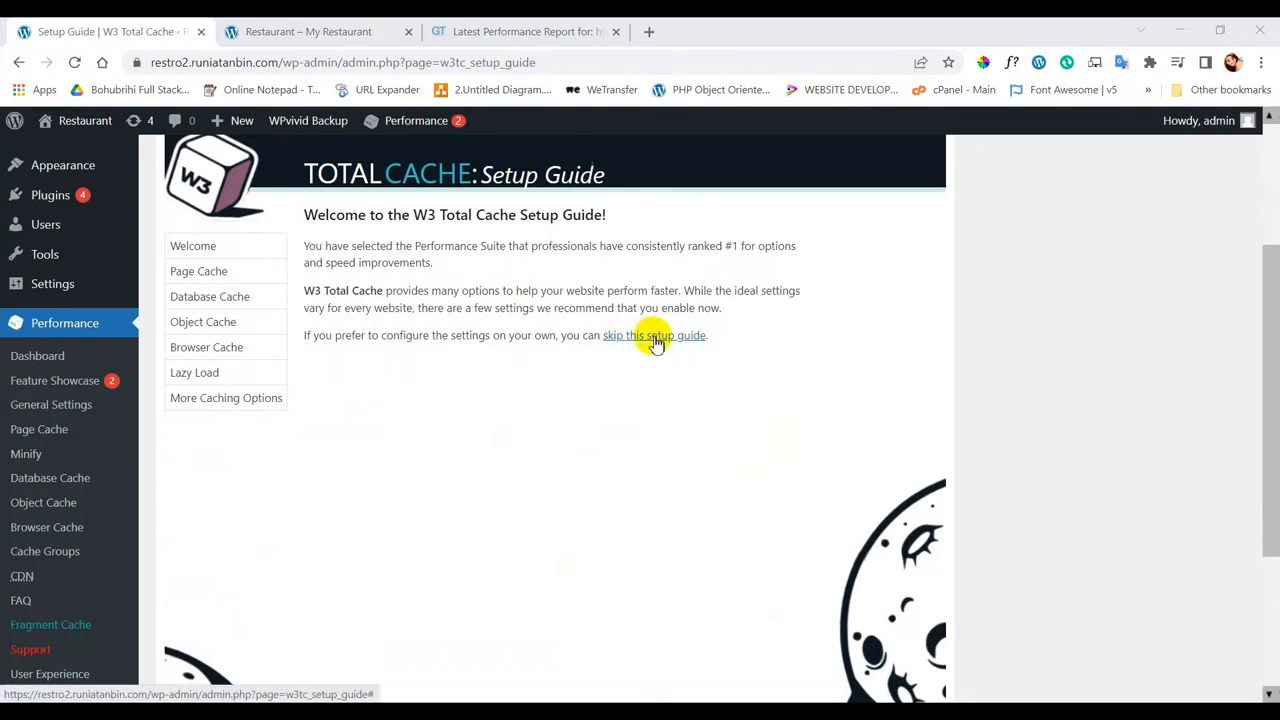
scroll("up", 3)
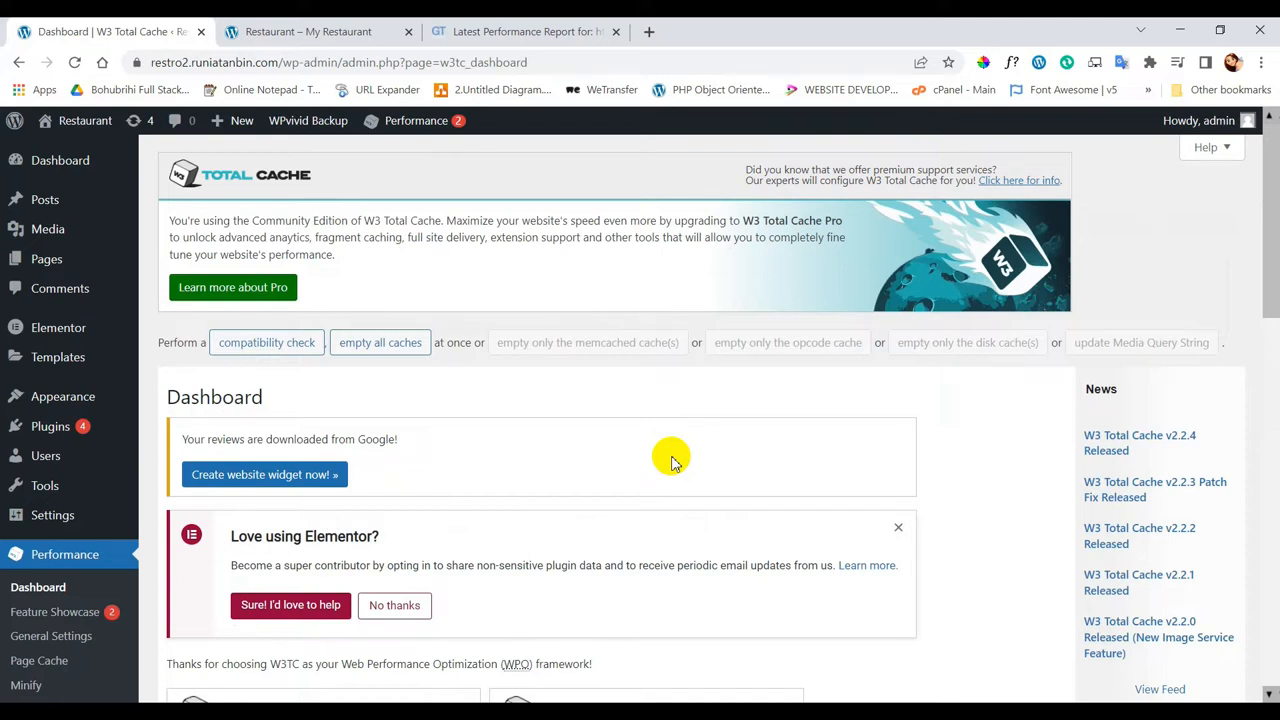
Navigate to Performance > General Settings for W3 Total Cache
scroll("down", 3)
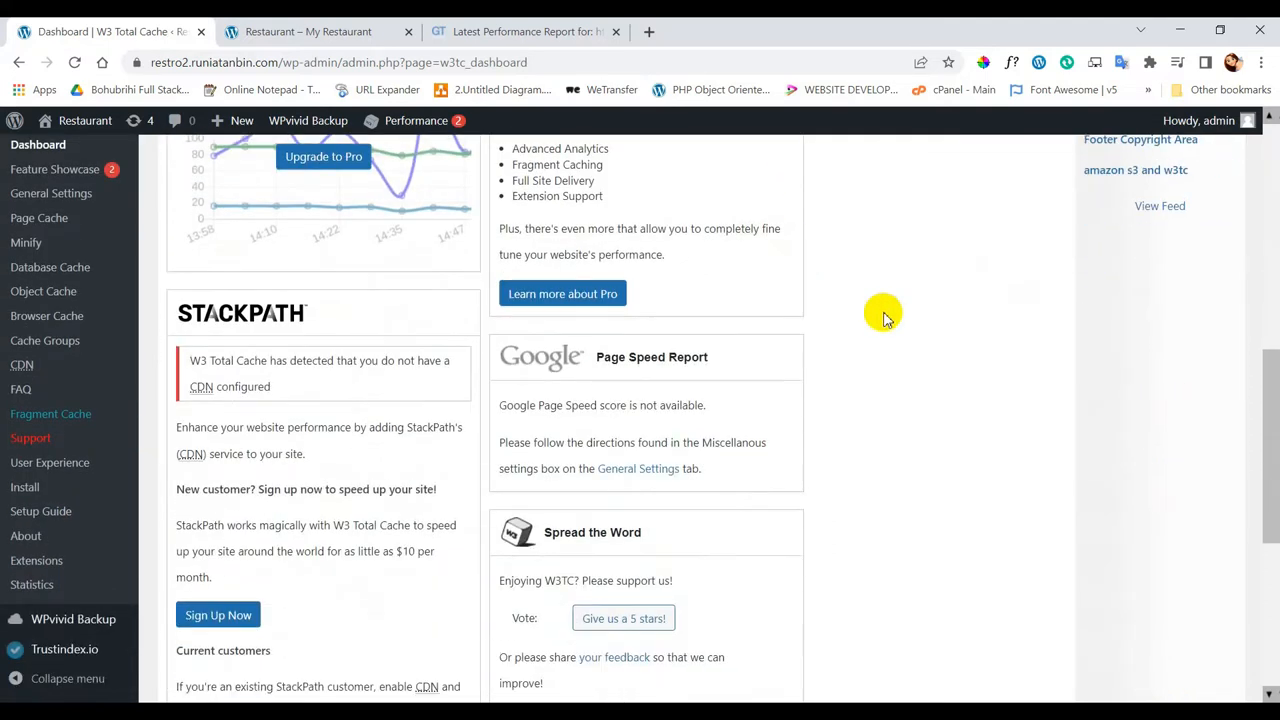
scroll("down", 3)
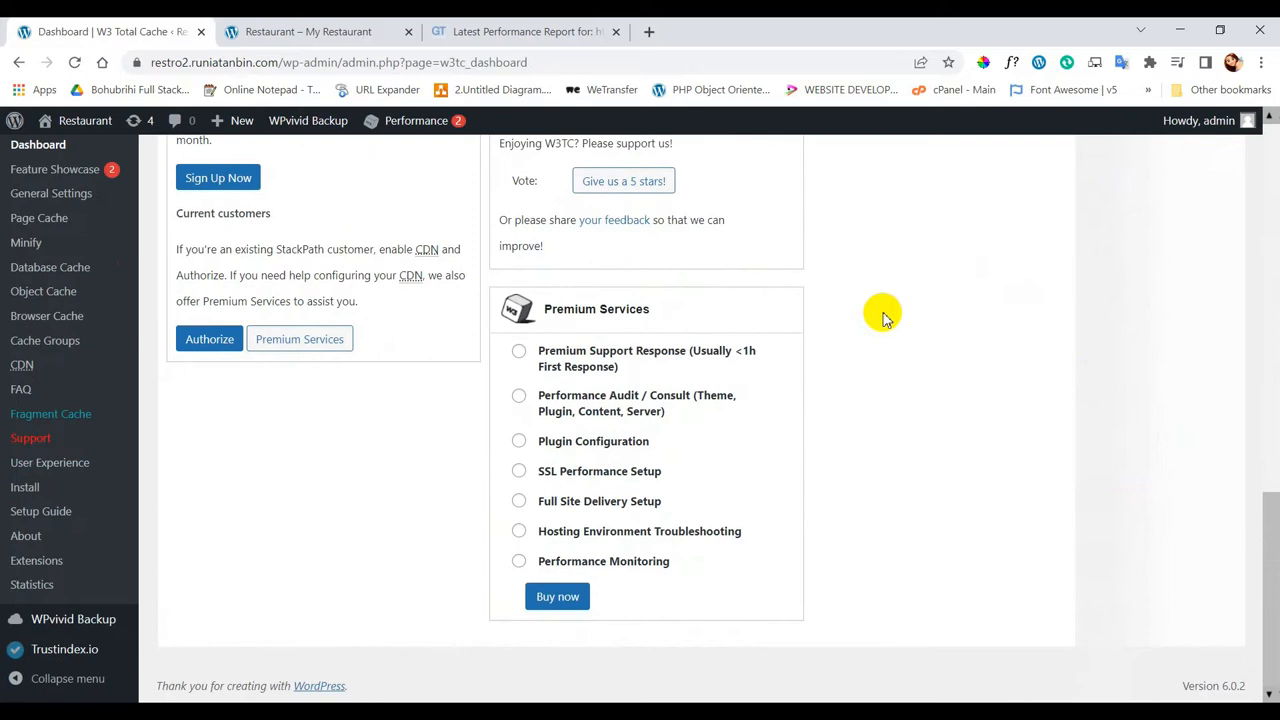
scroll("up", 3)
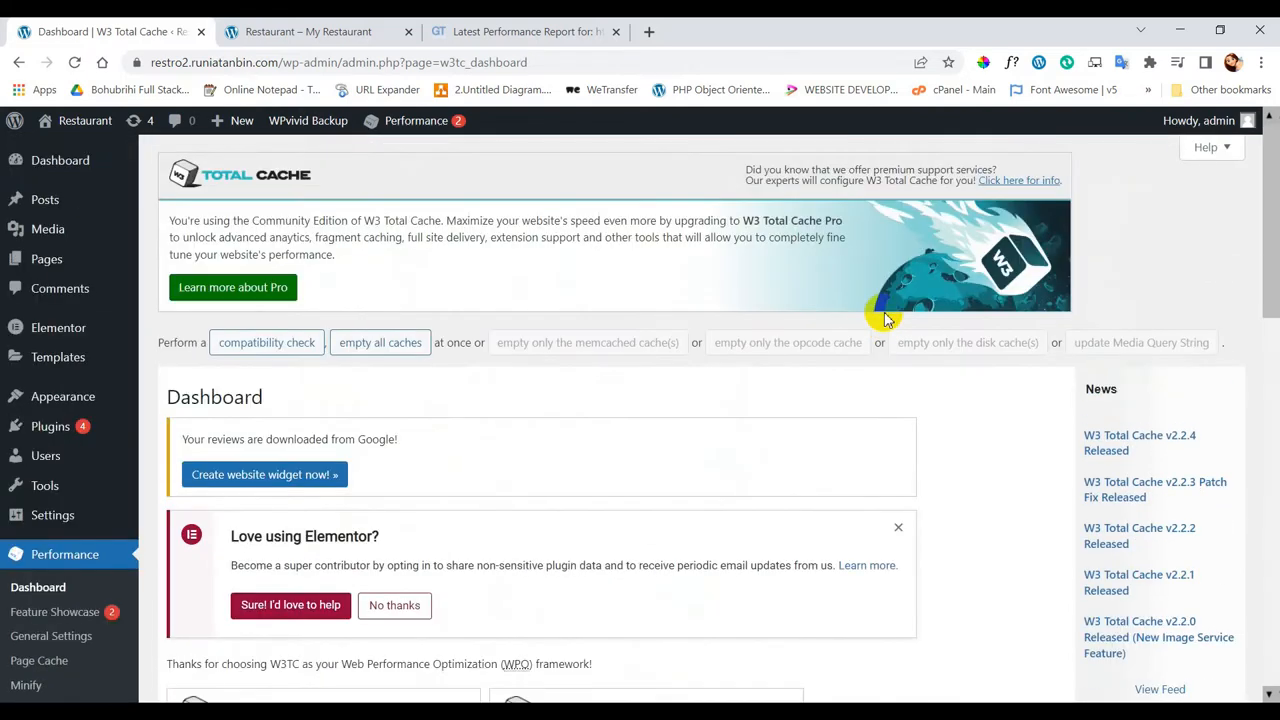
scroll("down", 3)
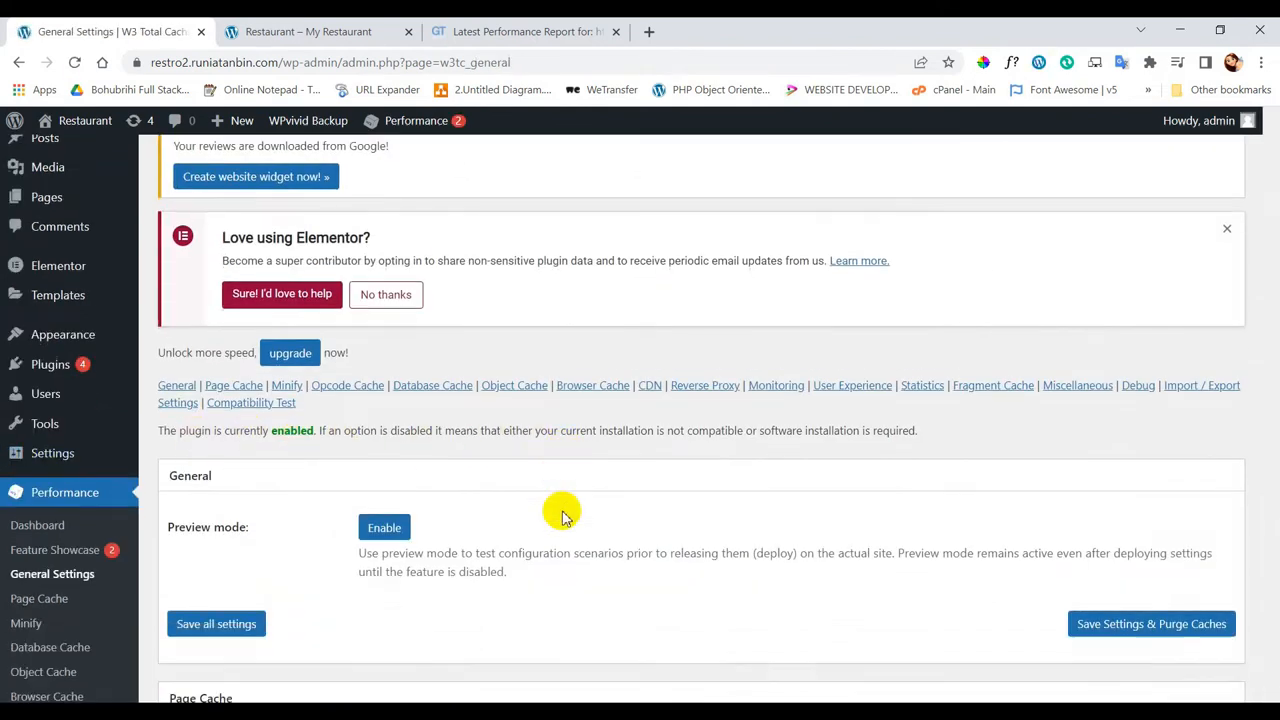
scroll("up", 3)
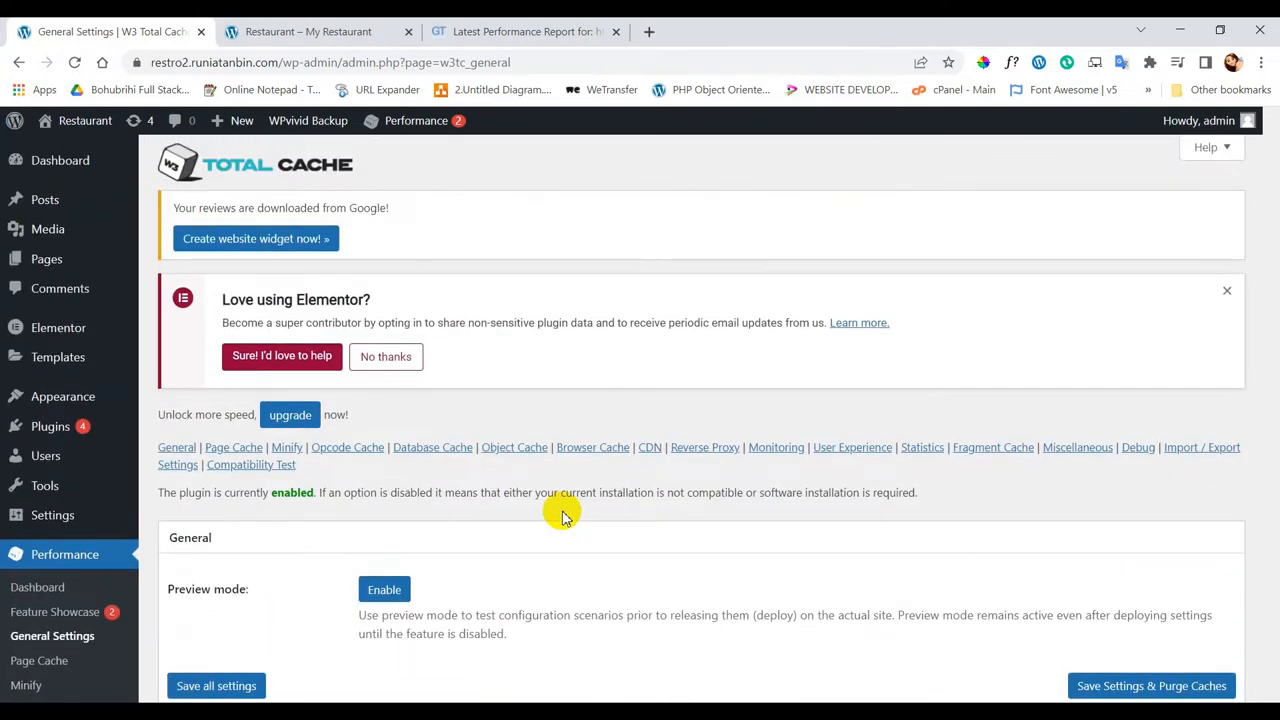
mouse_move(234, 448)
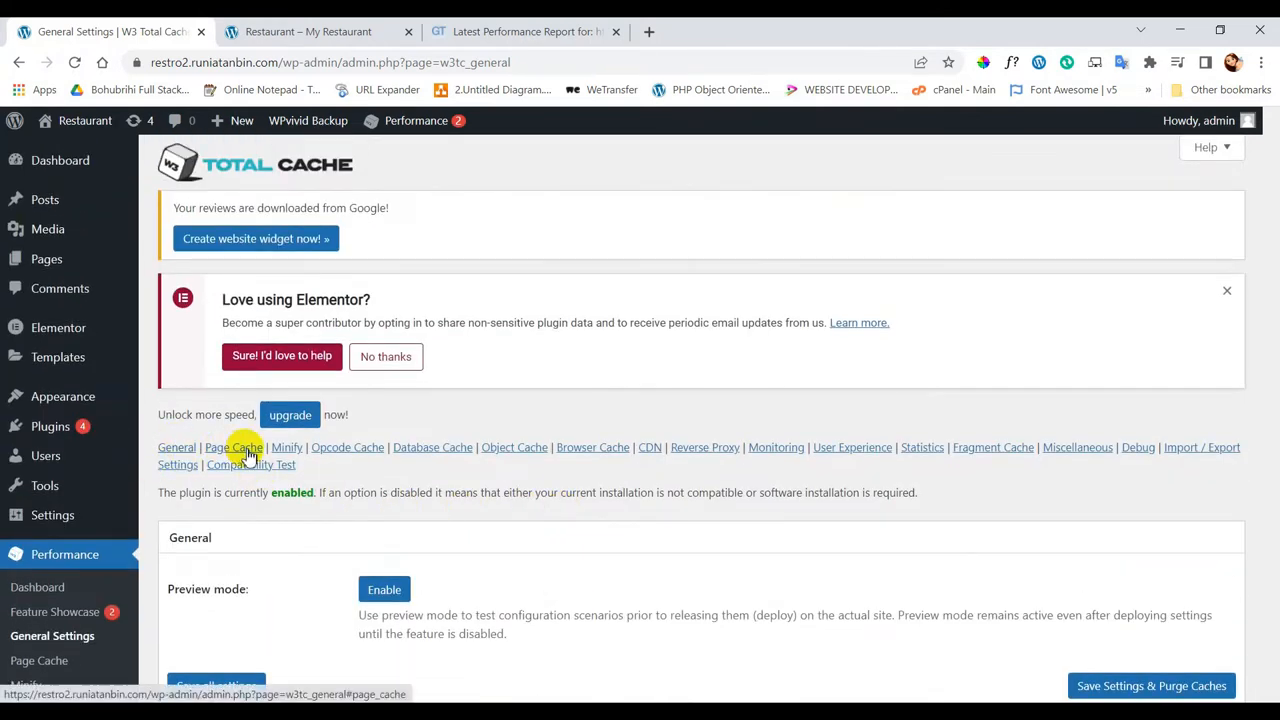
mouse_move(432, 448)
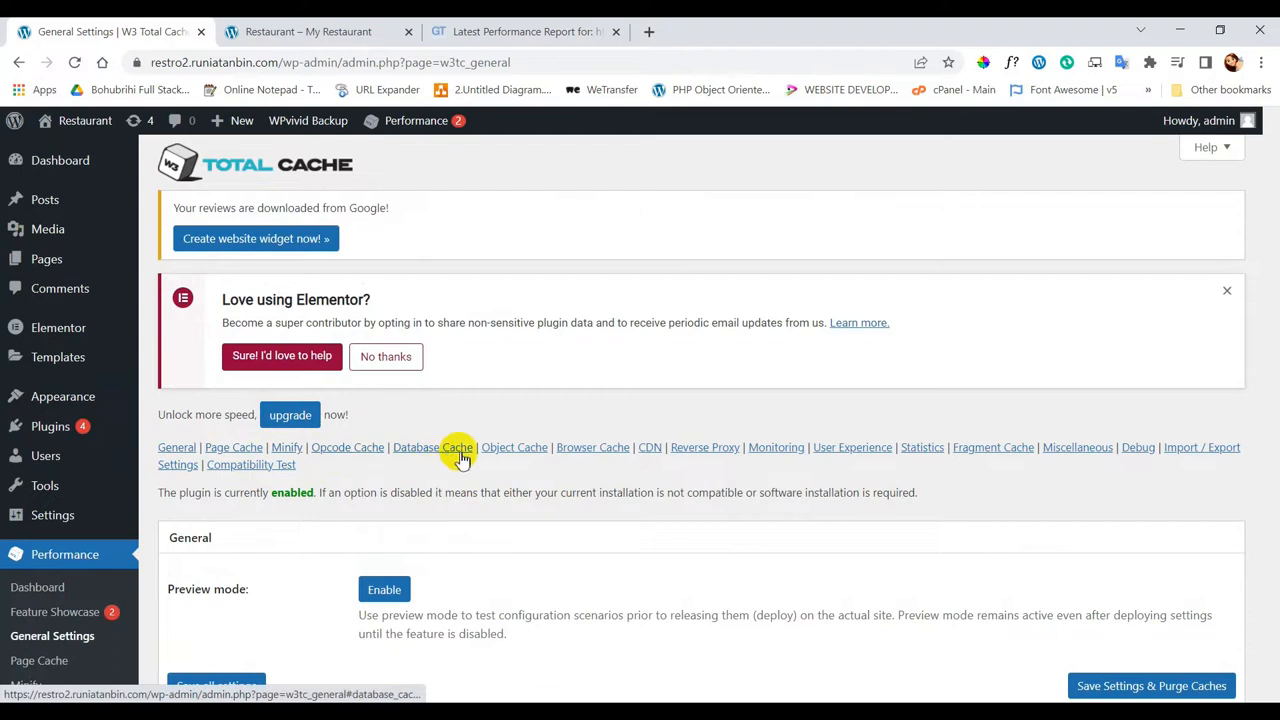
mouse_move(720, 550)
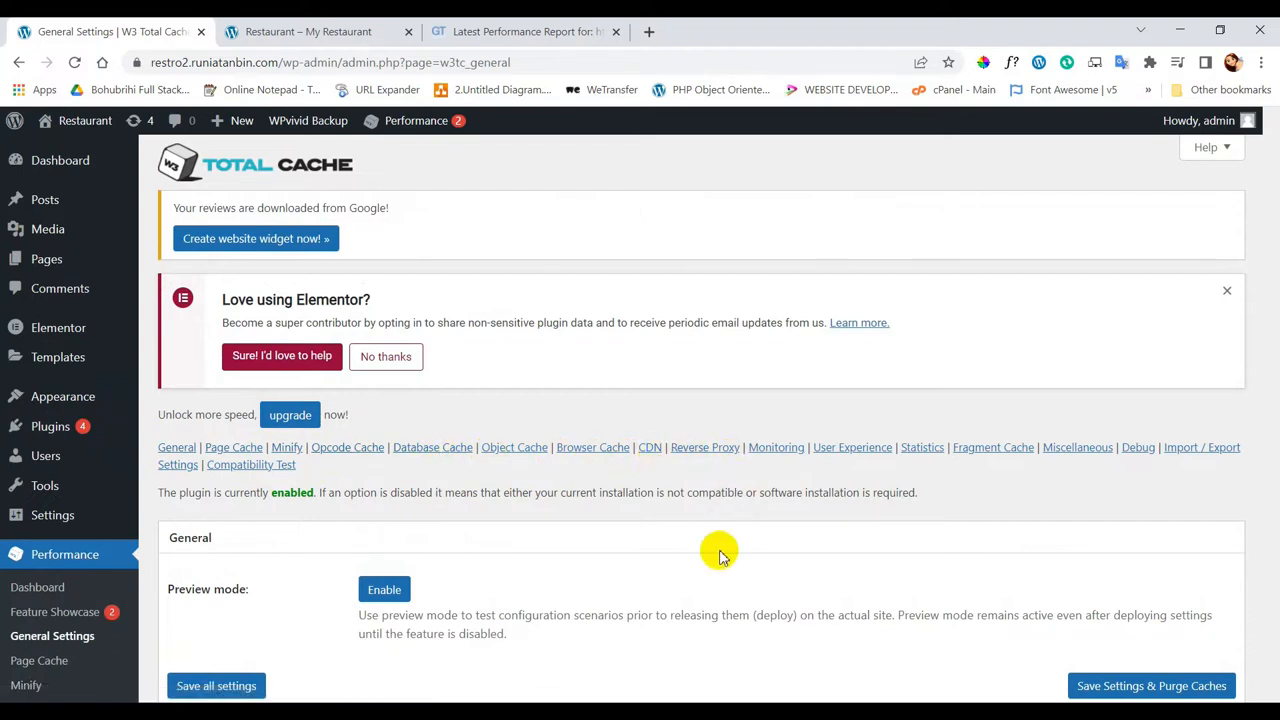
mouse_move(516, 448)
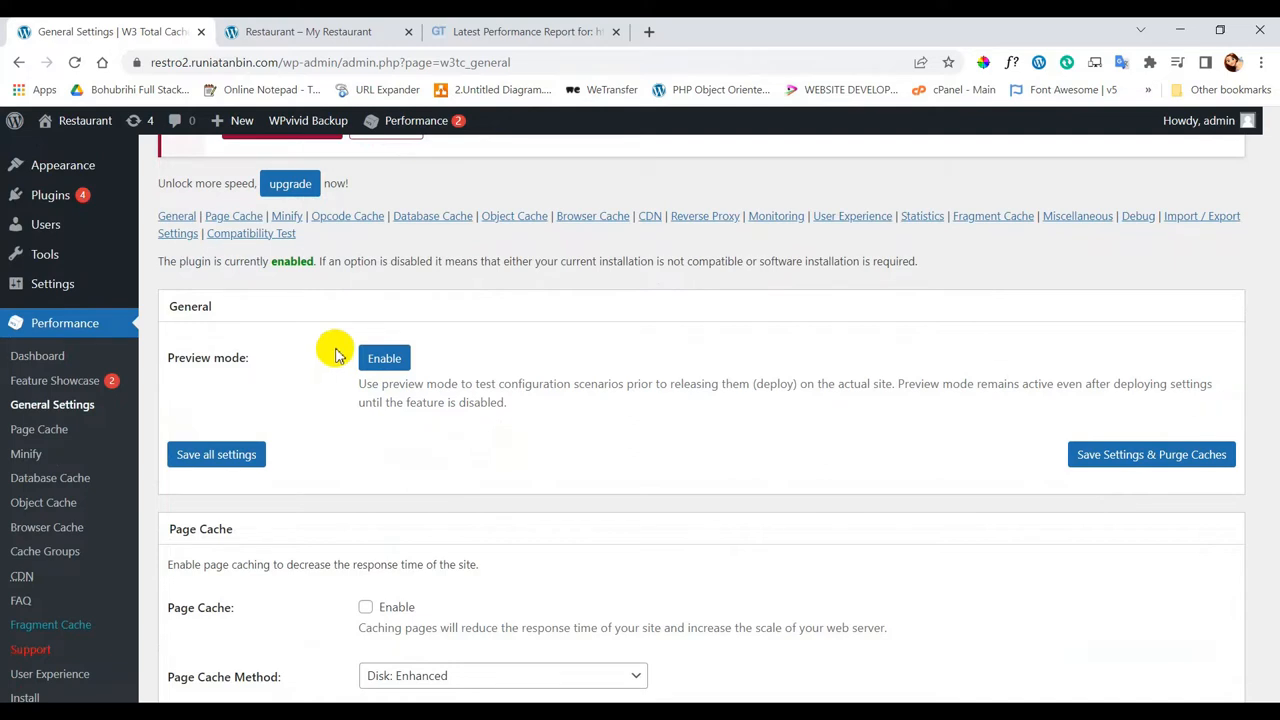
Enable Preview mode, then tick Page Cache with the Disk: Enhanced method
left_click(384, 358)
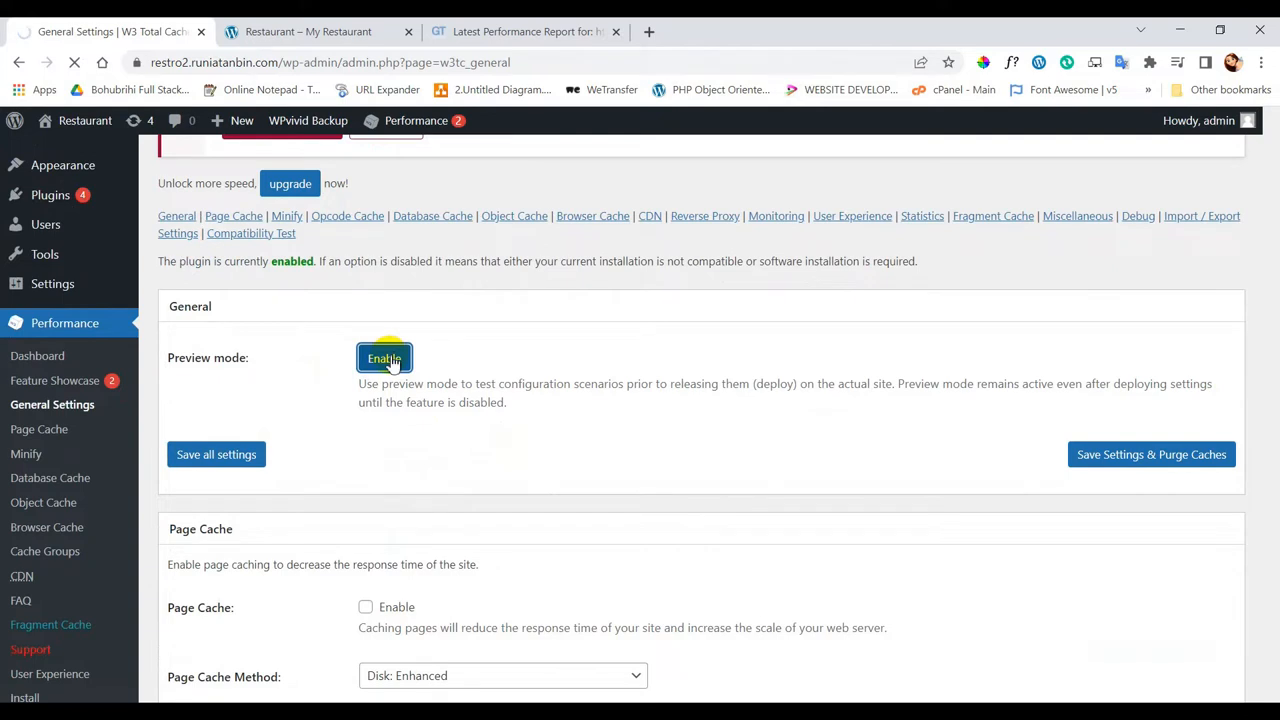
left_click(384, 358)
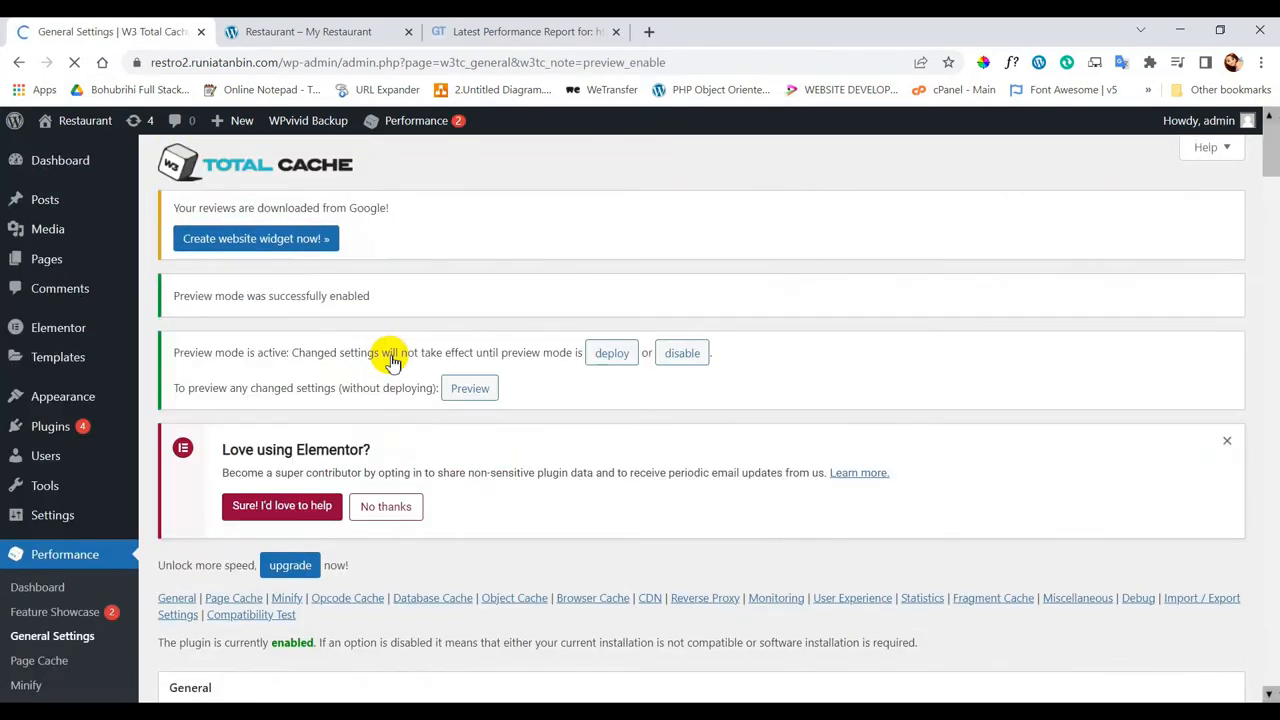
scroll("down", 3)
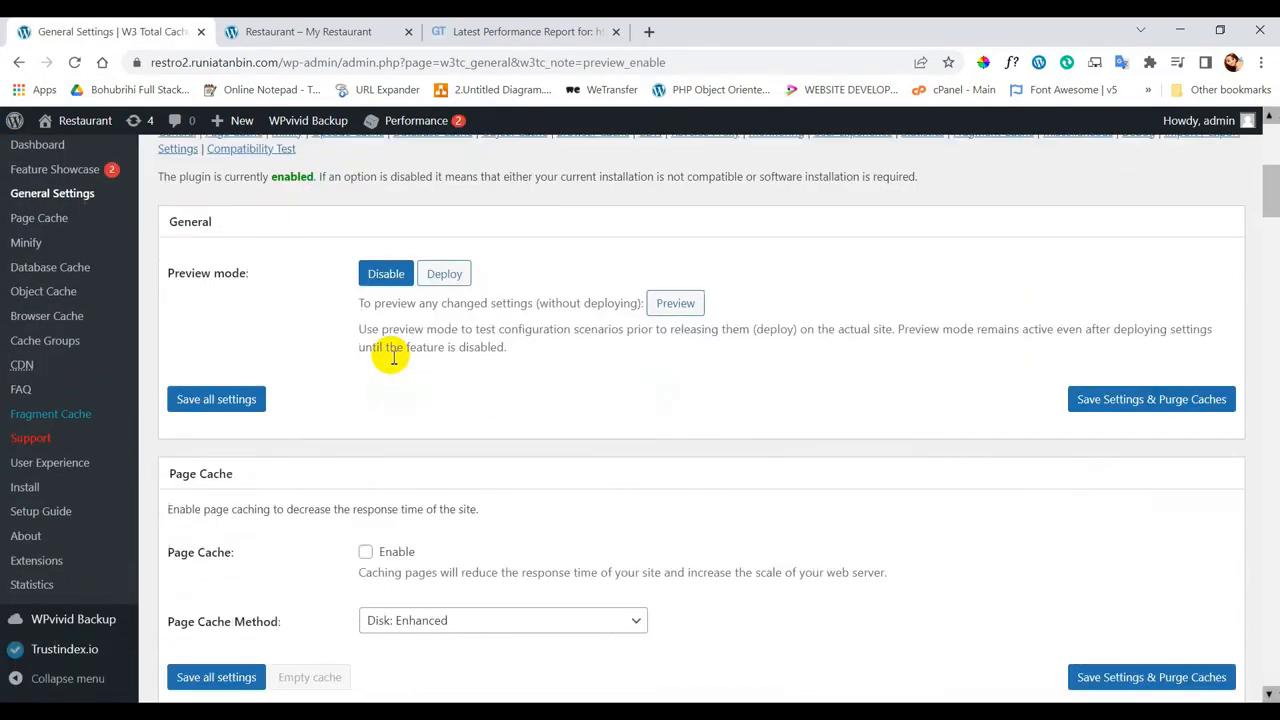
scroll("down", 3)
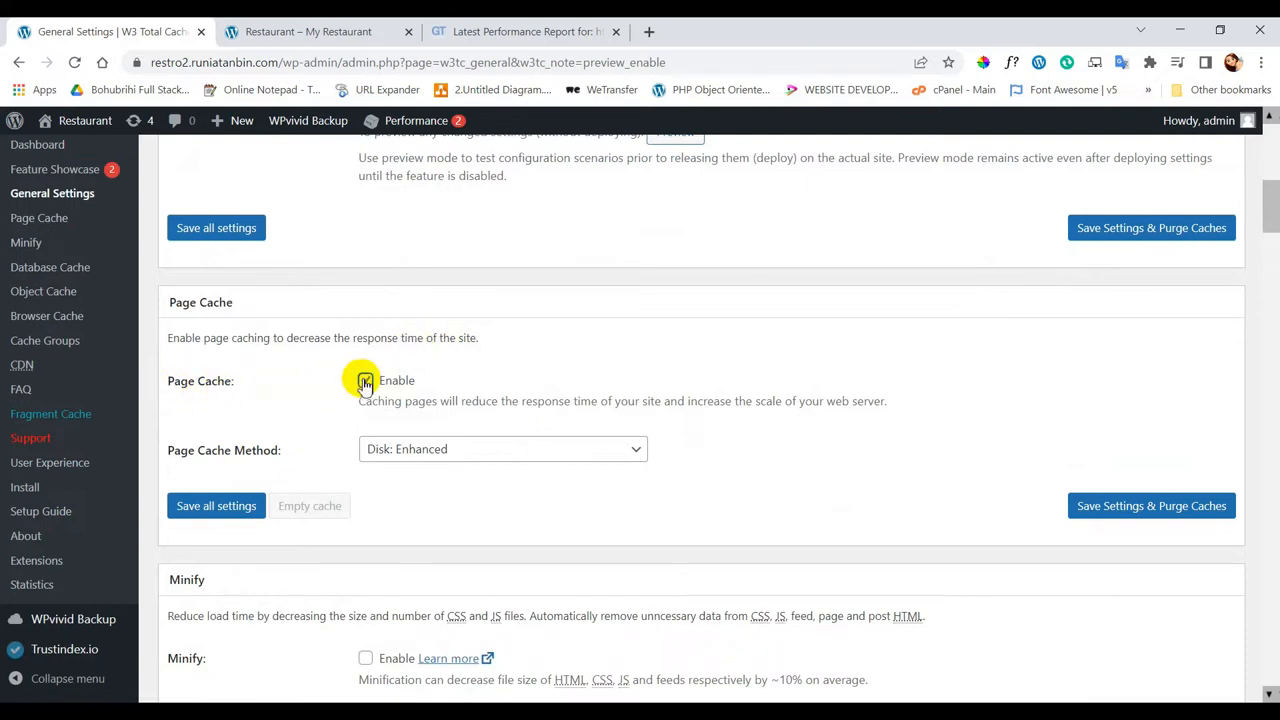
left_click(500, 448)
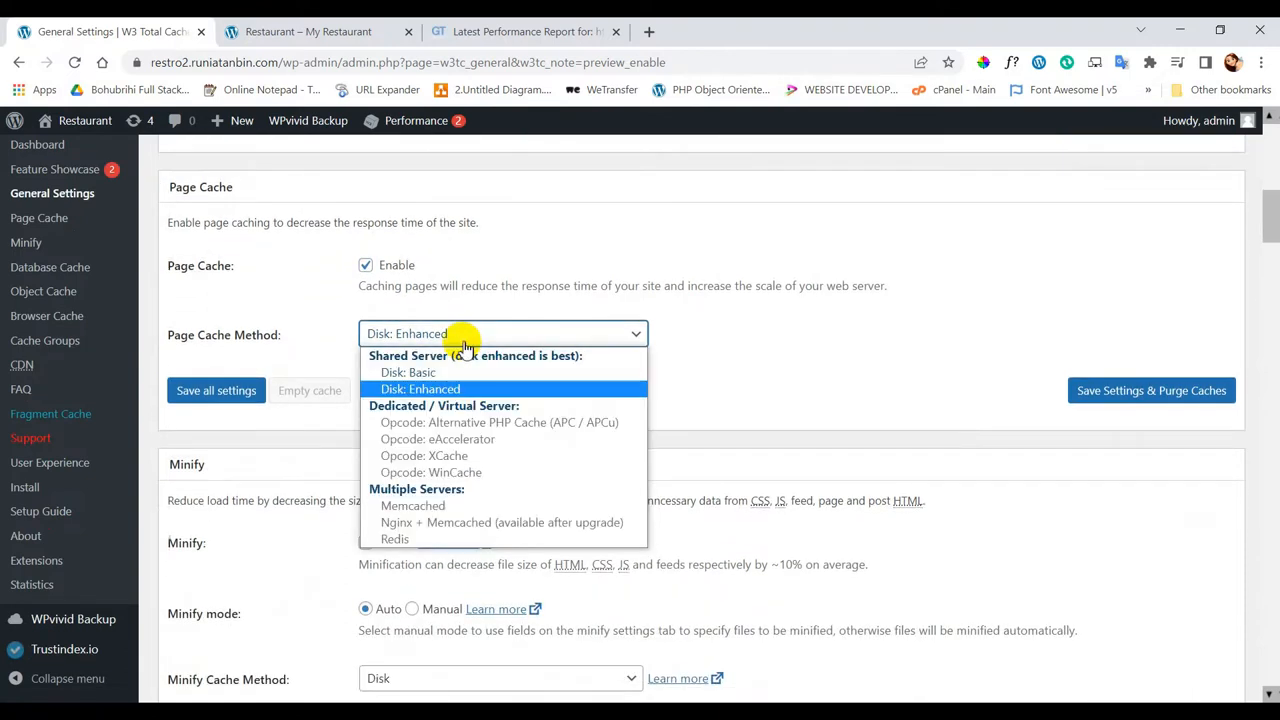
mouse_move(448, 440)
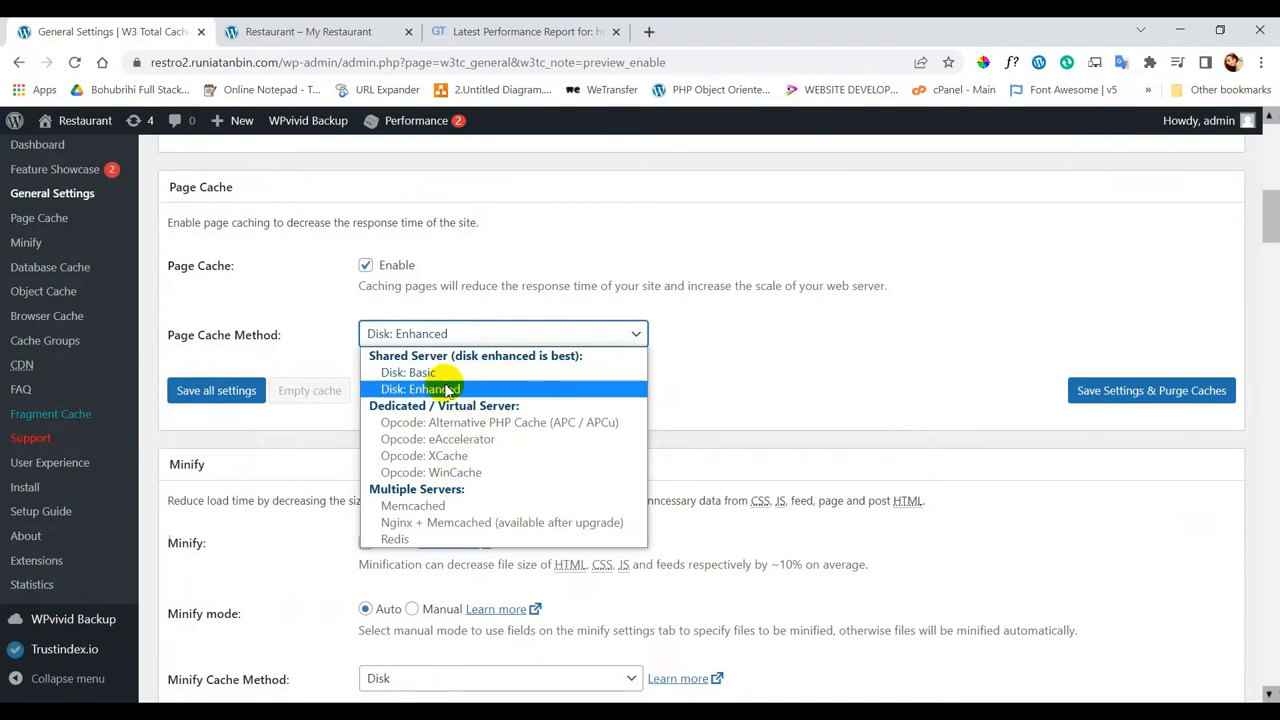
mouse_move(428, 504)
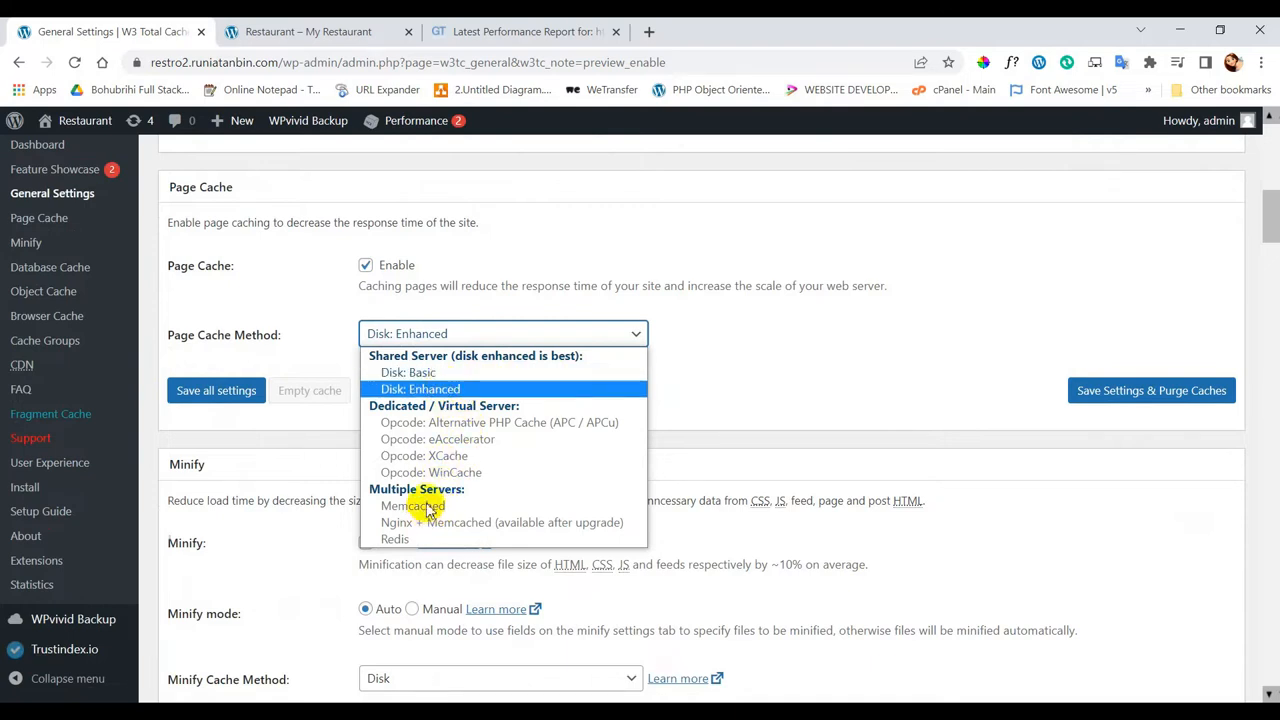
left_click(420, 388)
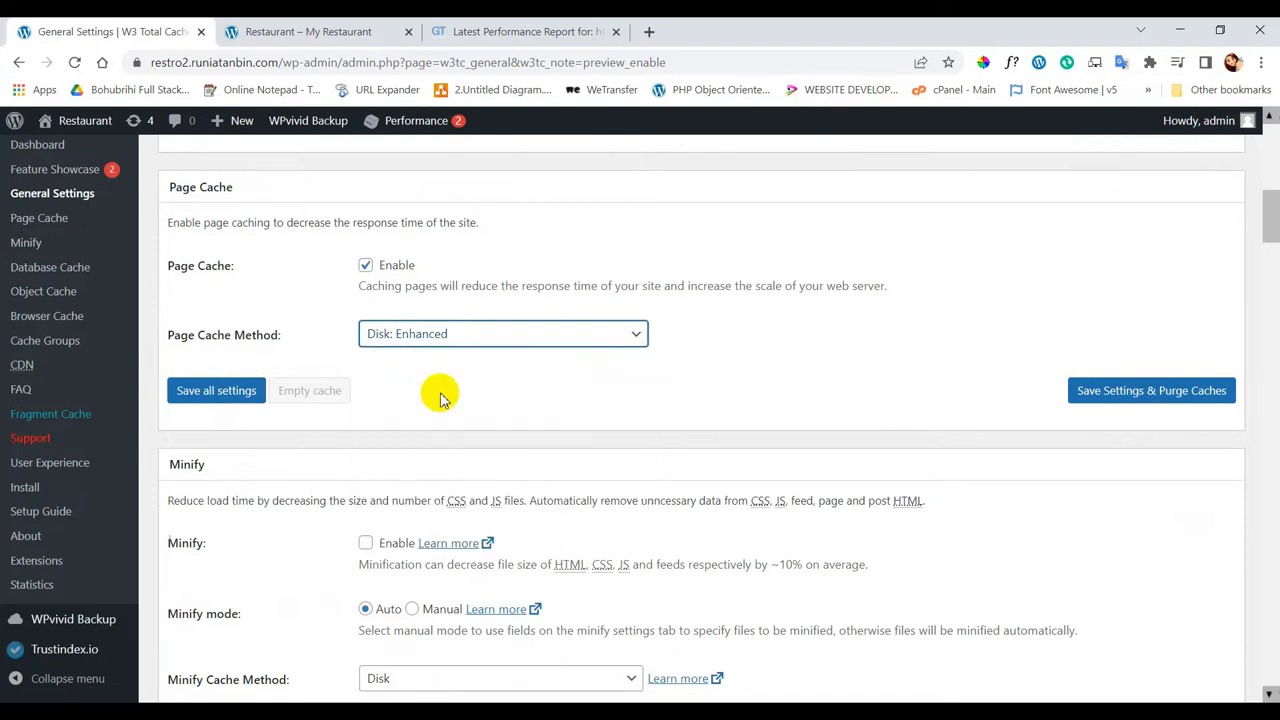
mouse_move(432, 392)
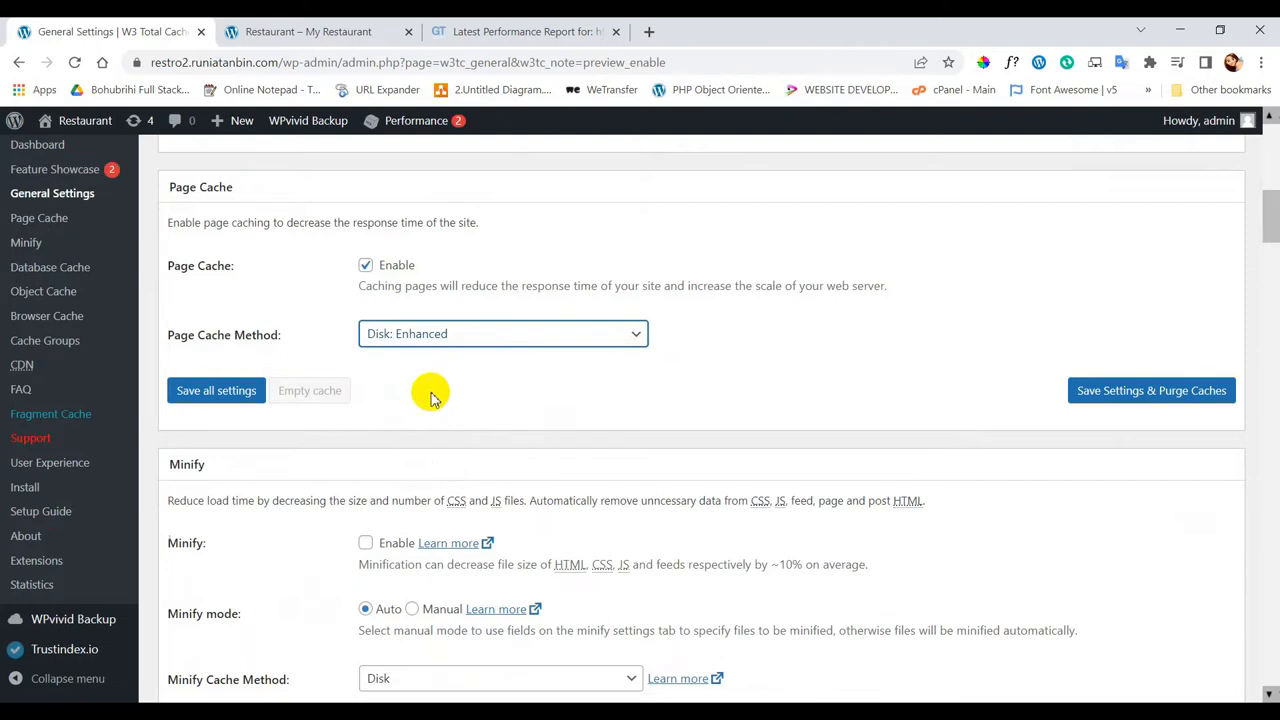
Enable Minify, accept the risk warning, and keep Auto mode with Disk cache method
scroll("down", 3)
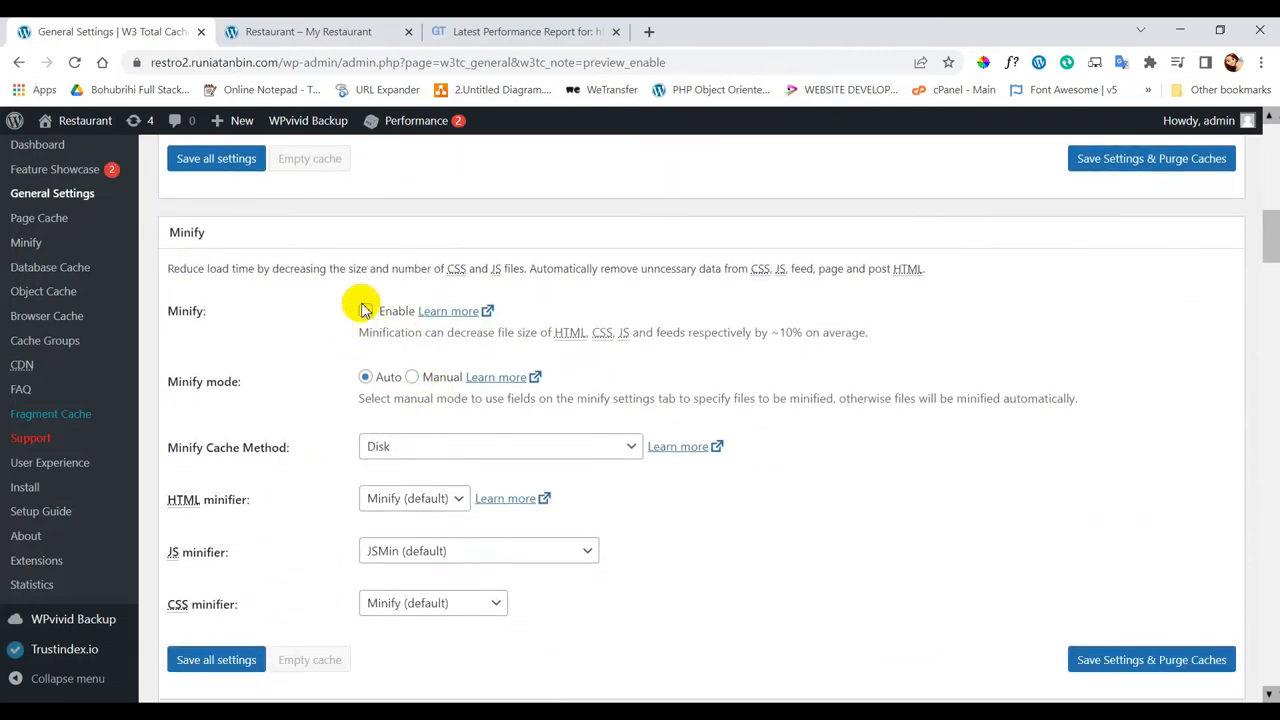
left_click(364, 310)
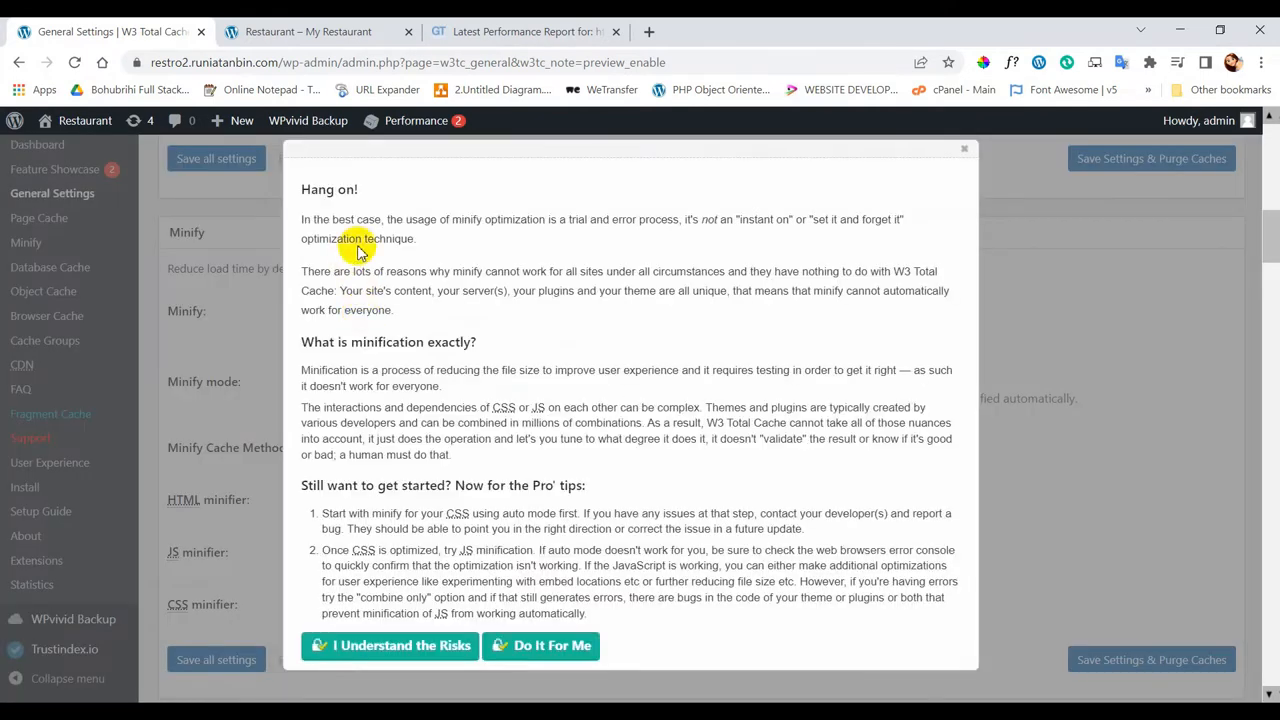
double_click(388, 340)
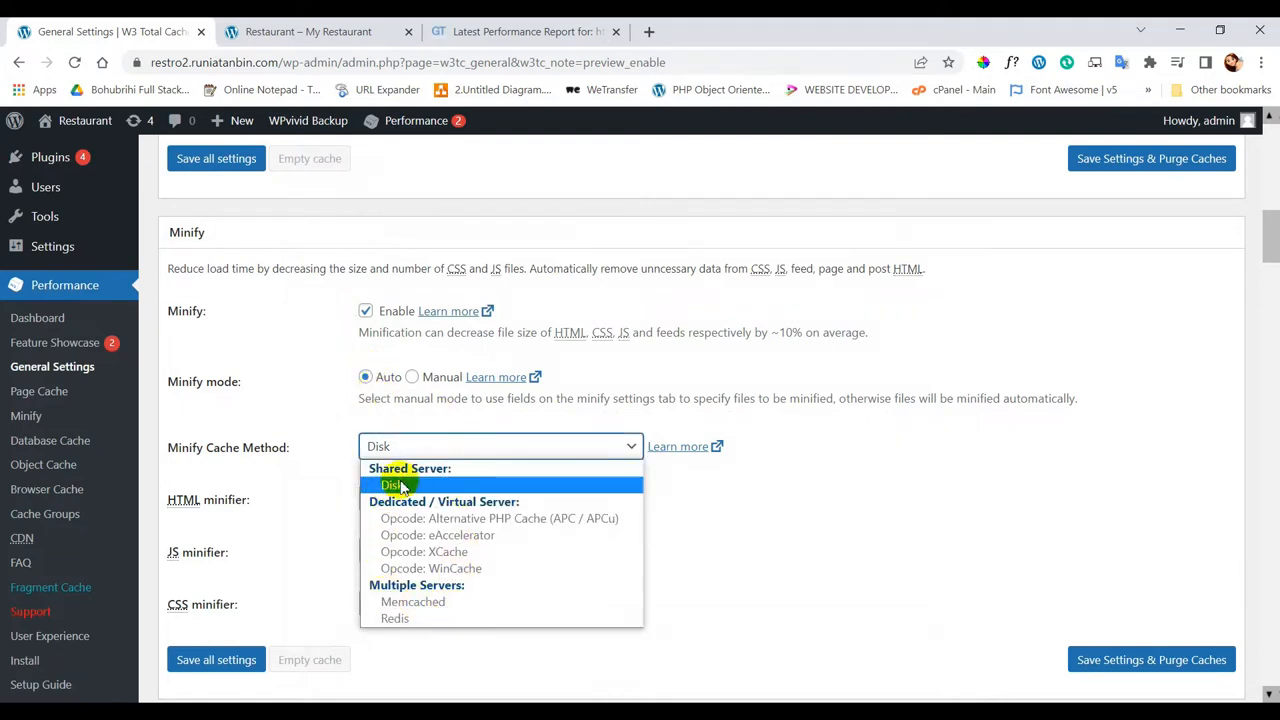
left_click(392, 486)
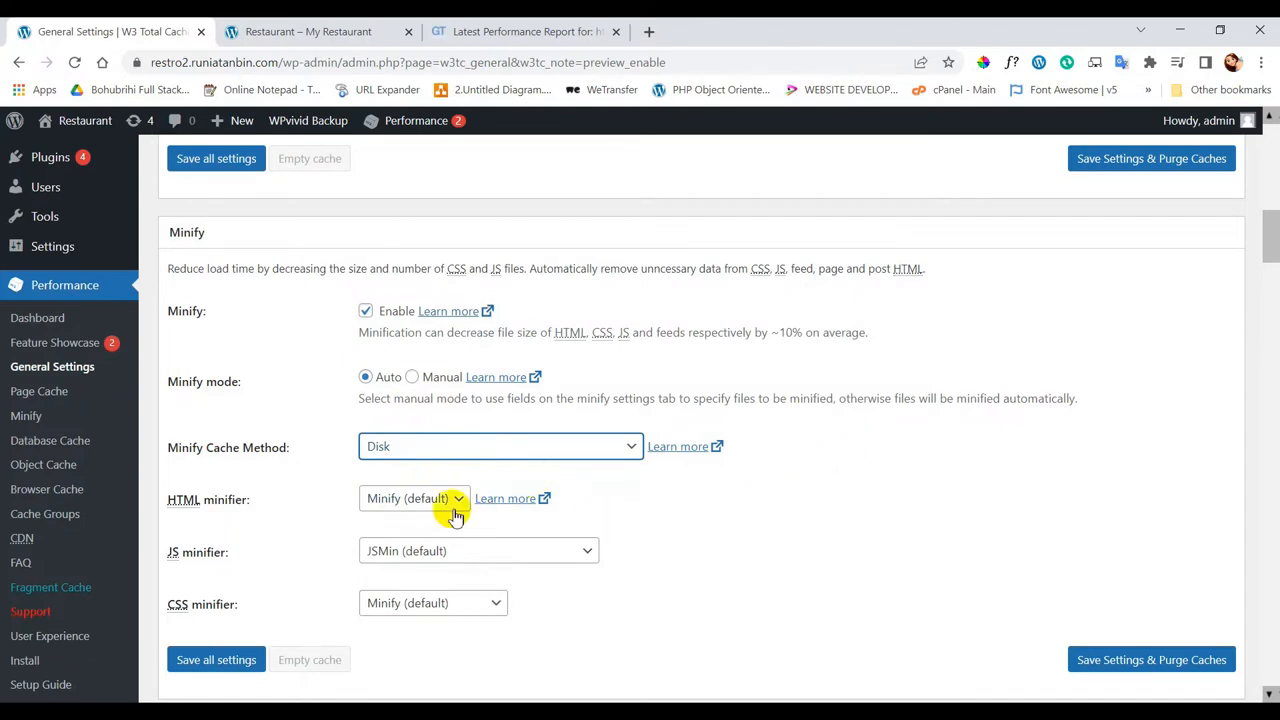
mouse_move(416, 624)
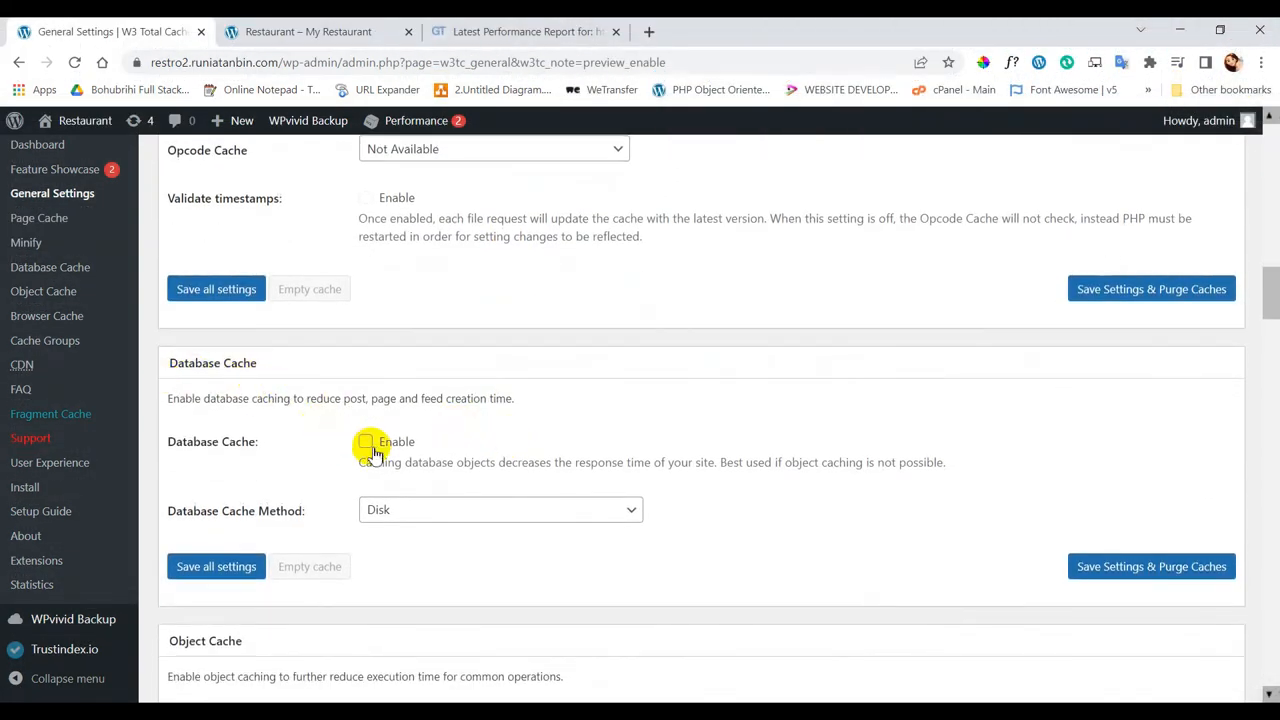
Tick Database Cache Enable, keeping Disk as the database cache method
left_click(366, 442)
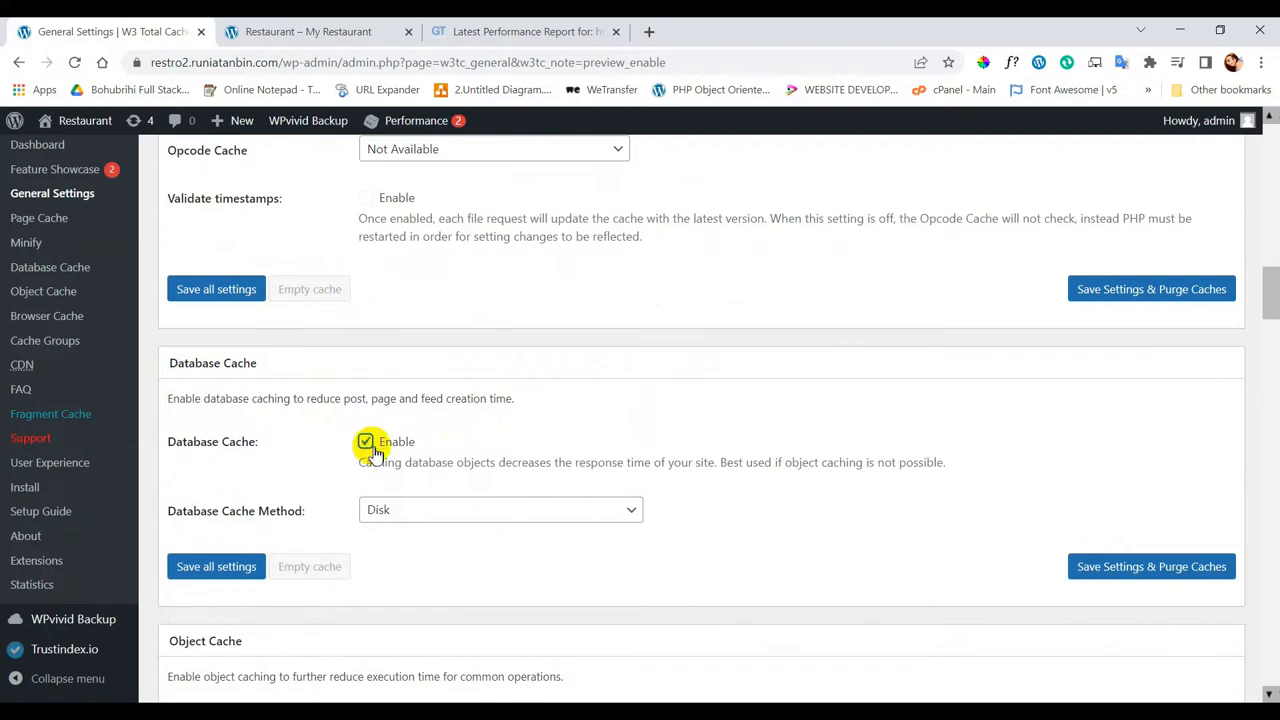
left_click(500, 510)
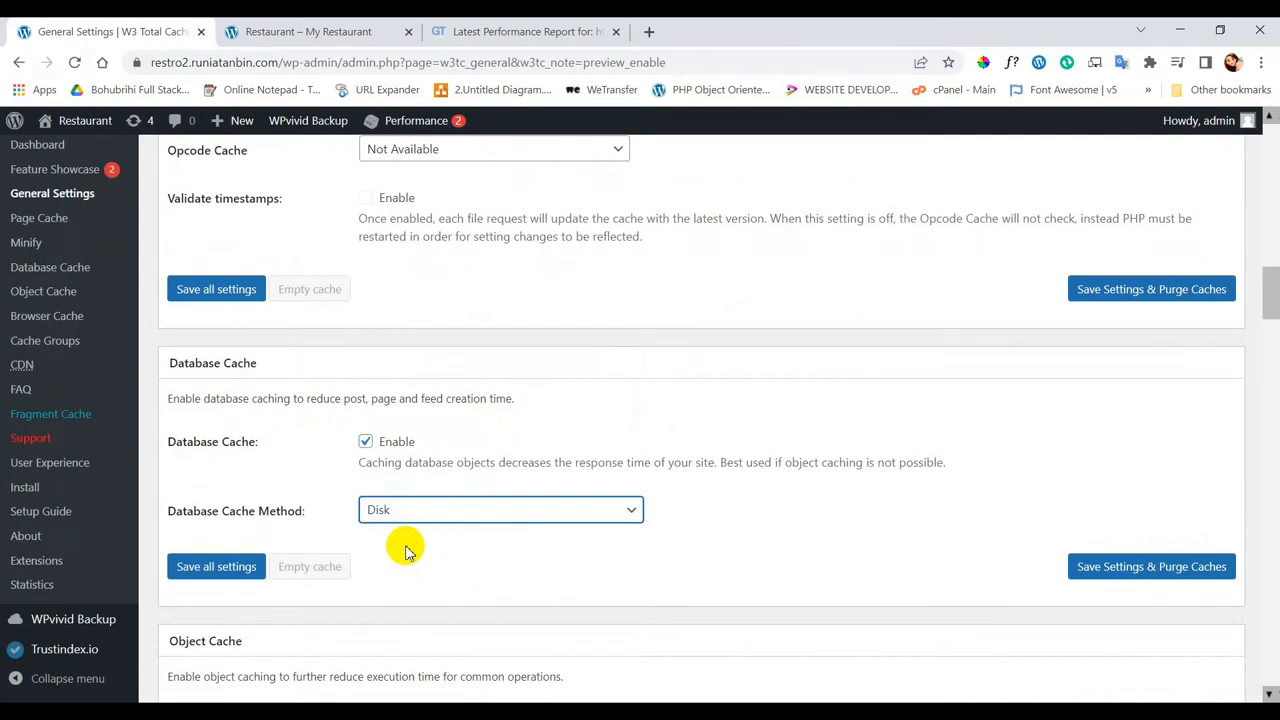
mouse_move(700, 512)
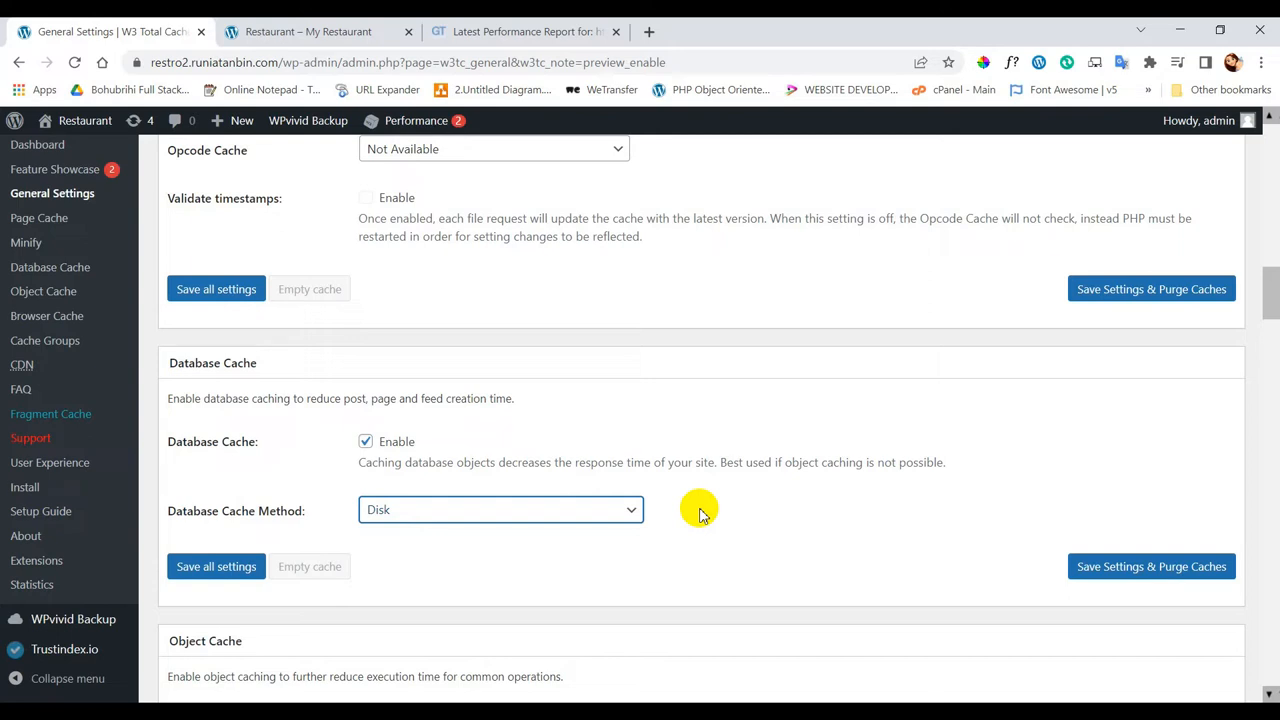
Enable Object Cache with Disk, leaving Browser Cache ticked past the CDN section
scroll("down", 3)
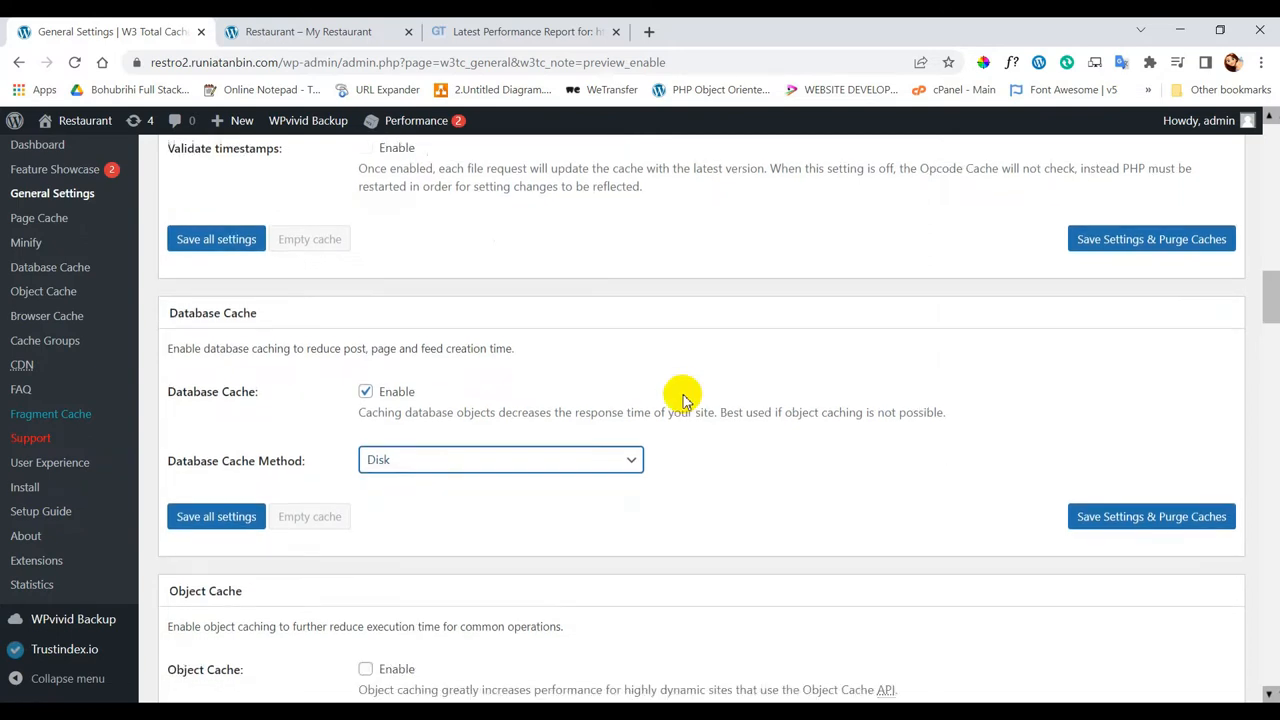
scroll("down", 3)
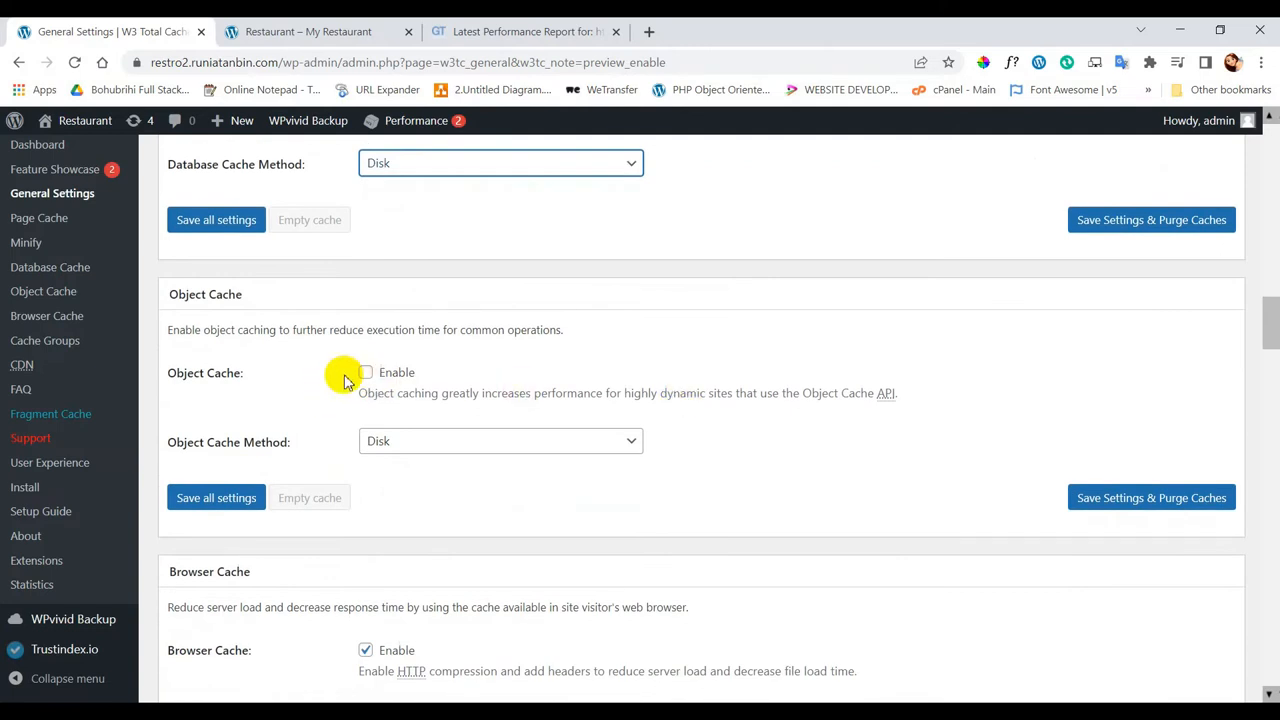
left_click(364, 372)
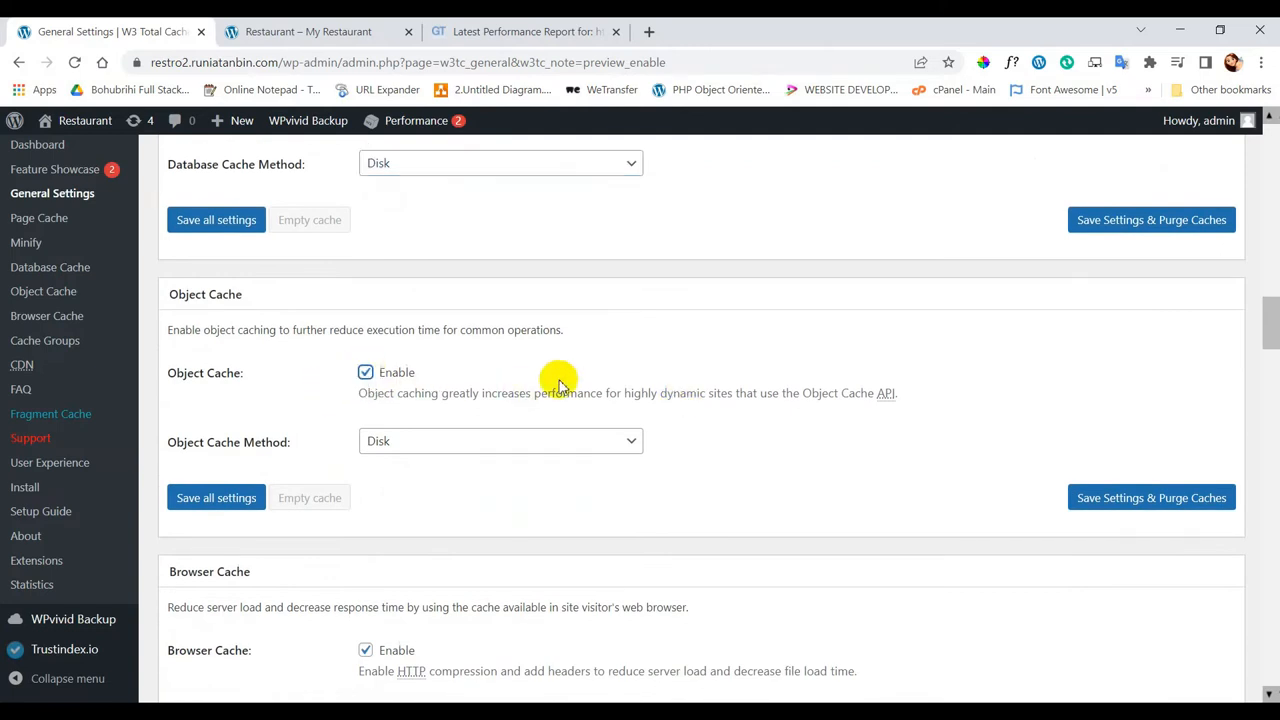
scroll("down", 3)
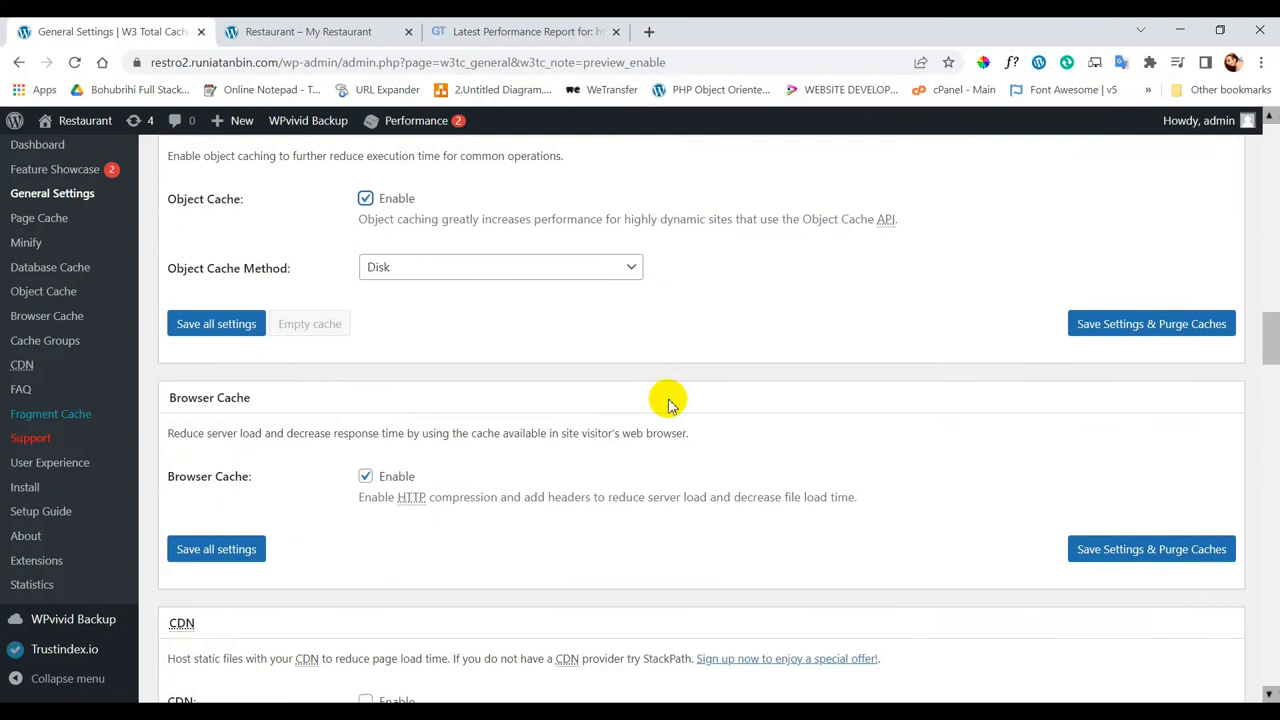
scroll("down", 3)
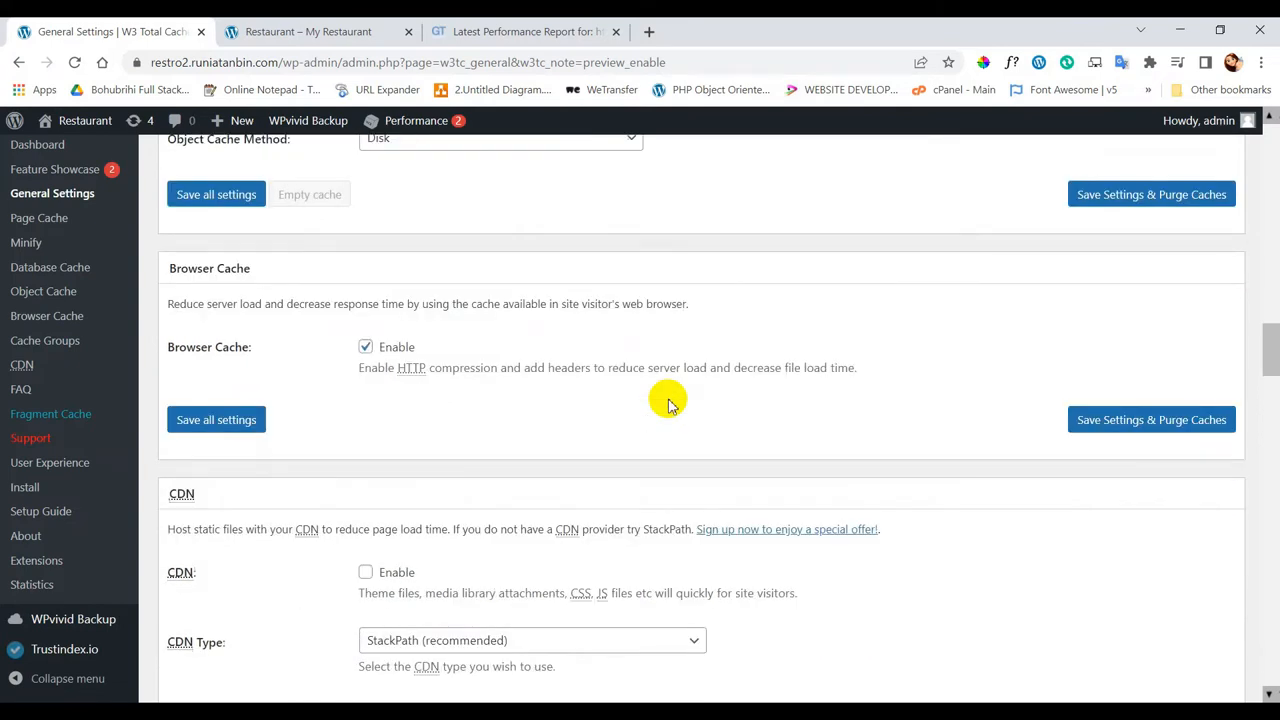
scroll("down", 3)
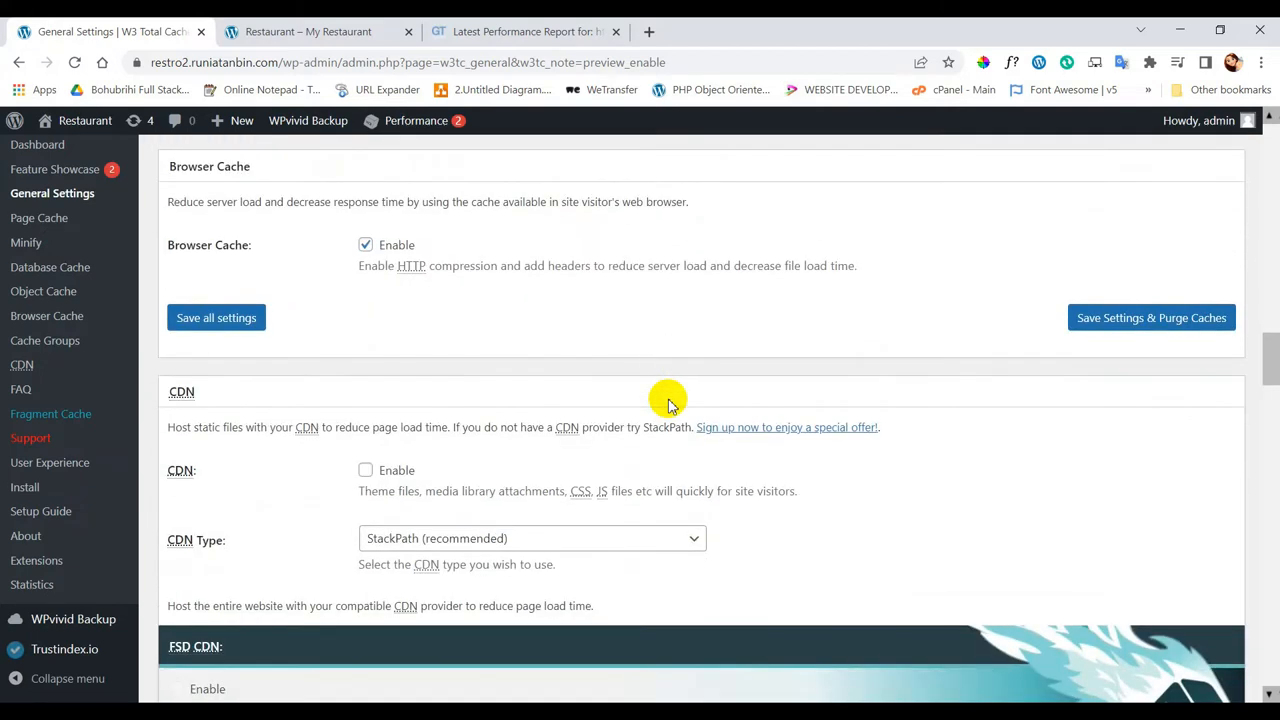
scroll("down", 3)
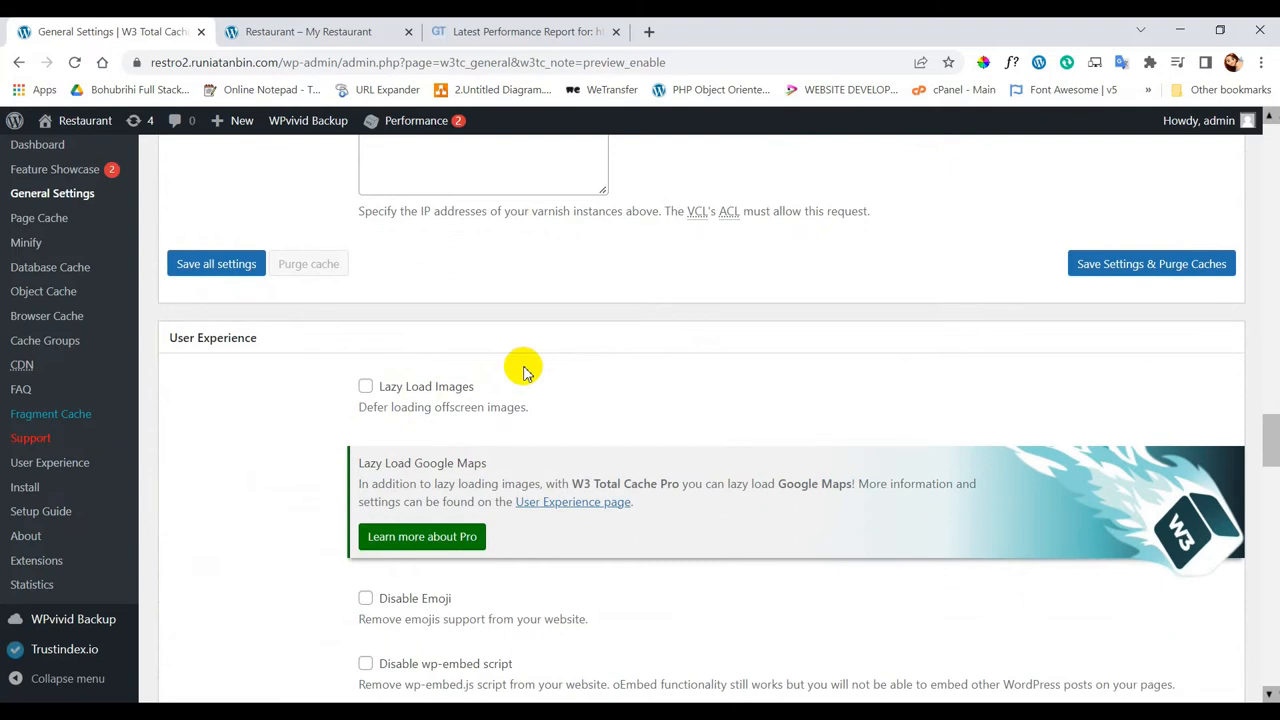
Tick Disable Emoji in the User Experience section, leaving lazy loading off
scroll("down", 3)
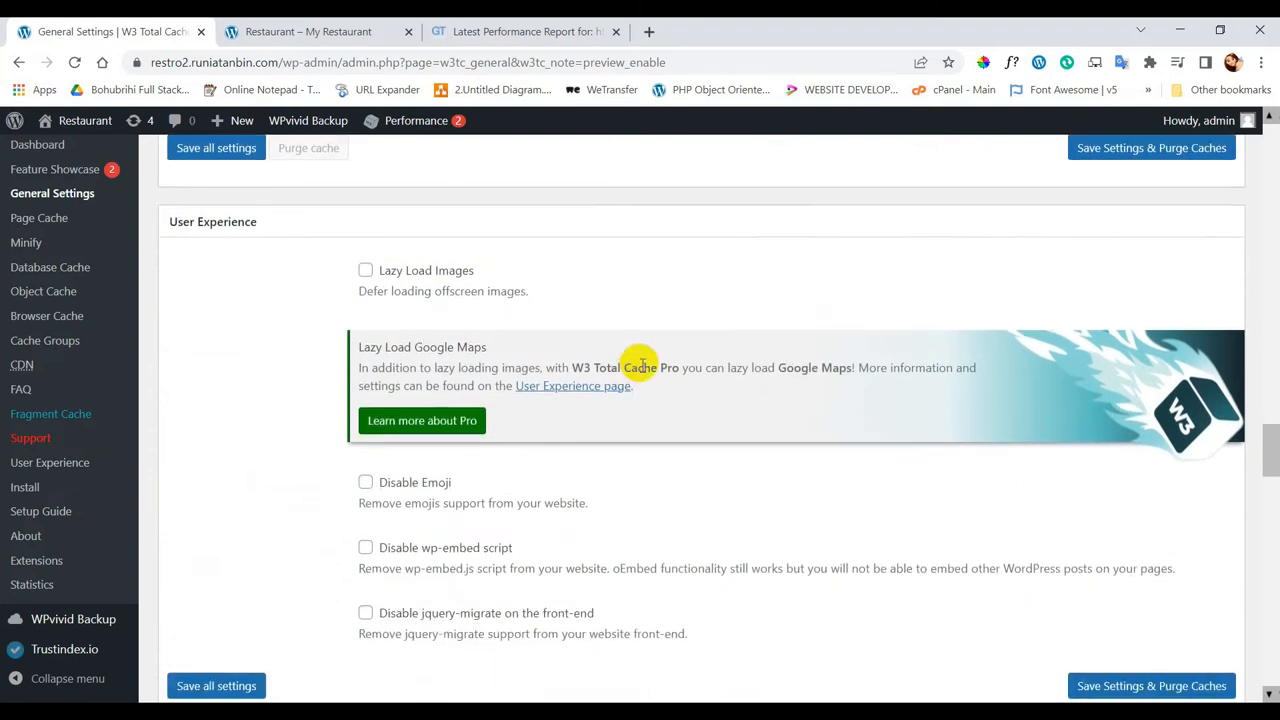
mouse_move(404, 292)
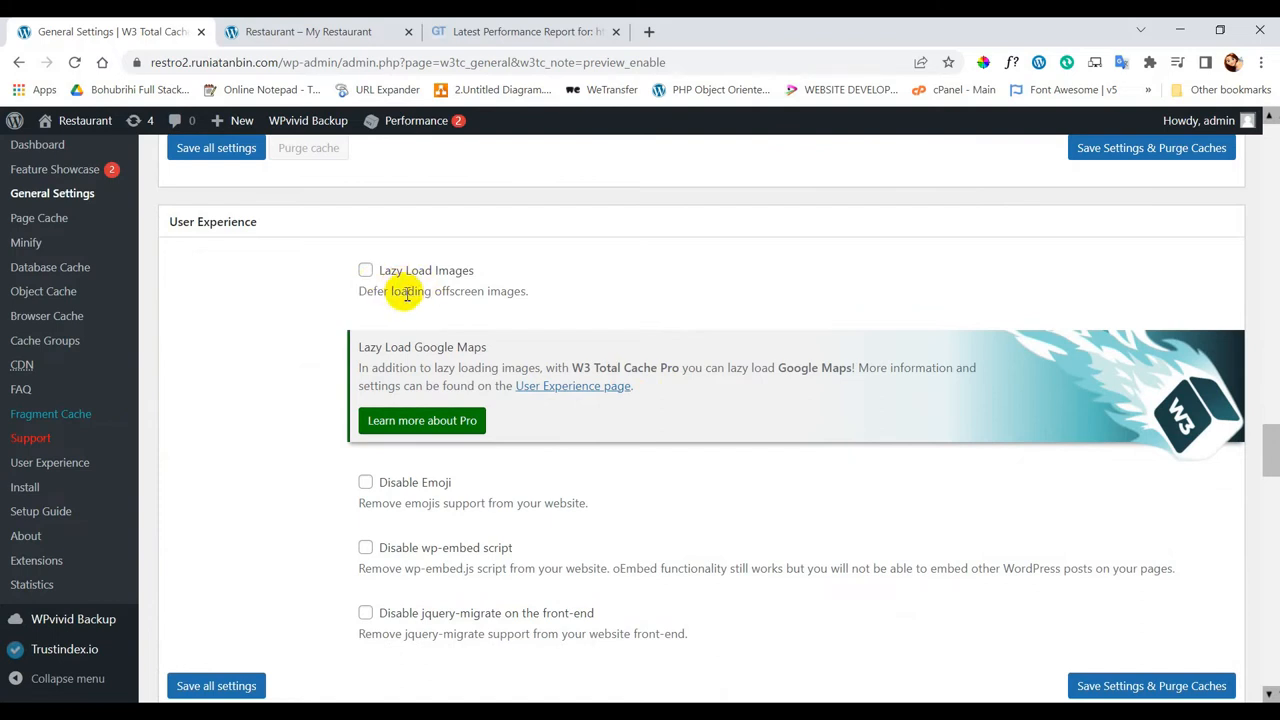
left_click(364, 424)
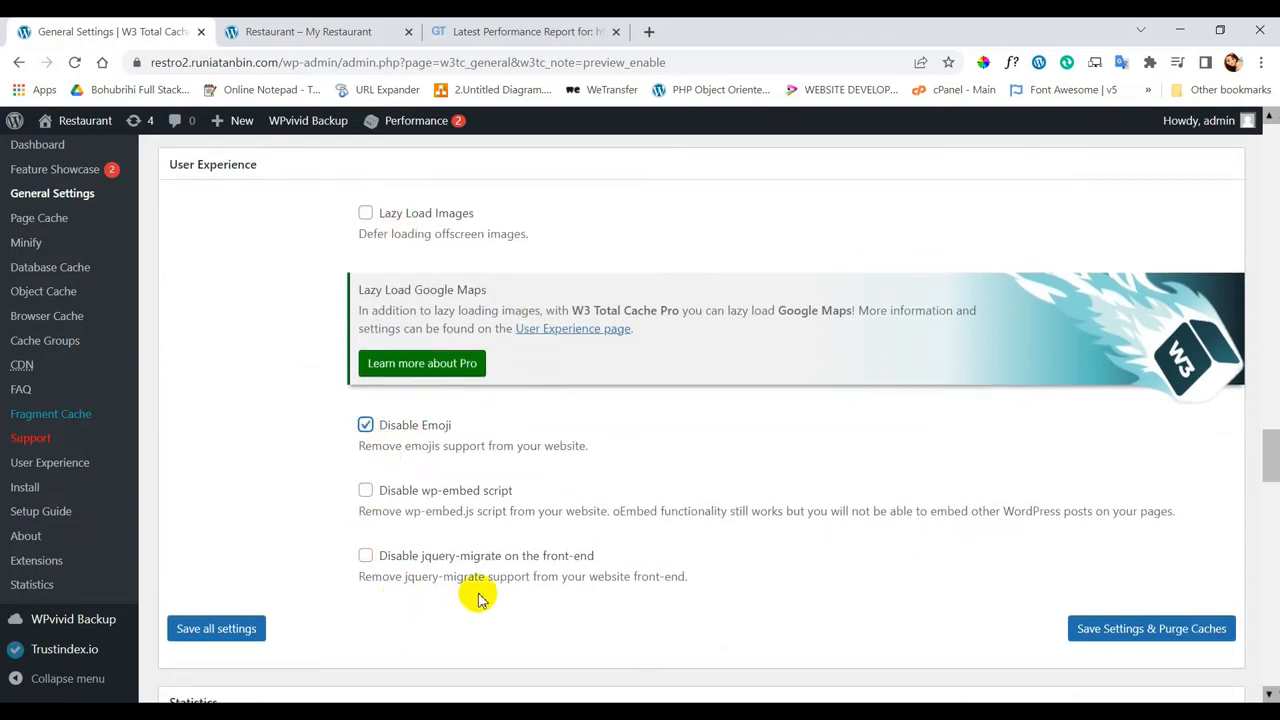
Set the Fragment Cache Method to Disk
scroll("down", 3)
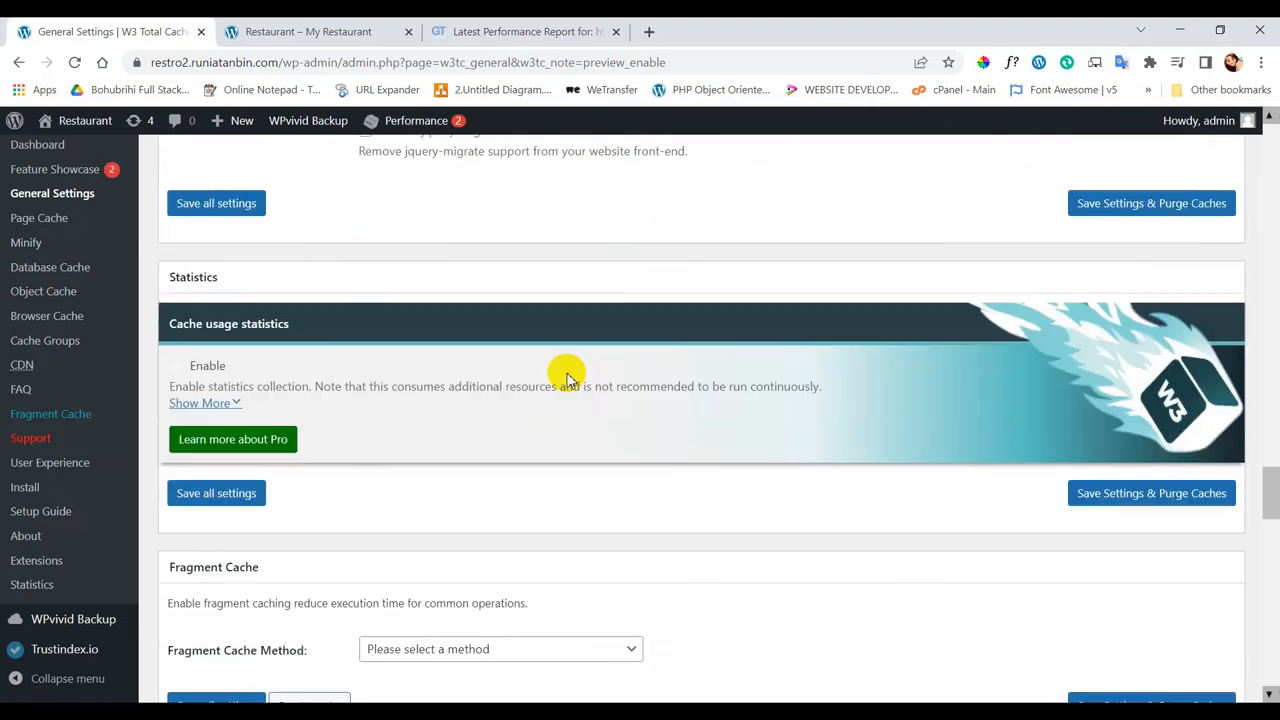
scroll("down", 3)
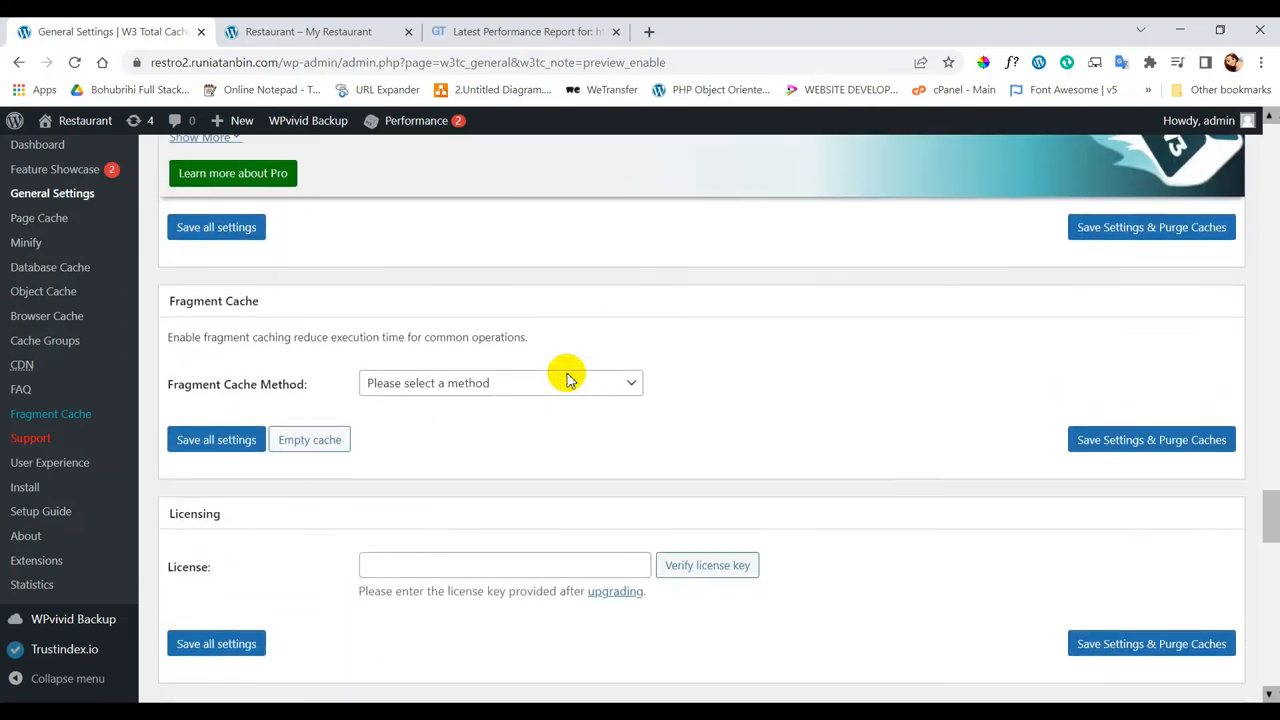
left_click(500, 384)
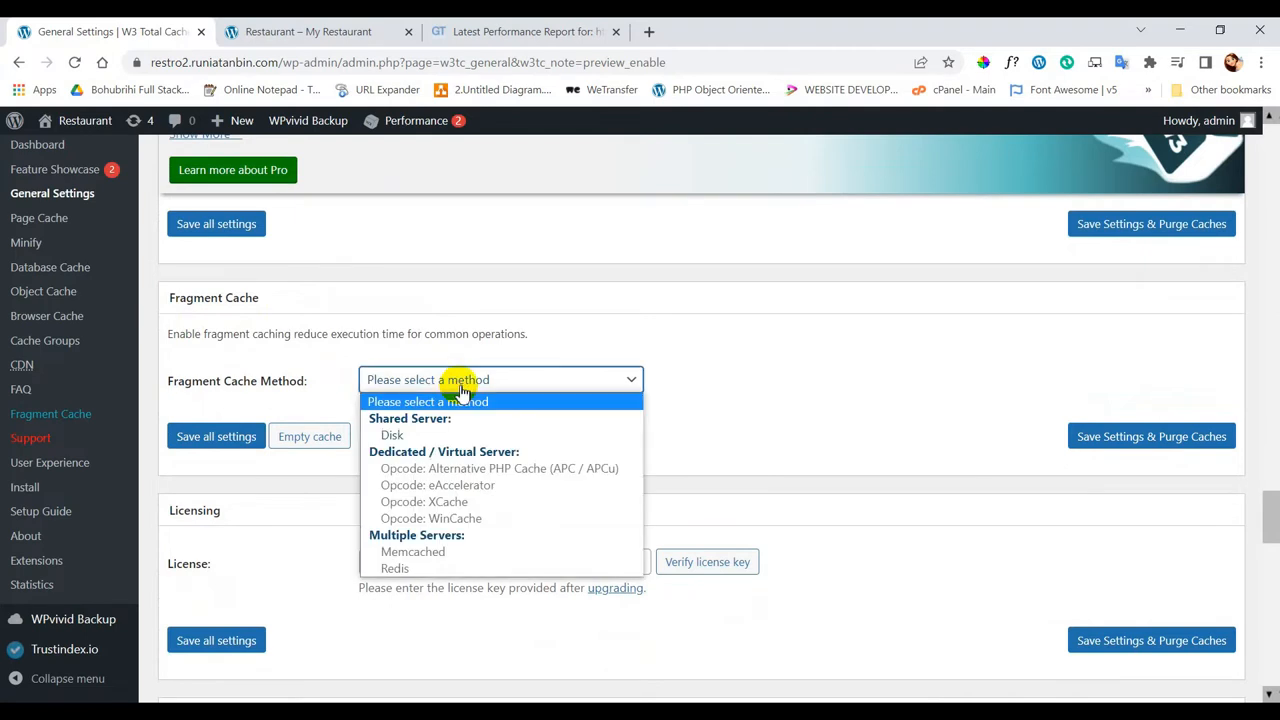
left_click(392, 434)
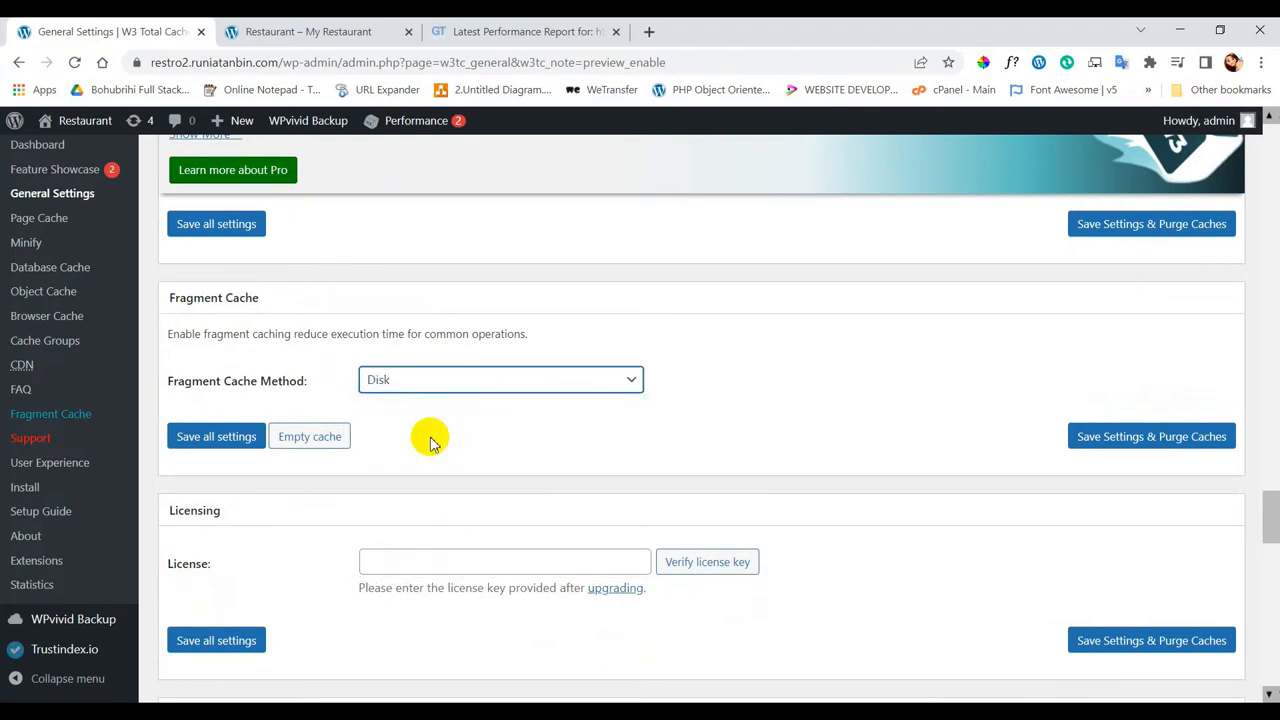
mouse_move(688, 428)
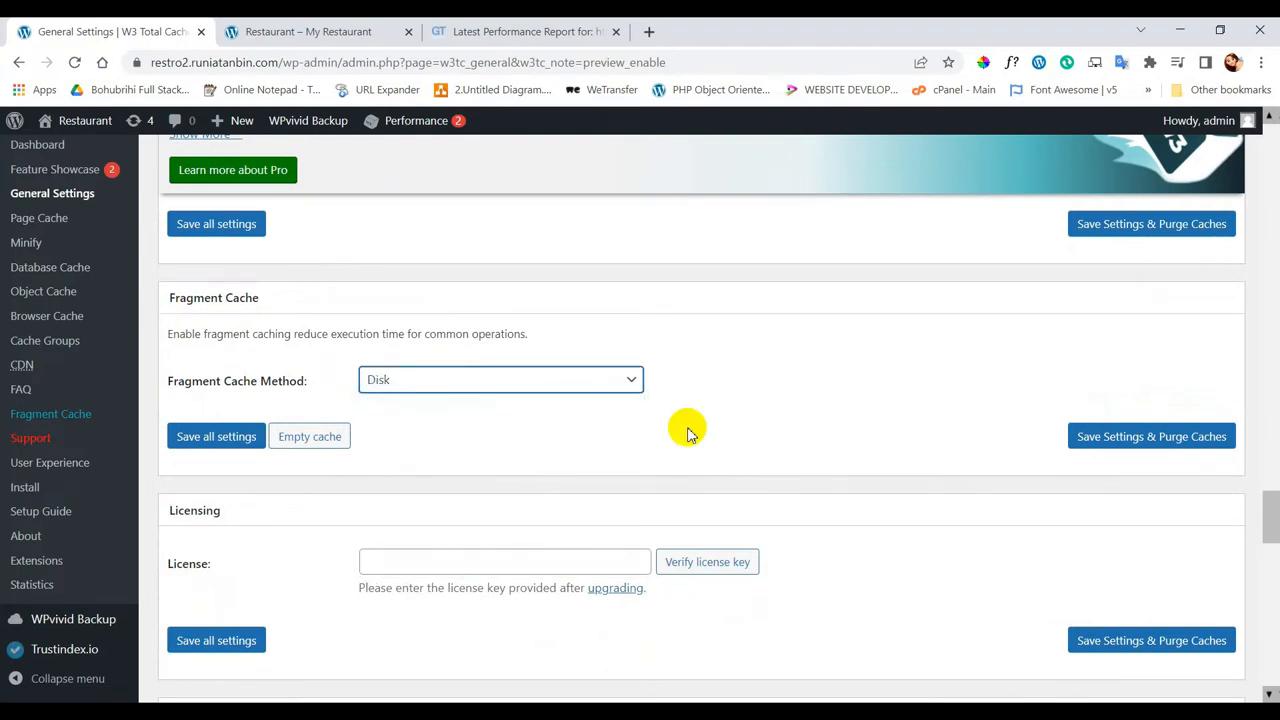
scroll("up", 3)
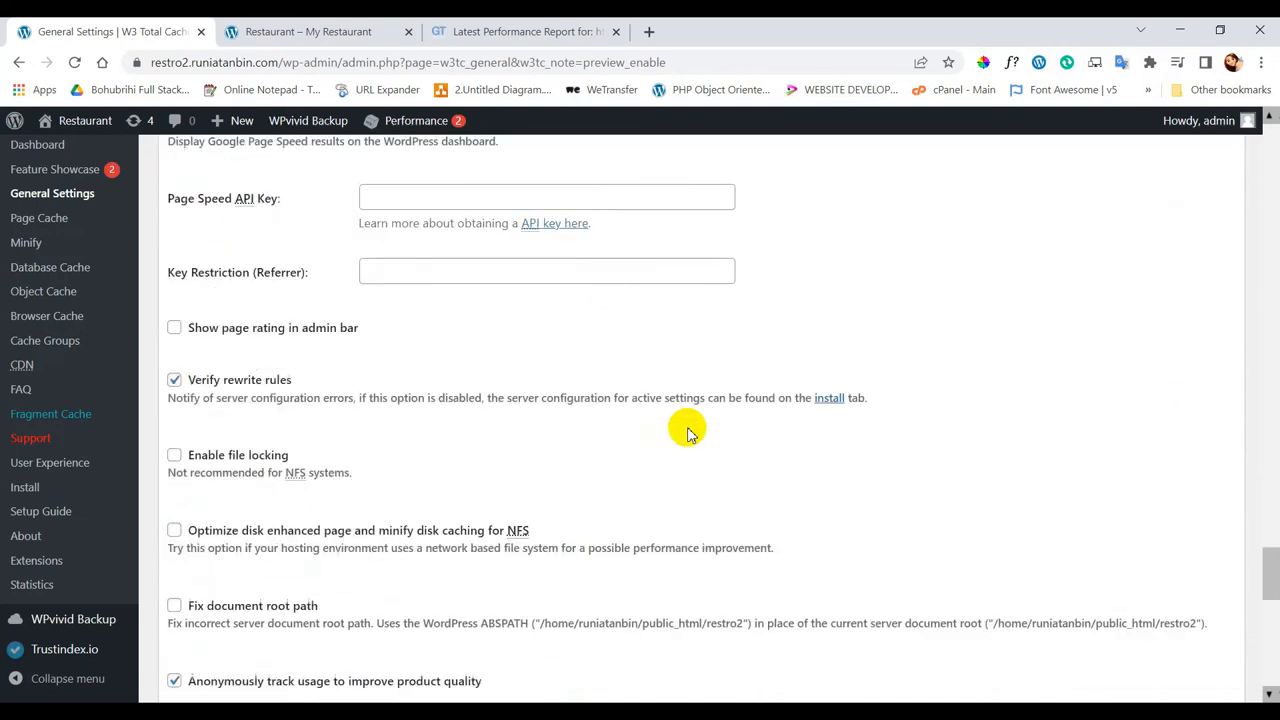
scroll("down", 3)
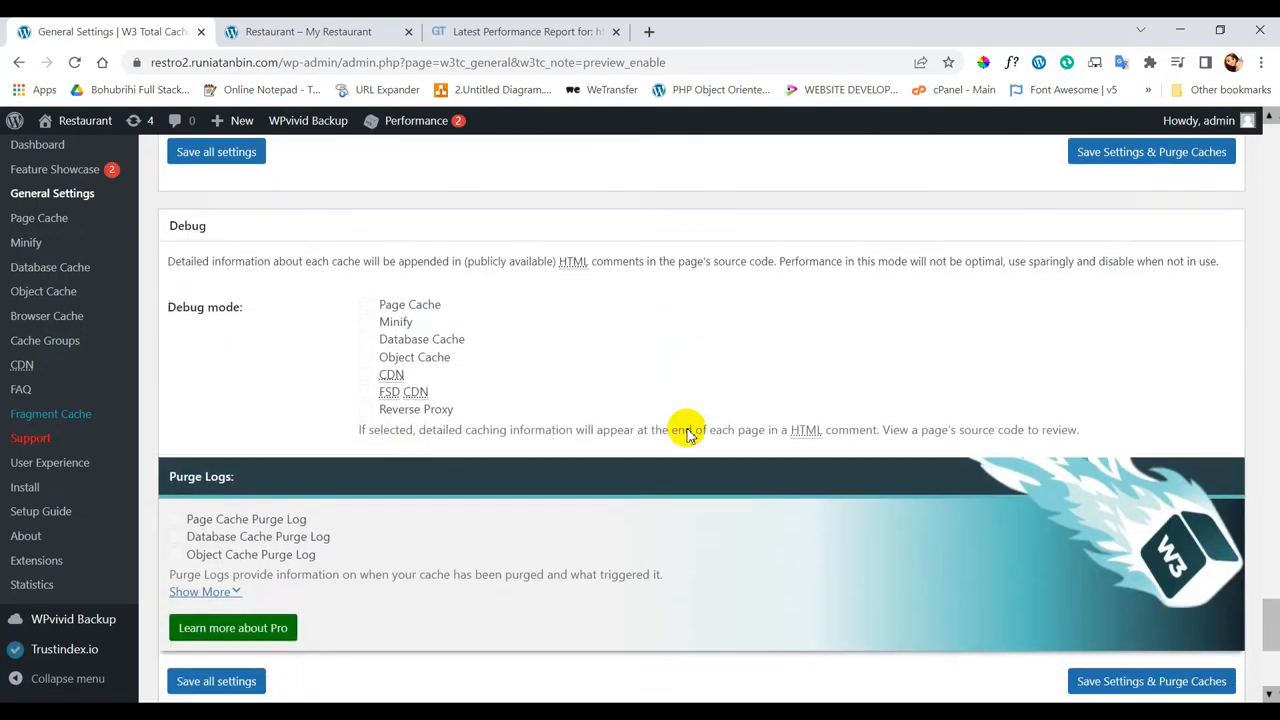
scroll("down", 3)
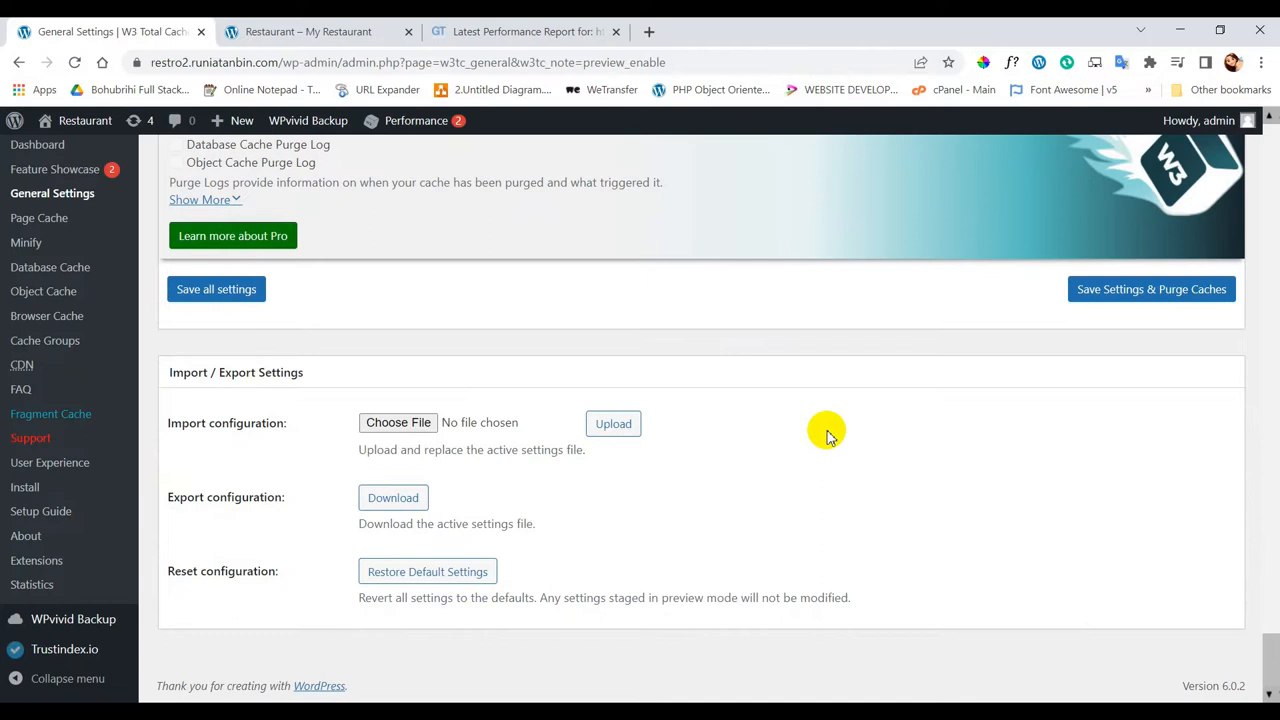
scroll("up", 3)
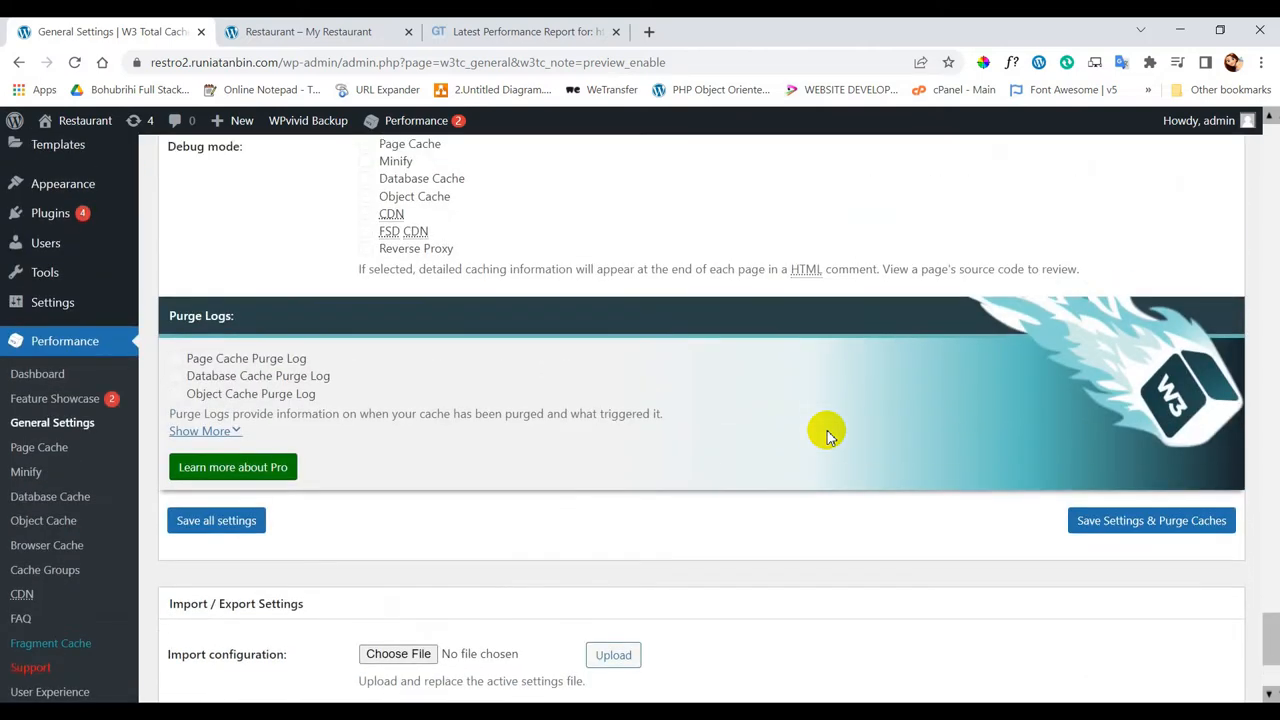
scroll("up", 3)
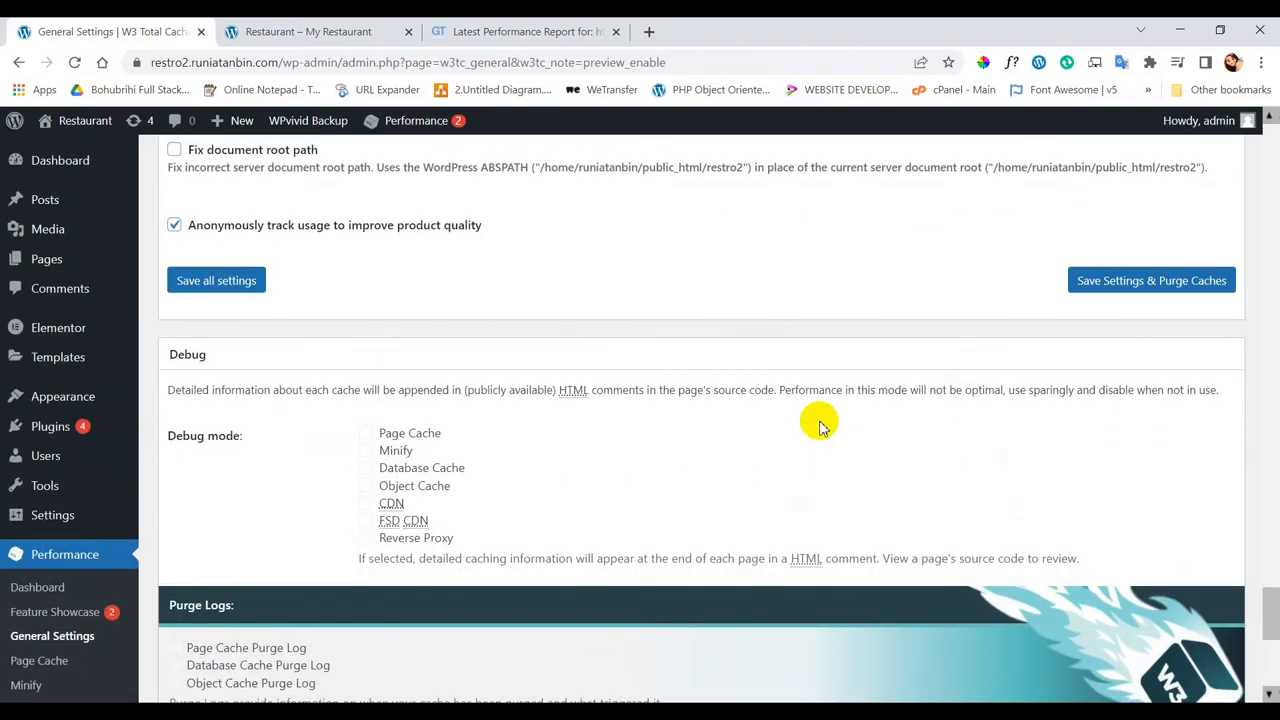
scroll("down", 3)
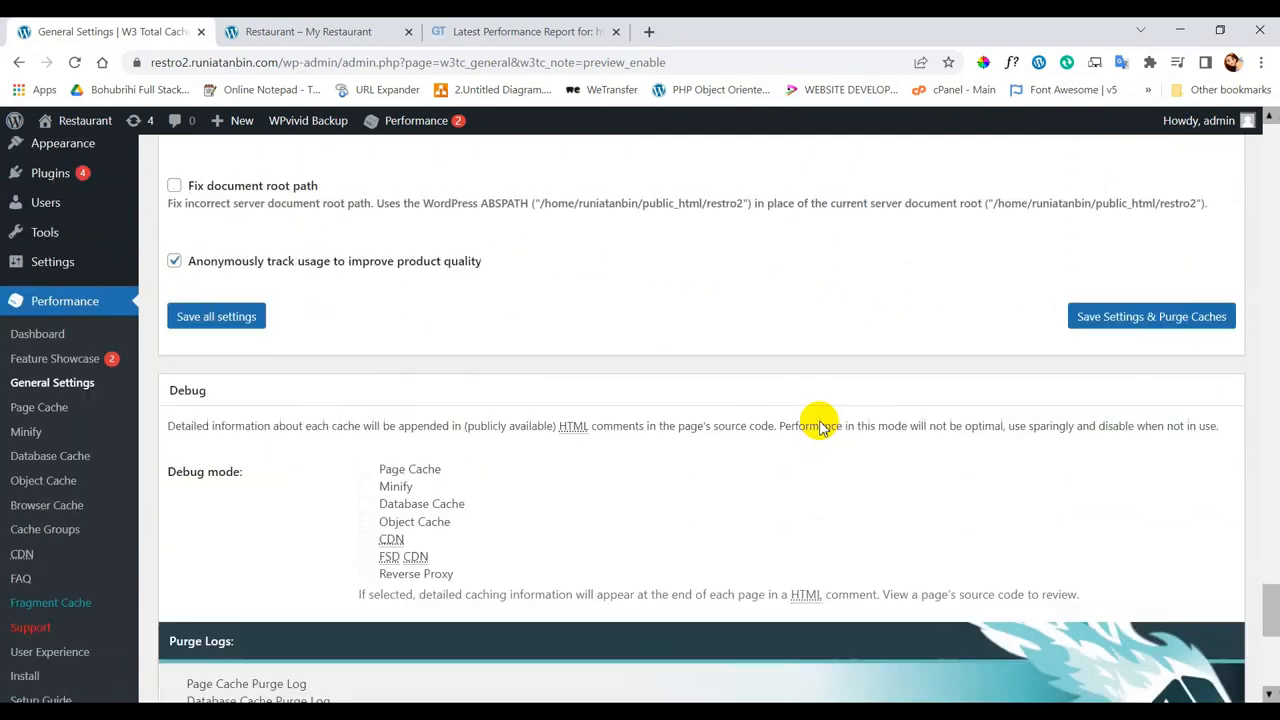
scroll("down", 3)
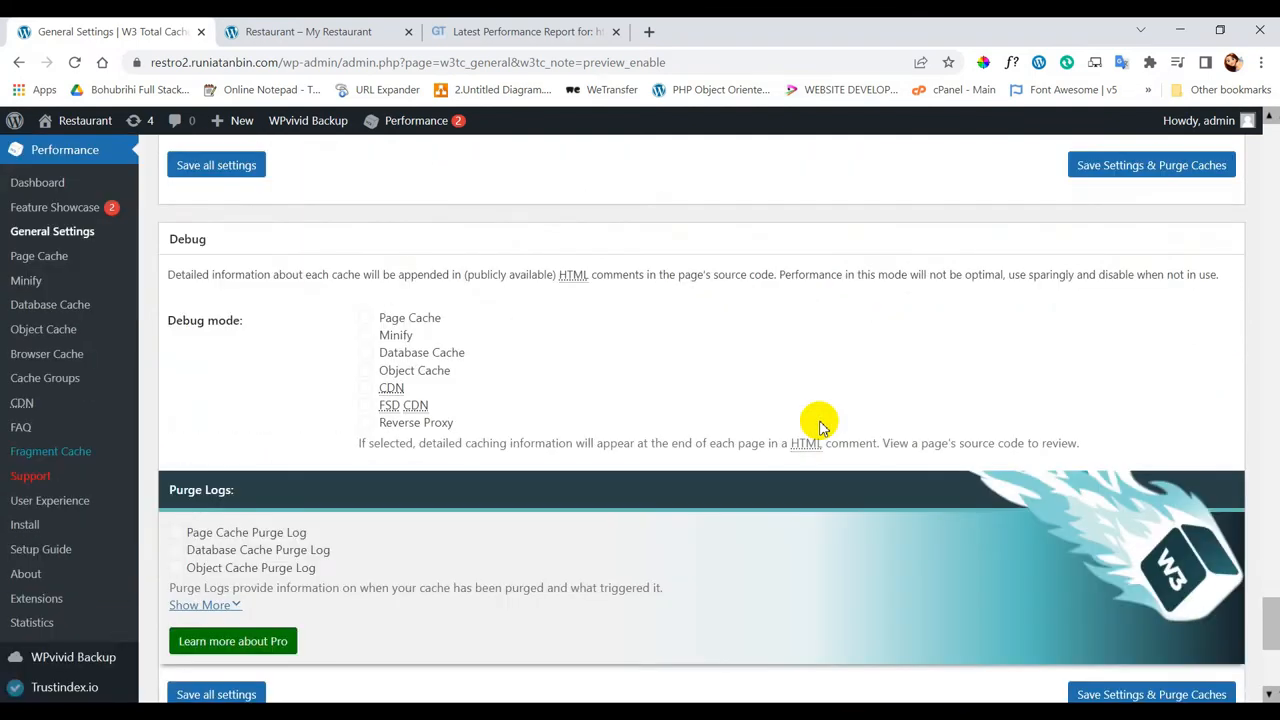
scroll("down", 3)
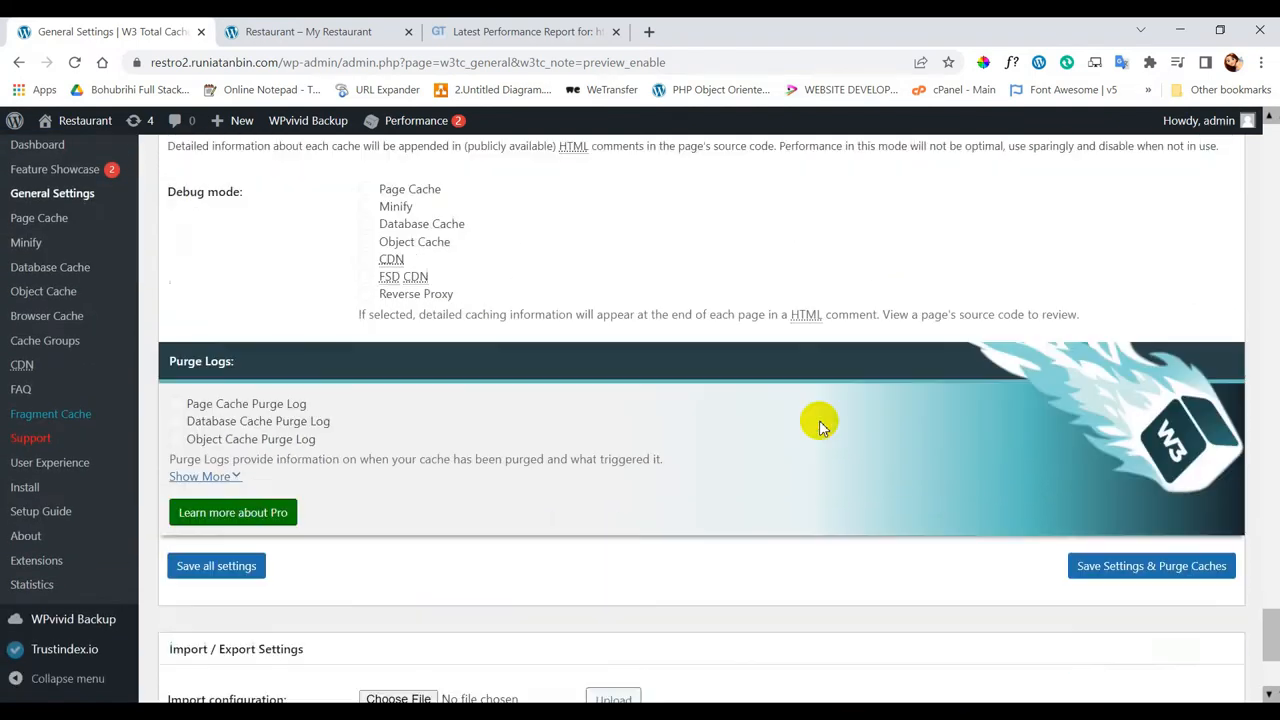
scroll("down", 3)
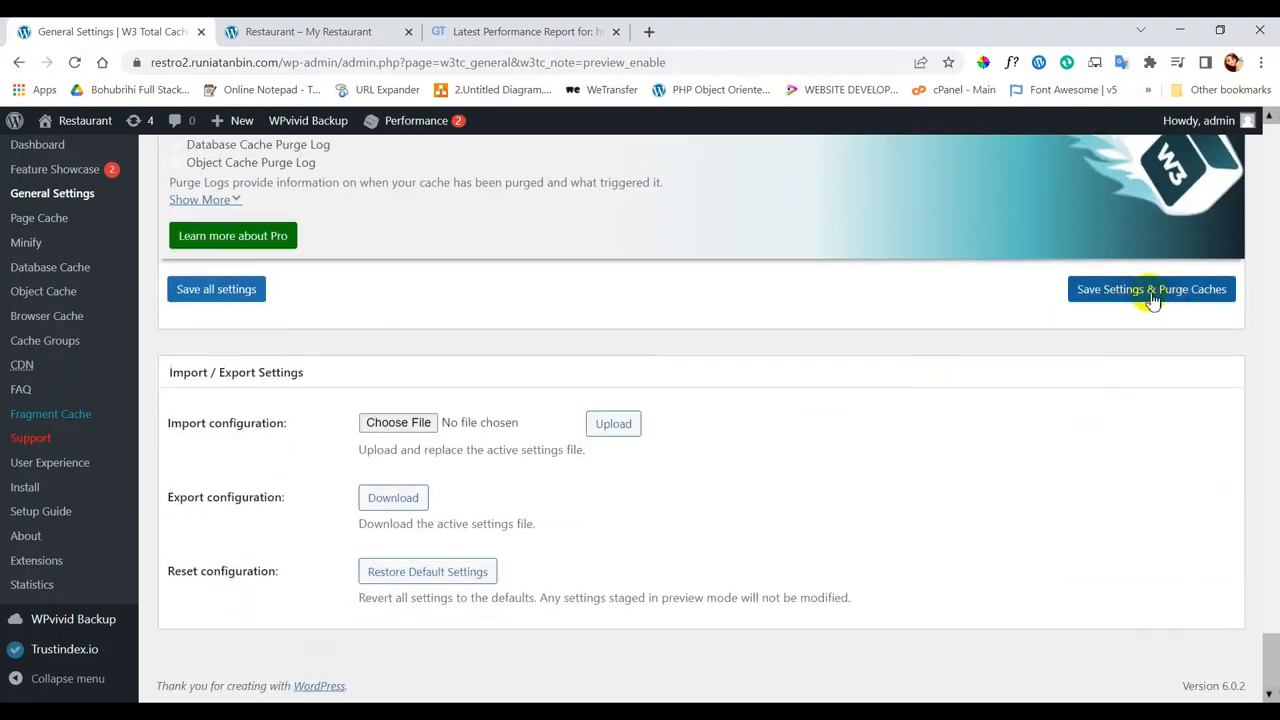
Save Settings & Purge Caches, then review the reloaded General Settings page
left_click(1152, 288)
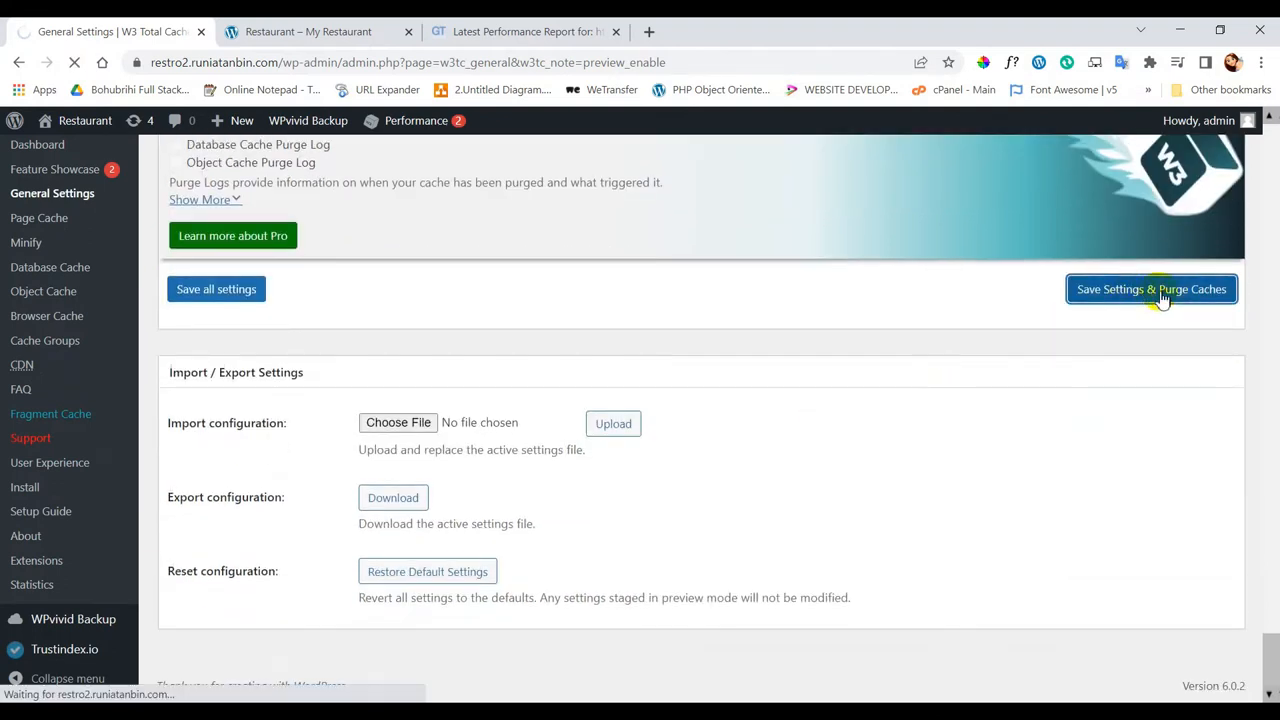
left_click(1152, 288)
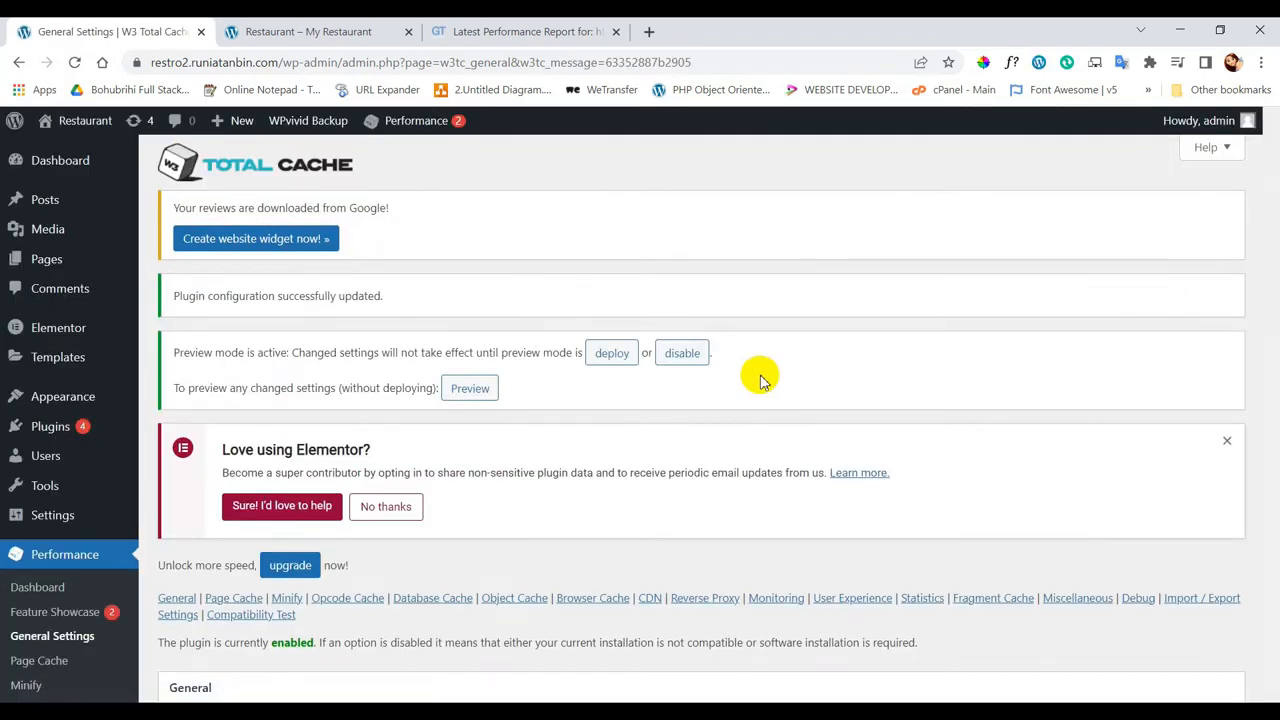
scroll("down", 3)
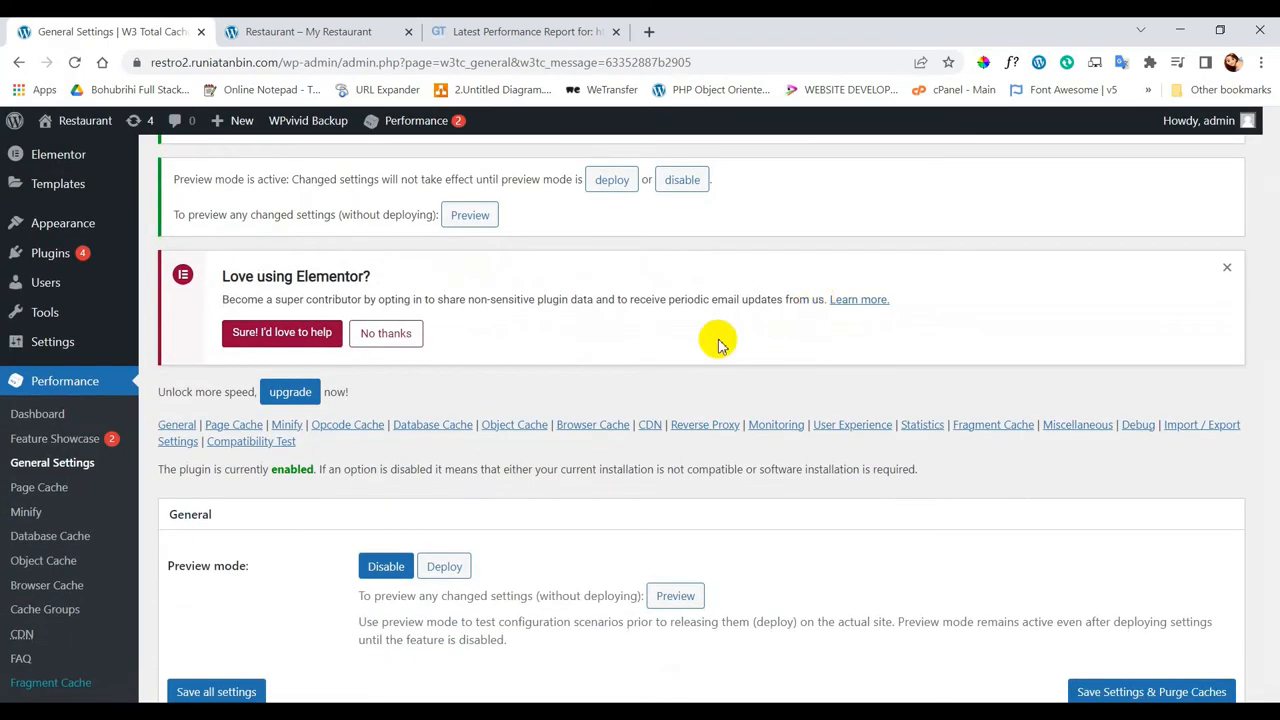
scroll("down", 3)
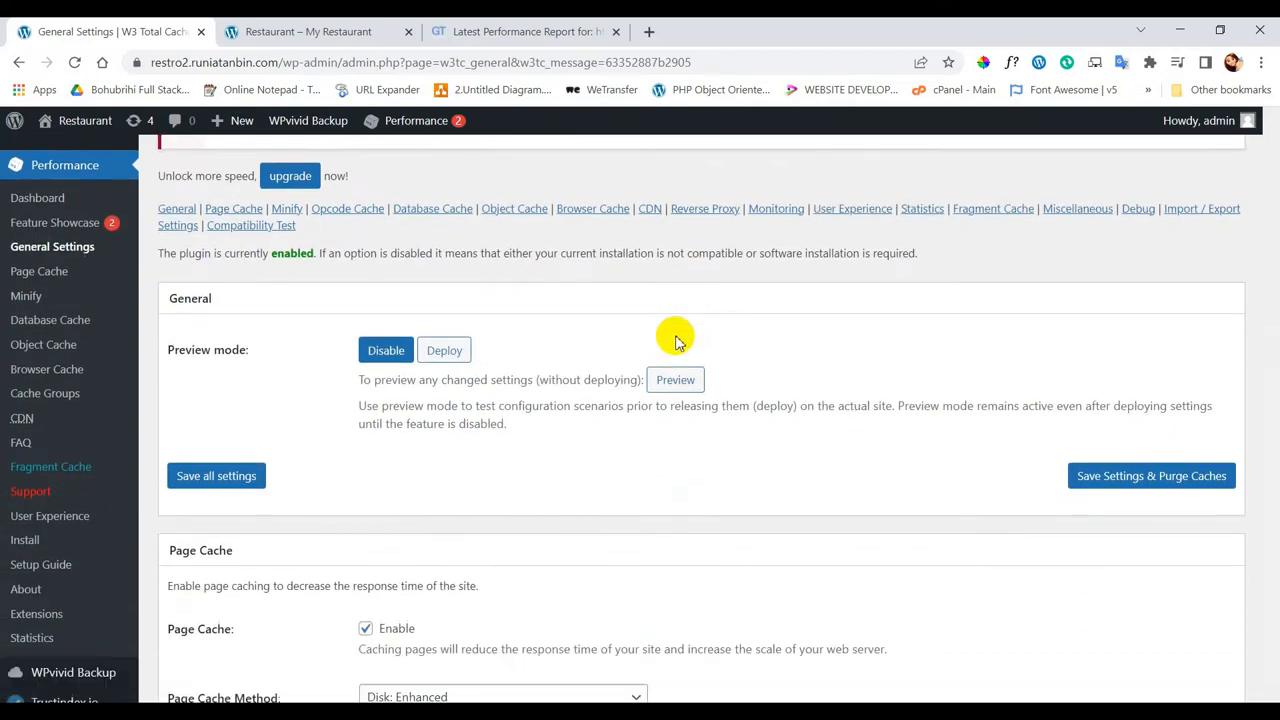
scroll("down", 3)
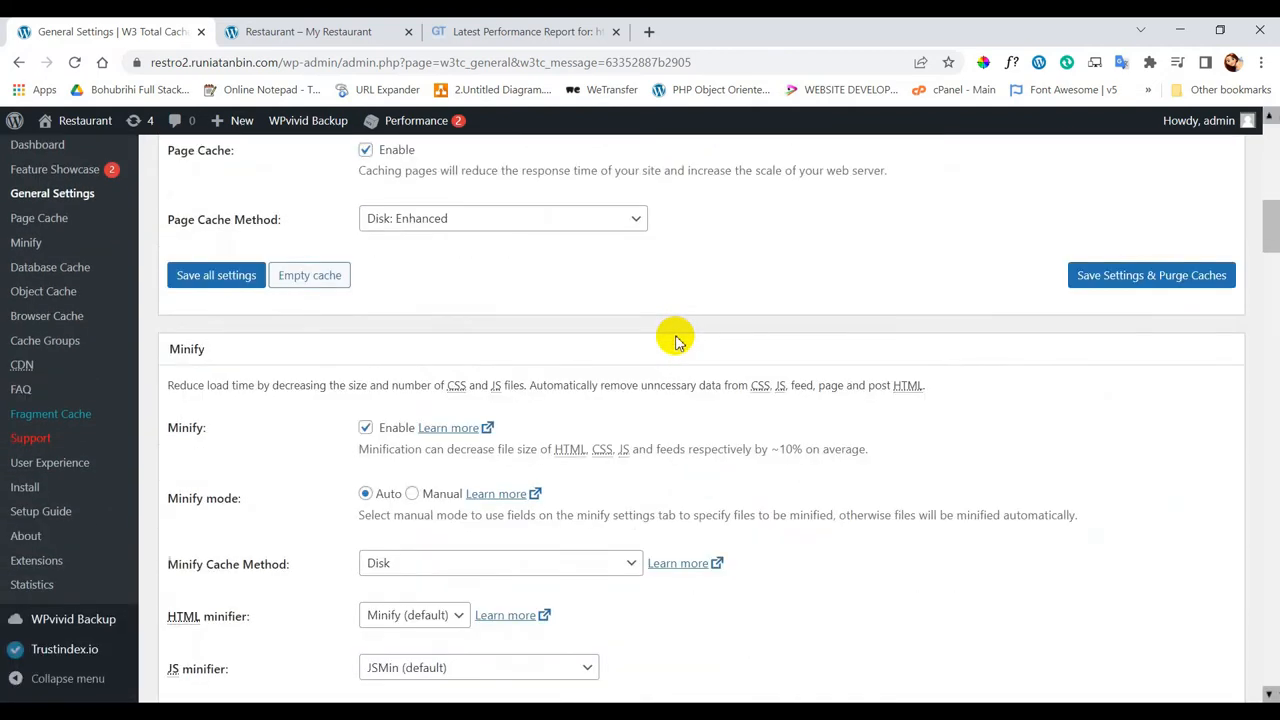
mouse_move(380, 444)
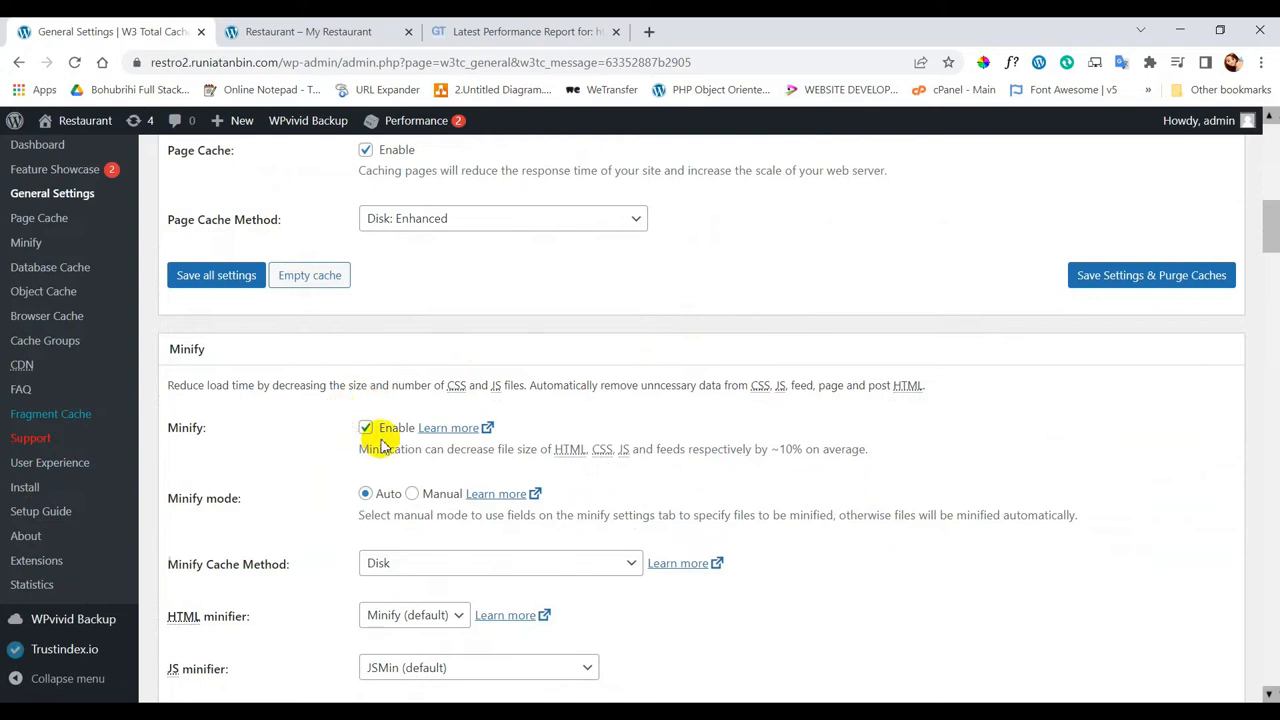
scroll("up", 3)
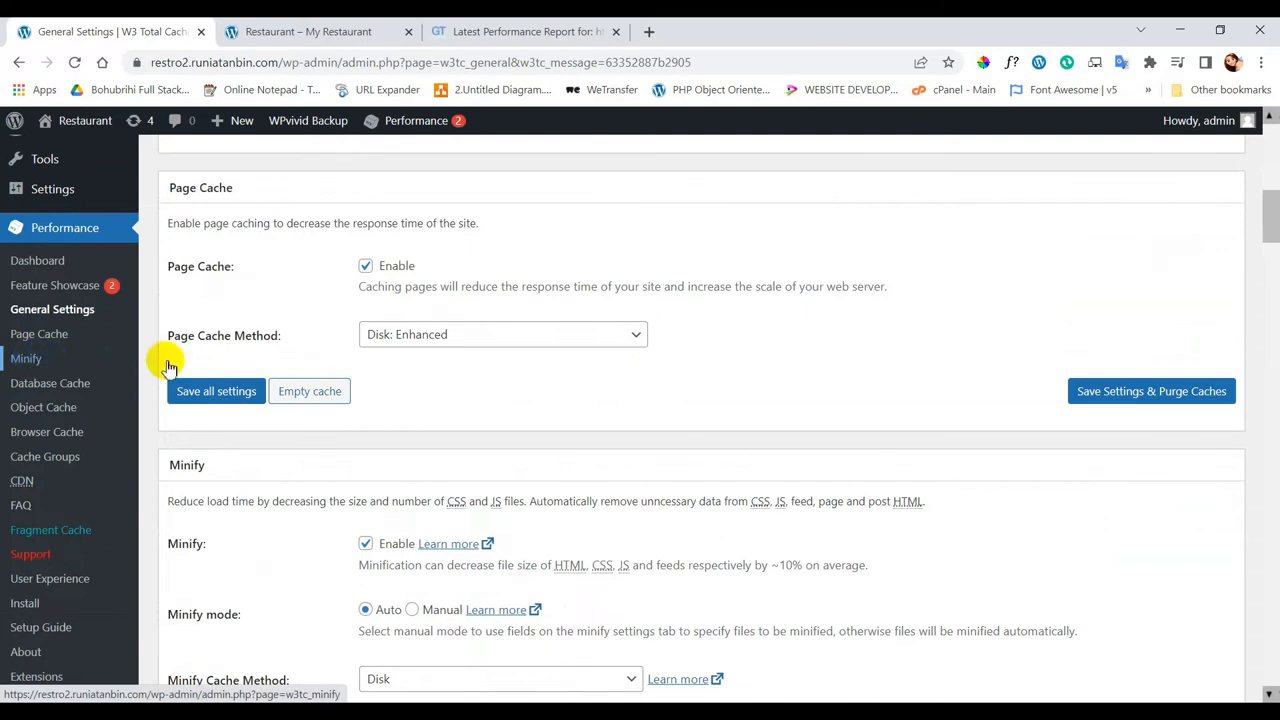
mouse_move(490, 388)
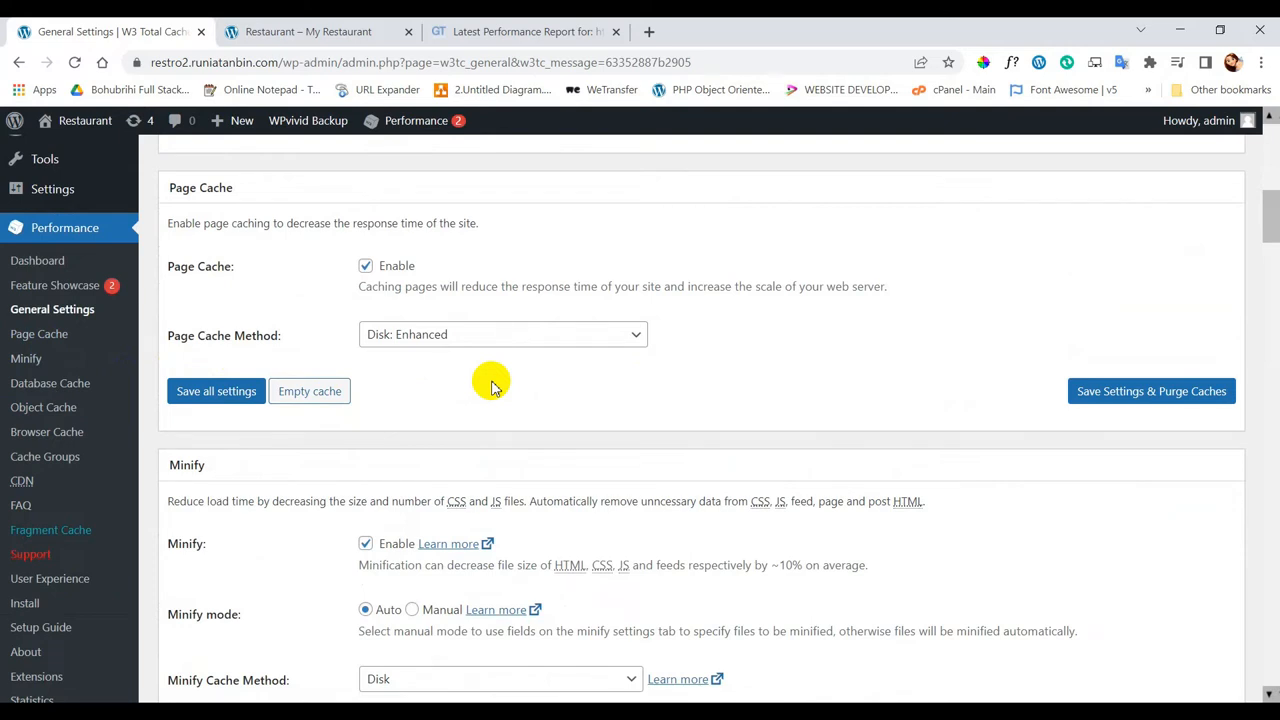
left_click(216, 390)
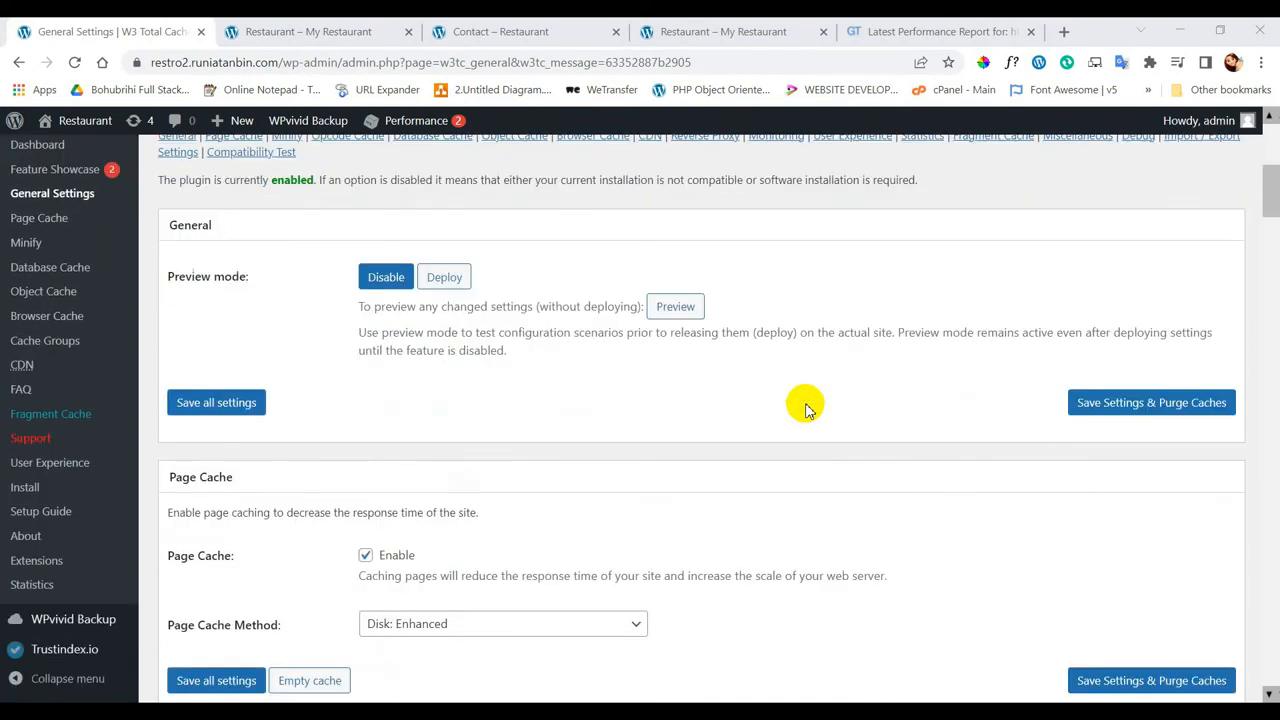
scroll("up", 3)
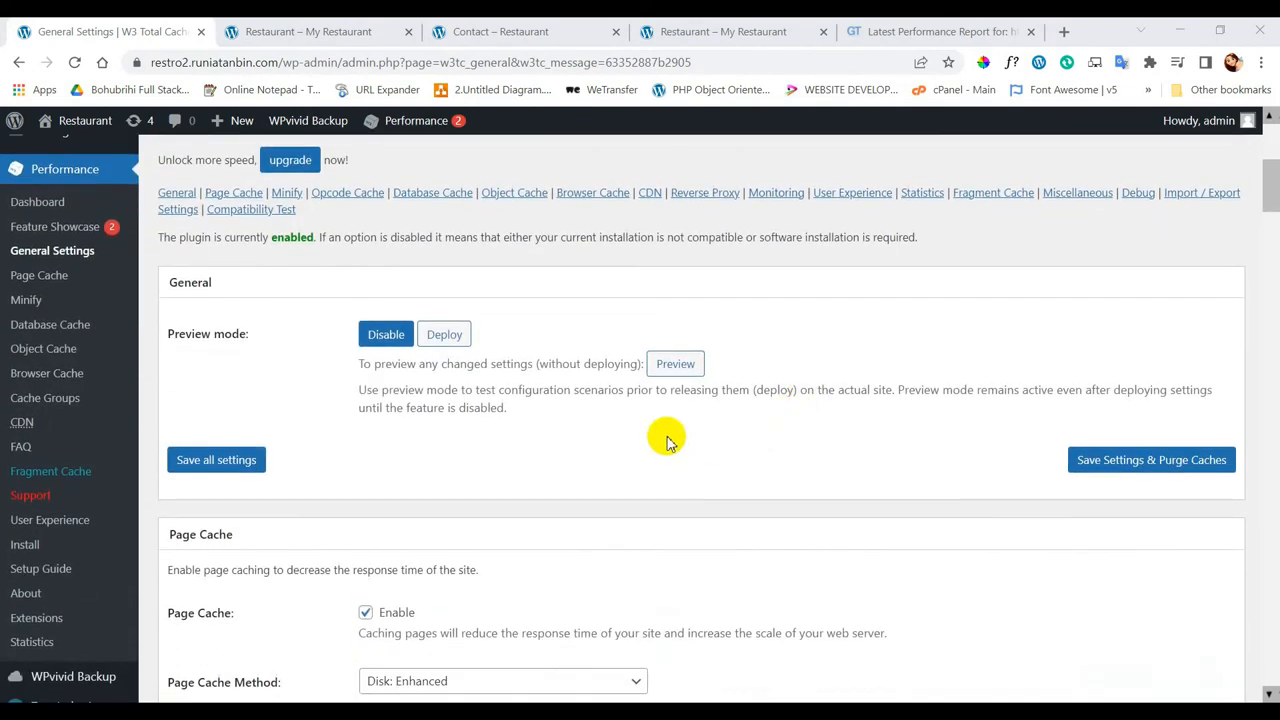
mouse_move(676, 364)
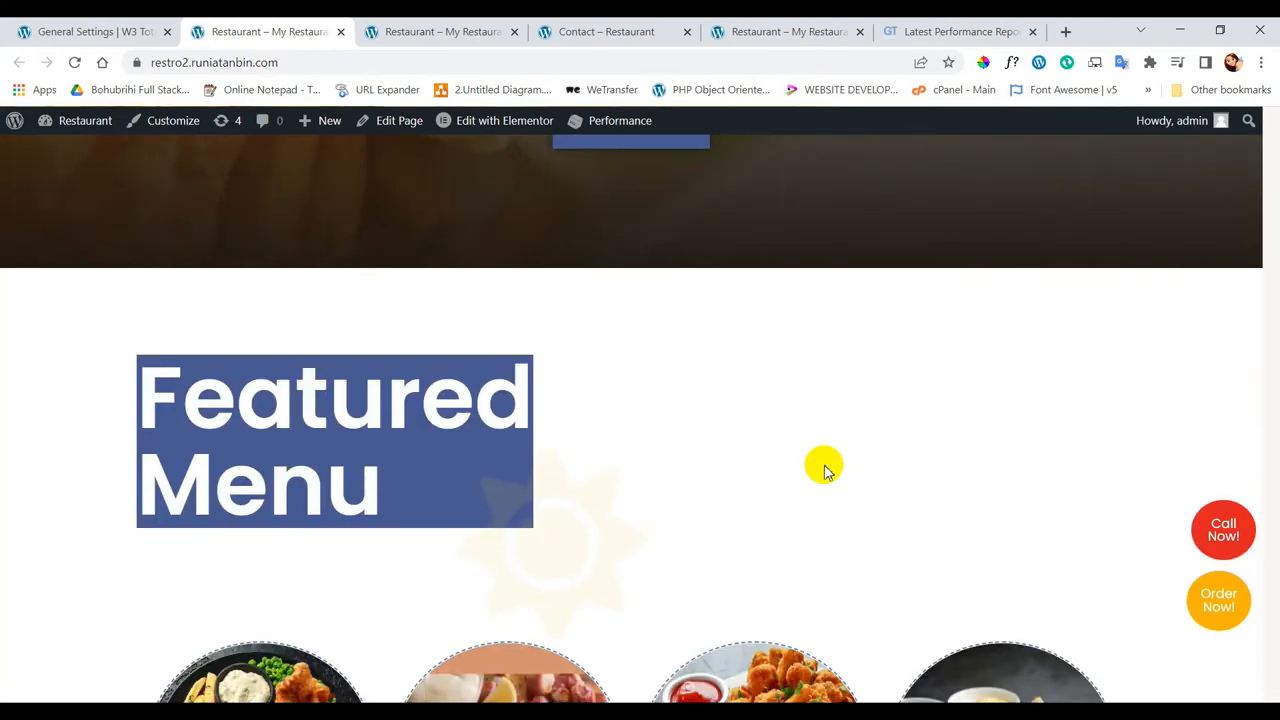
Scroll the restaurant homepage down to its footer to check it
scroll("down", 3)
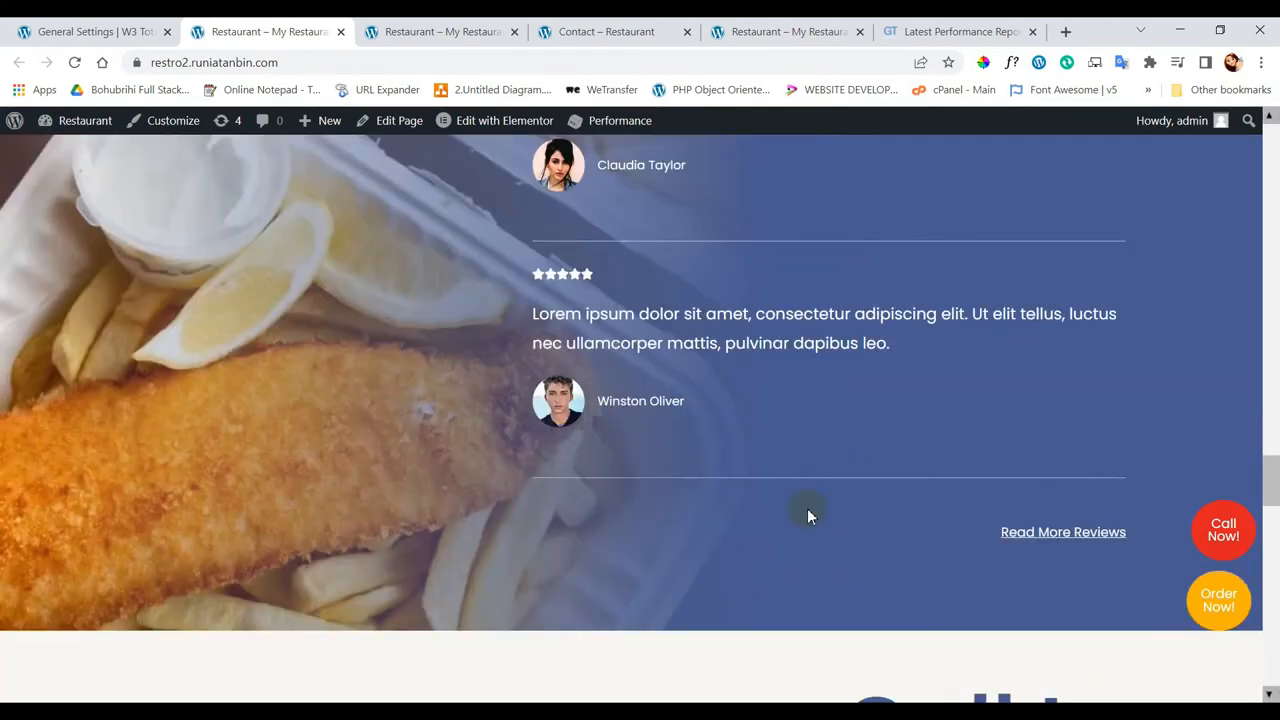
scroll("down", 3)
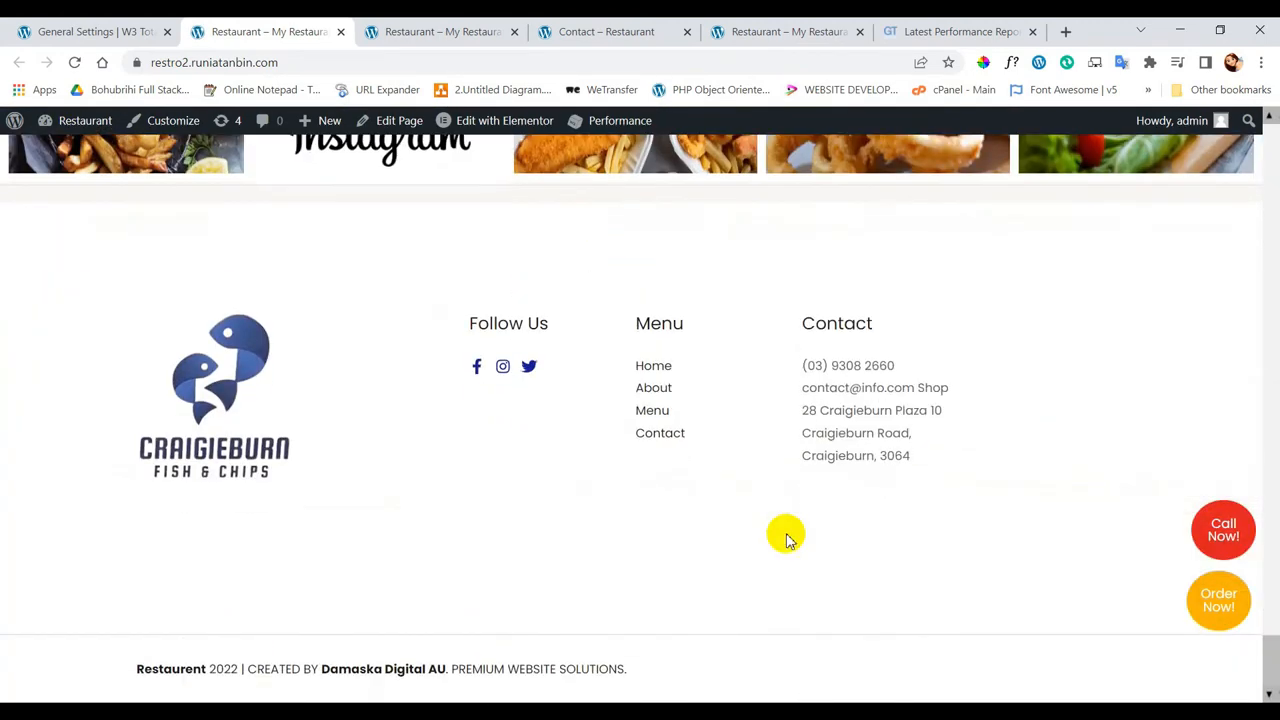
mouse_move(364, 190)
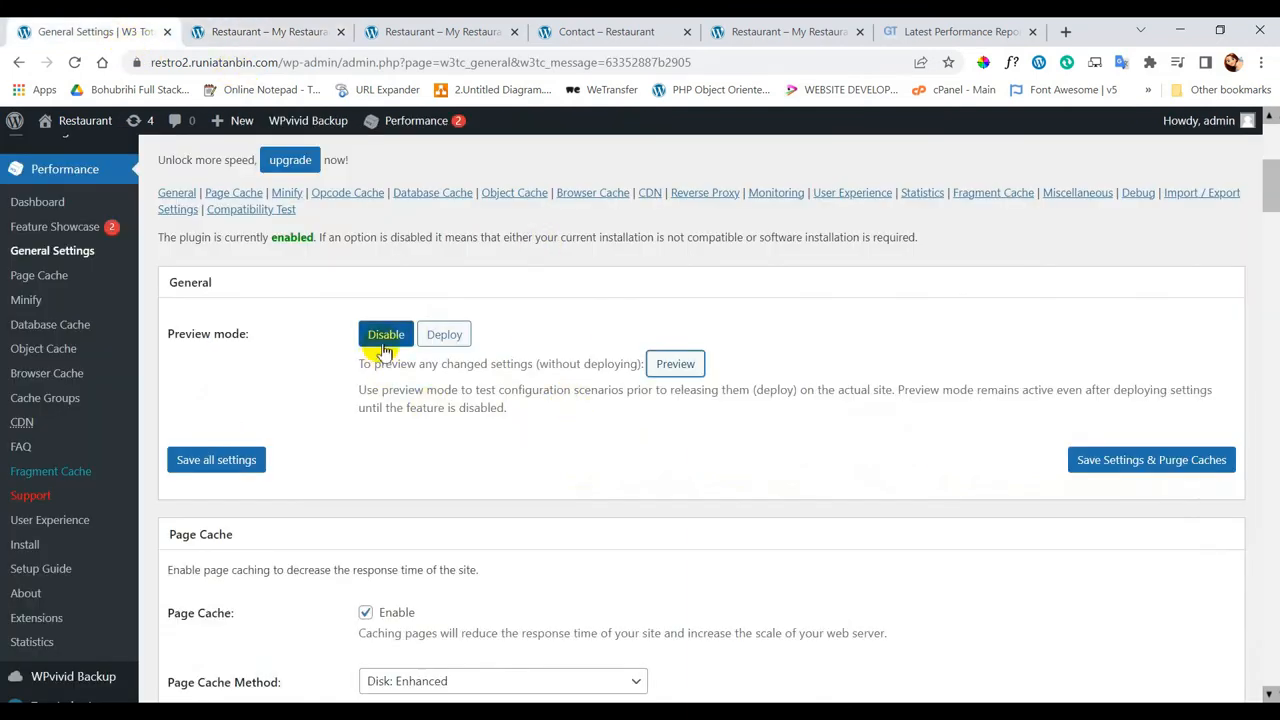
Deploy the staged preview cache settings to the live site
left_click(444, 334)
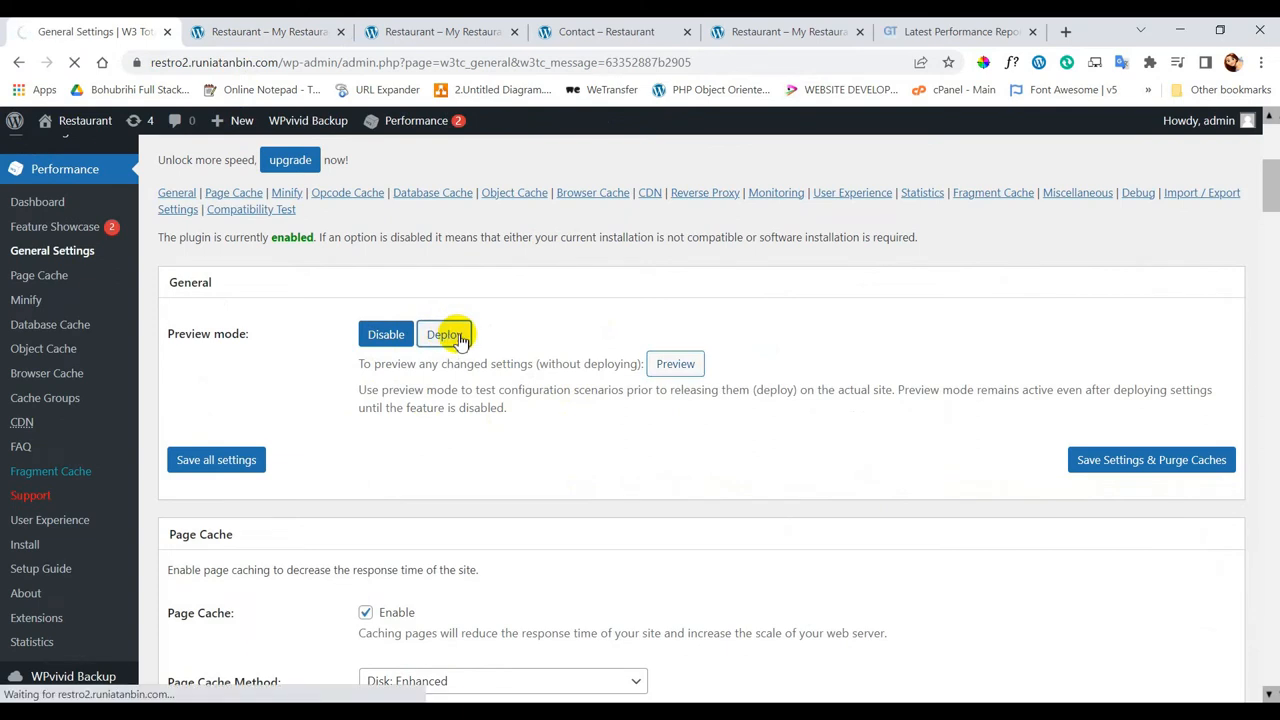
left_click(444, 334)
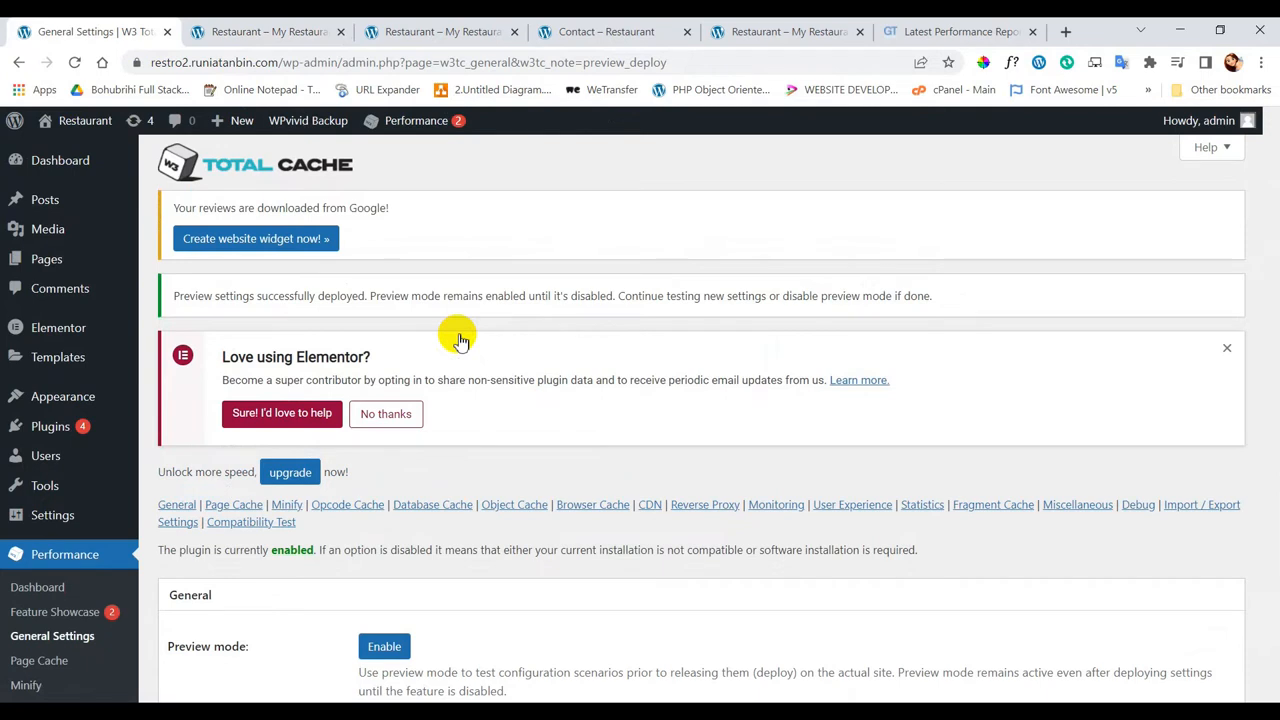
scroll("down", 3)
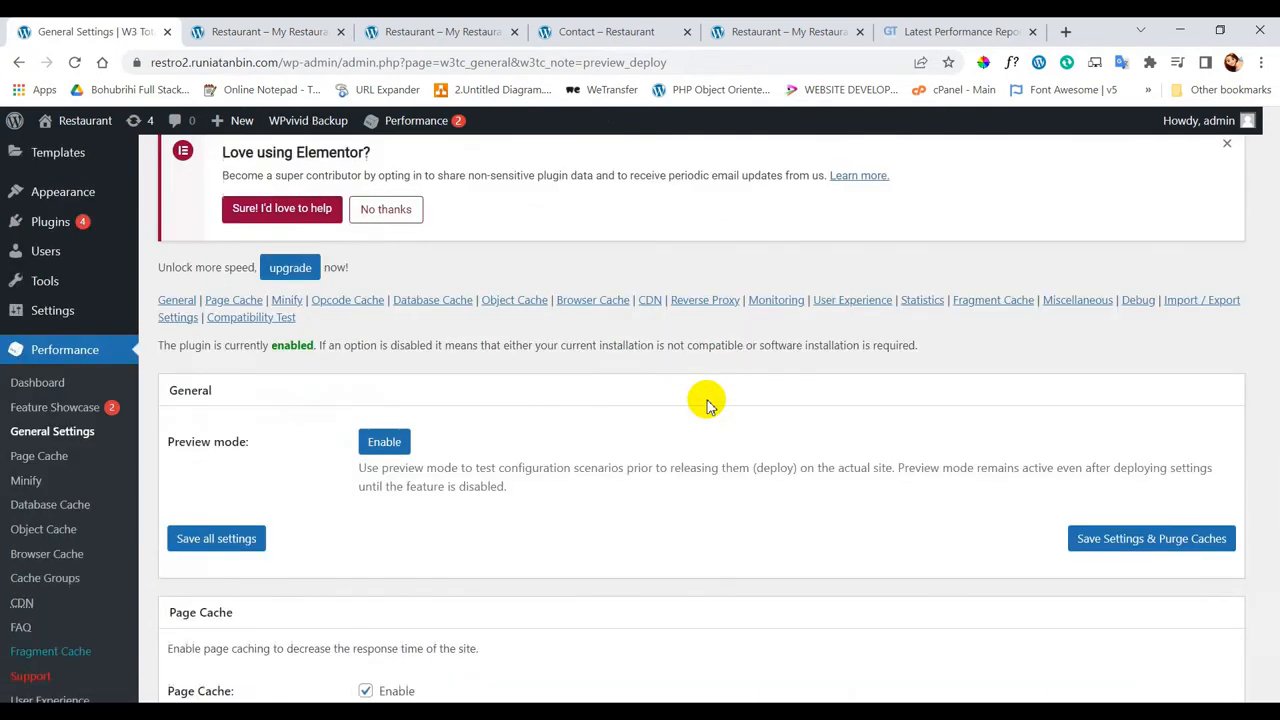
scroll("down", 3)
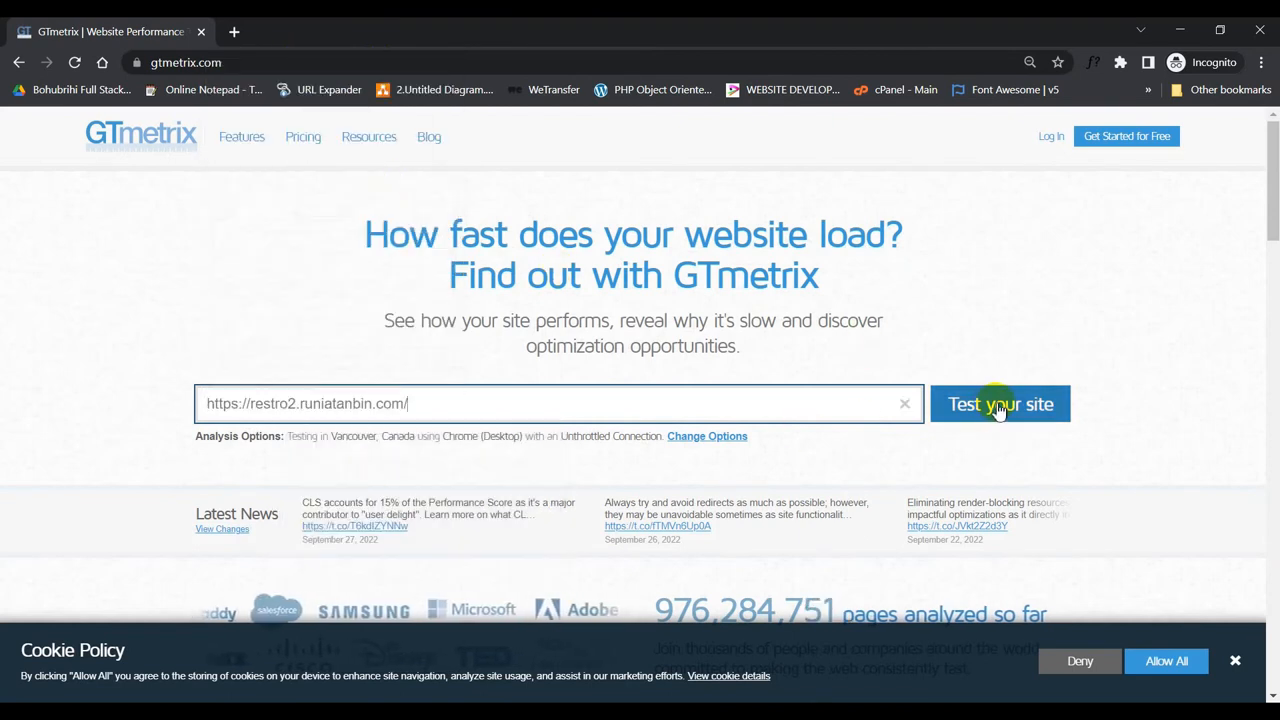
Run the GTmetrix test and review the report: grade B, 78% performance, 87% structure
left_click(1000, 404)
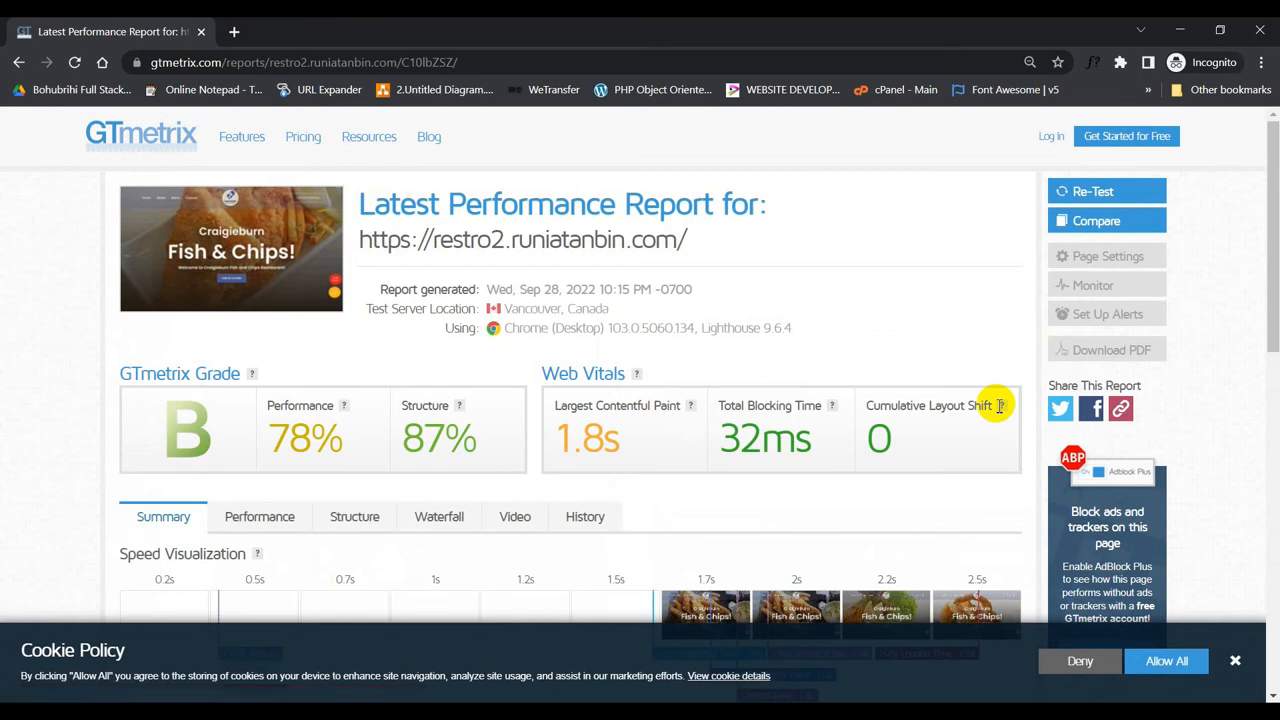
mouse_move(980, 404)
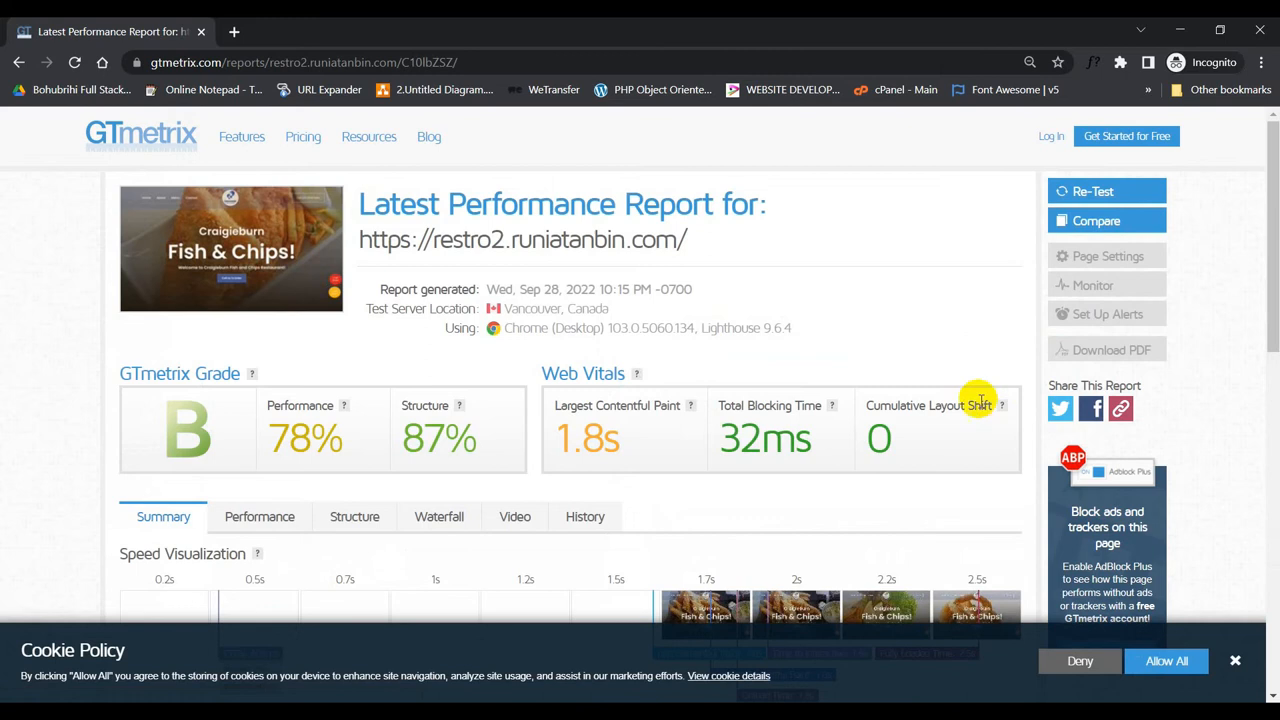
mouse_move(188, 430)
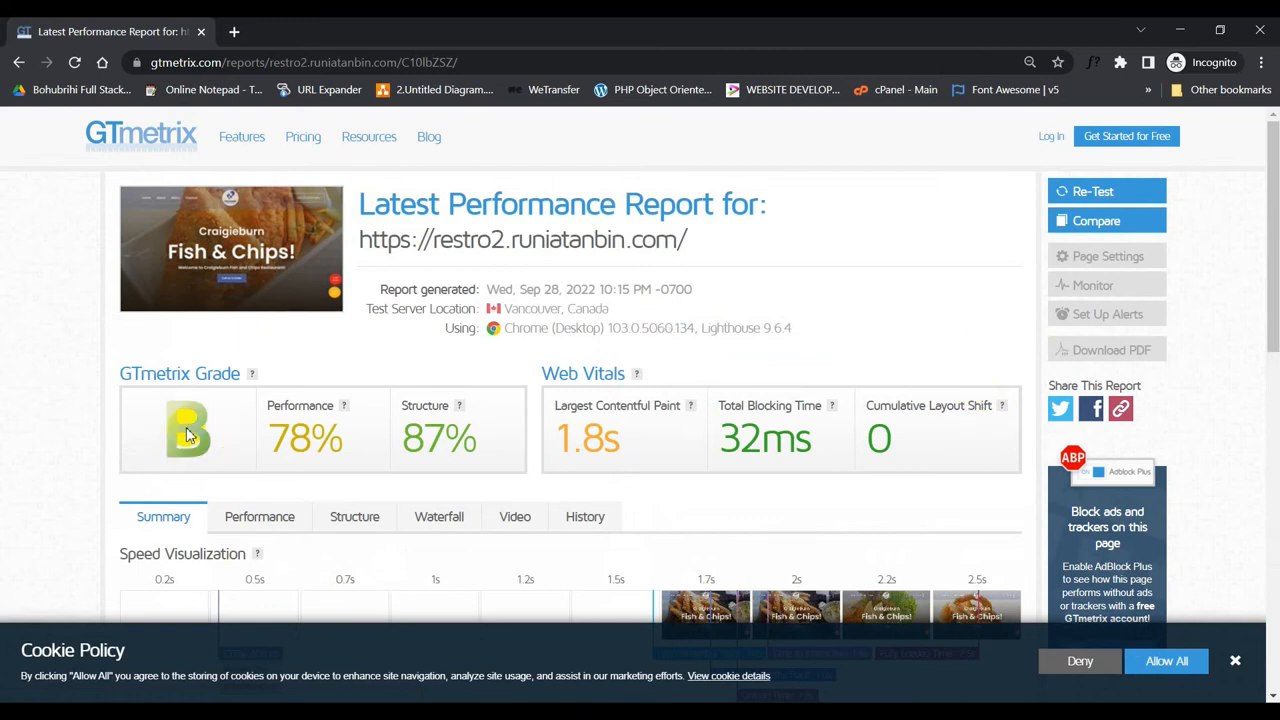
scroll("down", 3)
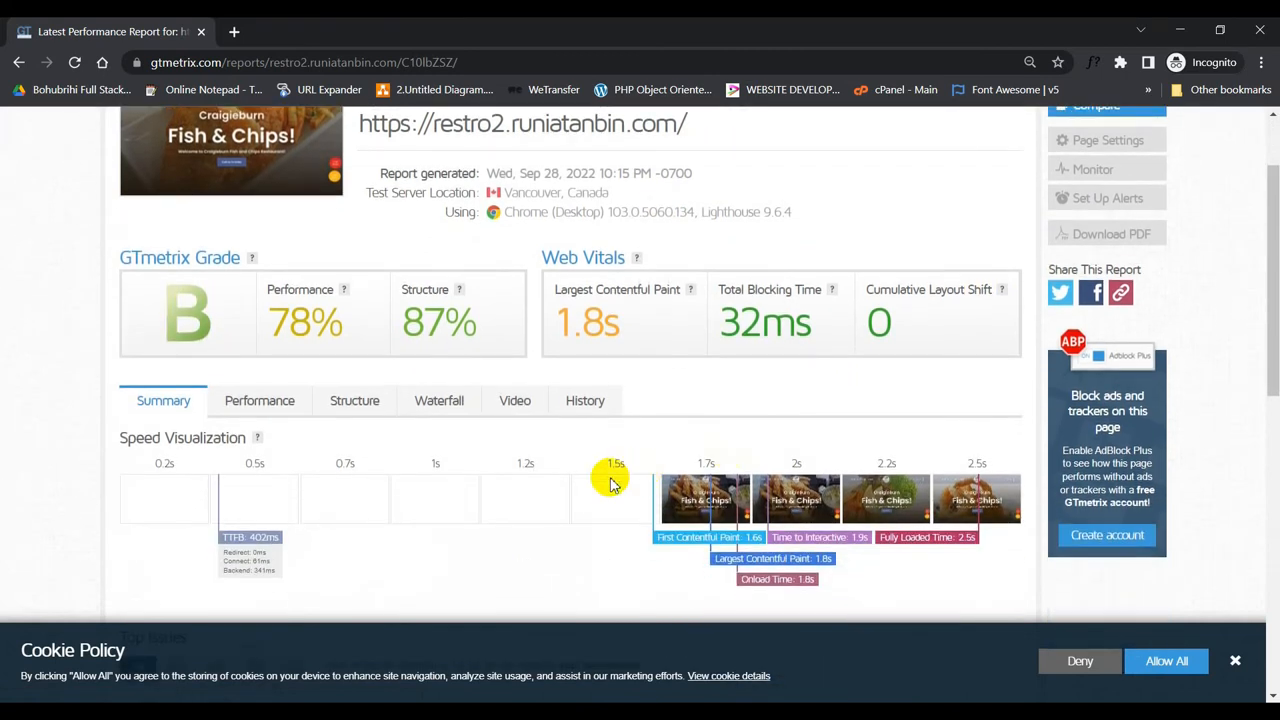
scroll("down", 3)
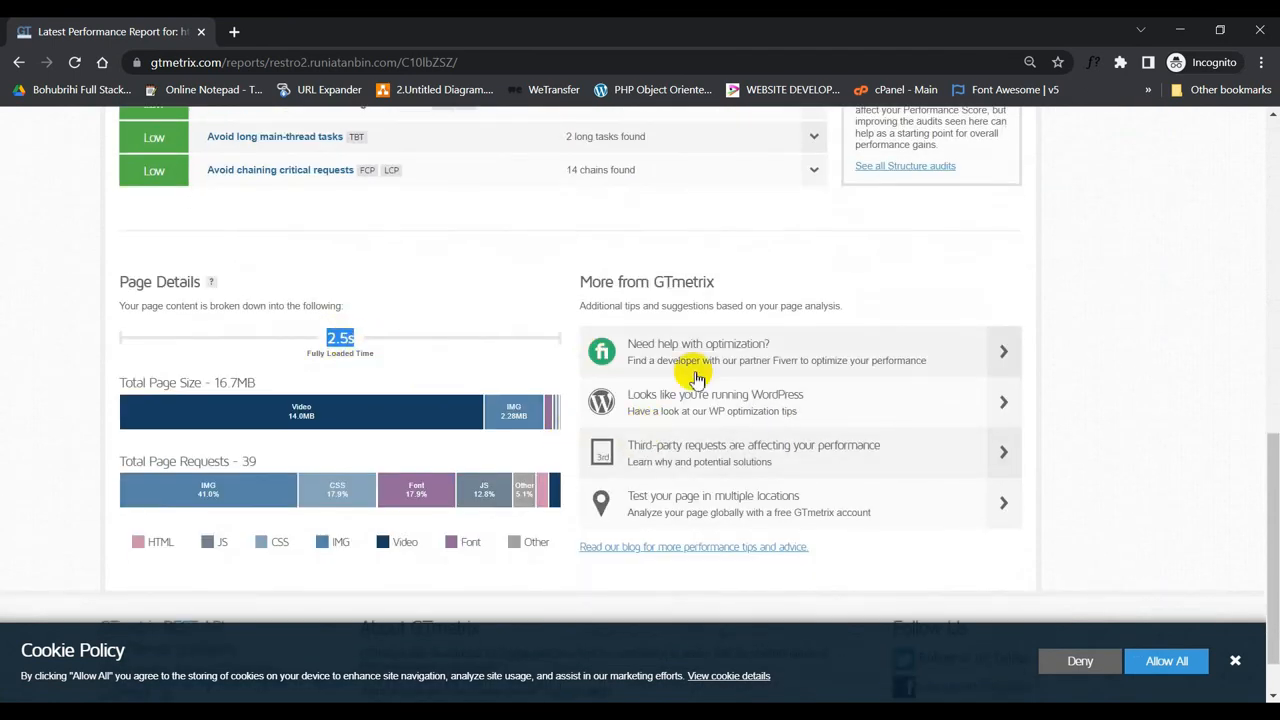
scroll("down", 3)
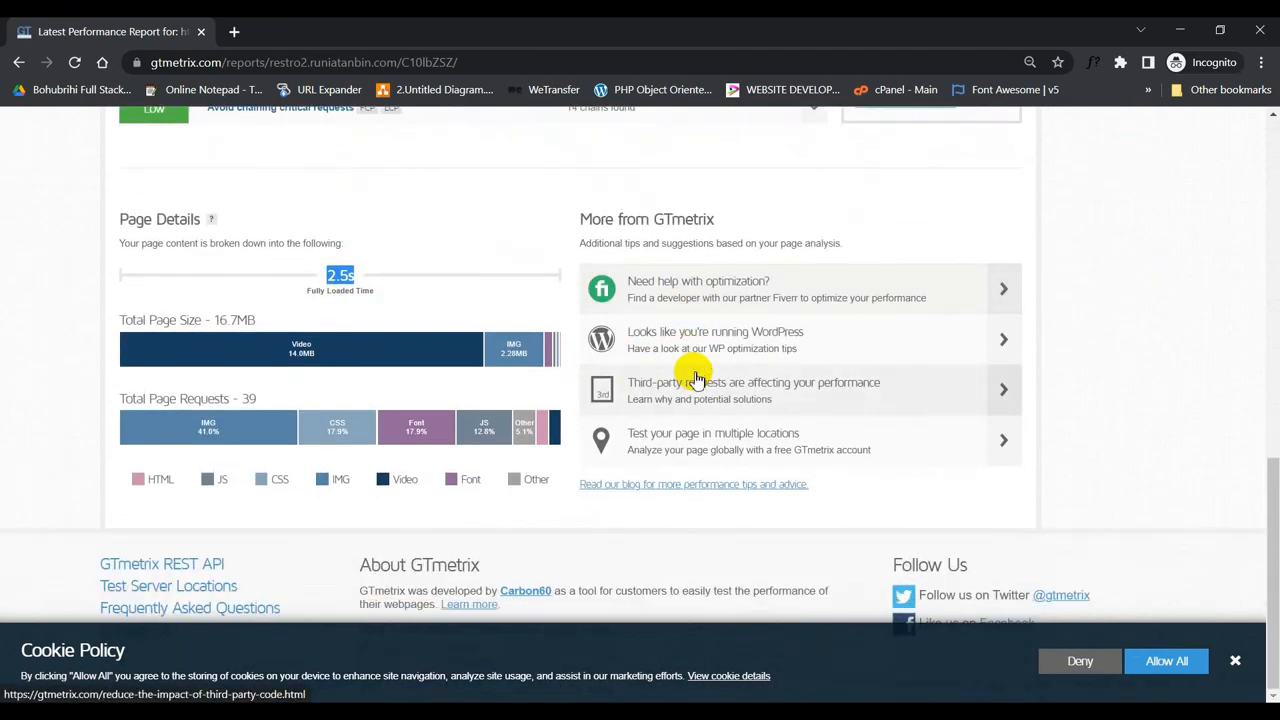
scroll("up", 3)
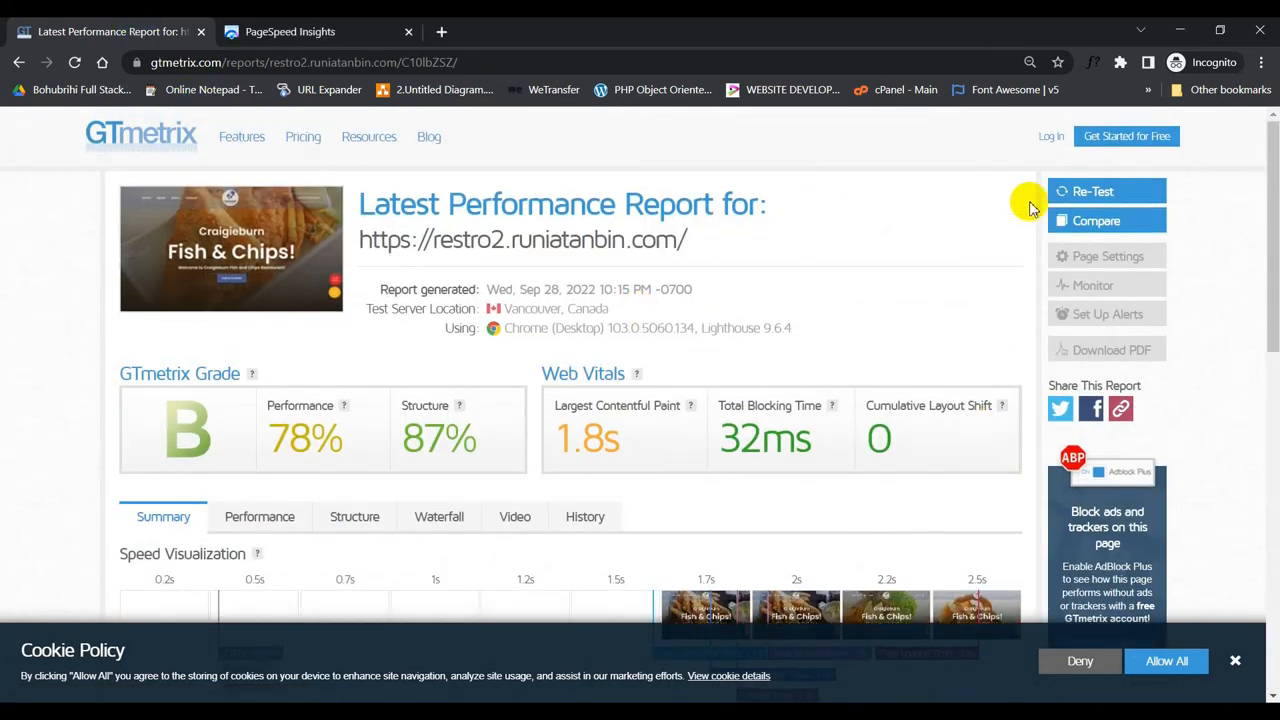
Re-test in GTmetrix and review the new result: grade A, 96% performance, 87% structure
left_click(1092, 192)
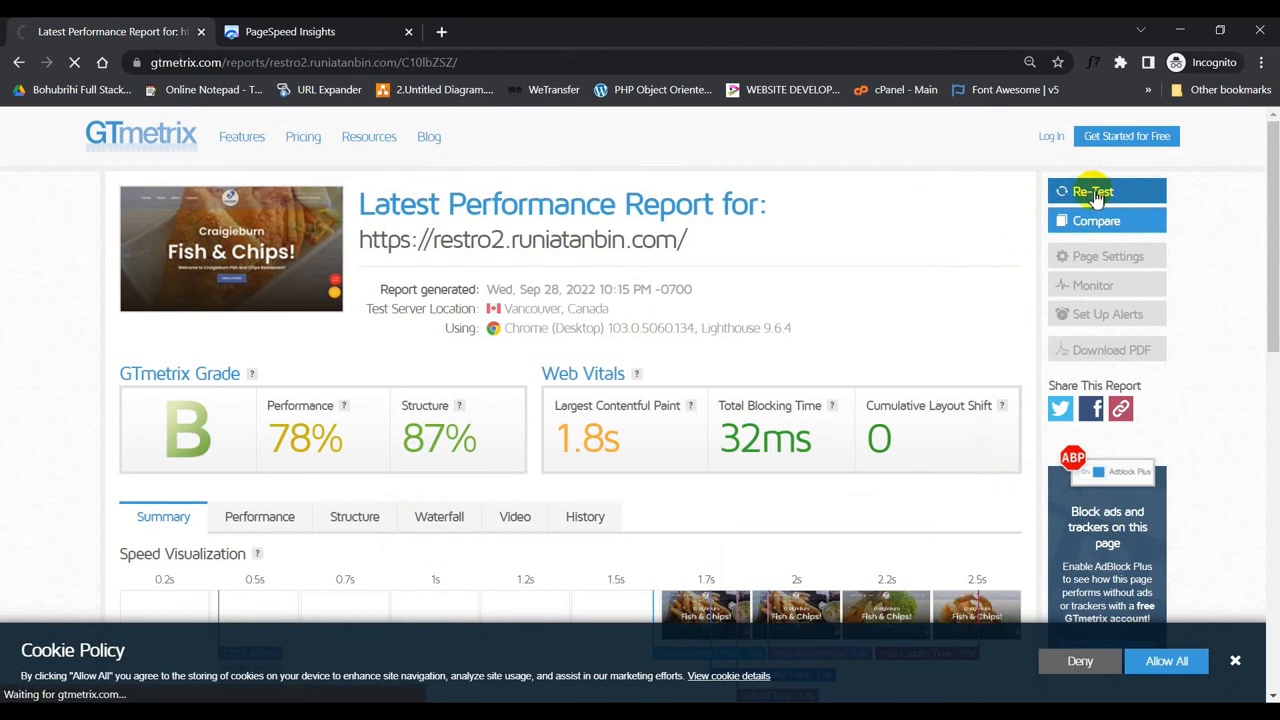
left_click(1092, 192)
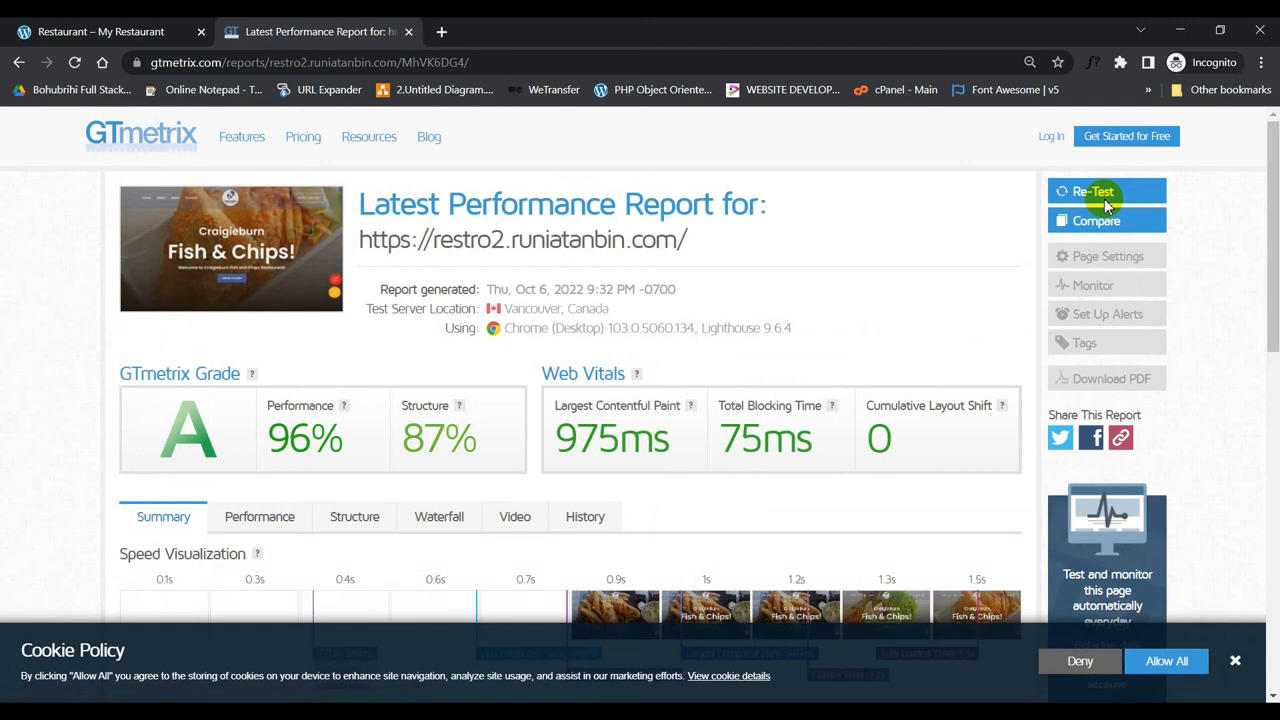
mouse_move(1004, 456)
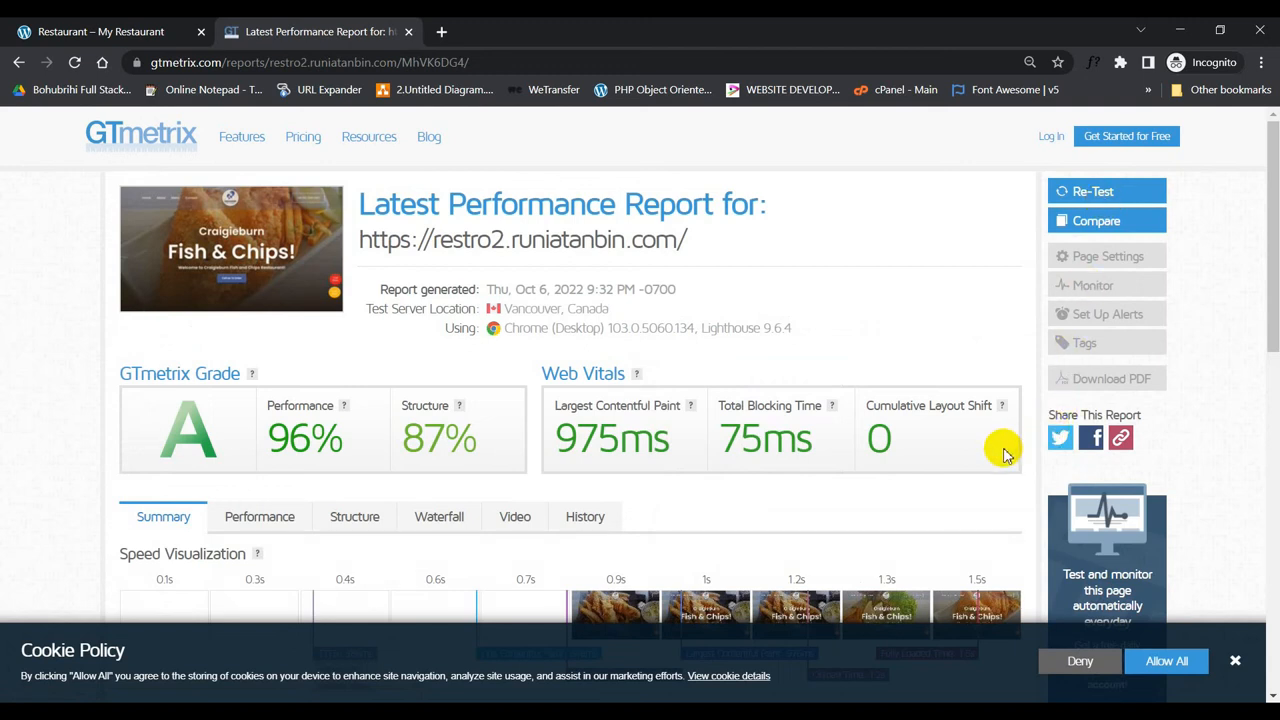
scroll("down", 3)
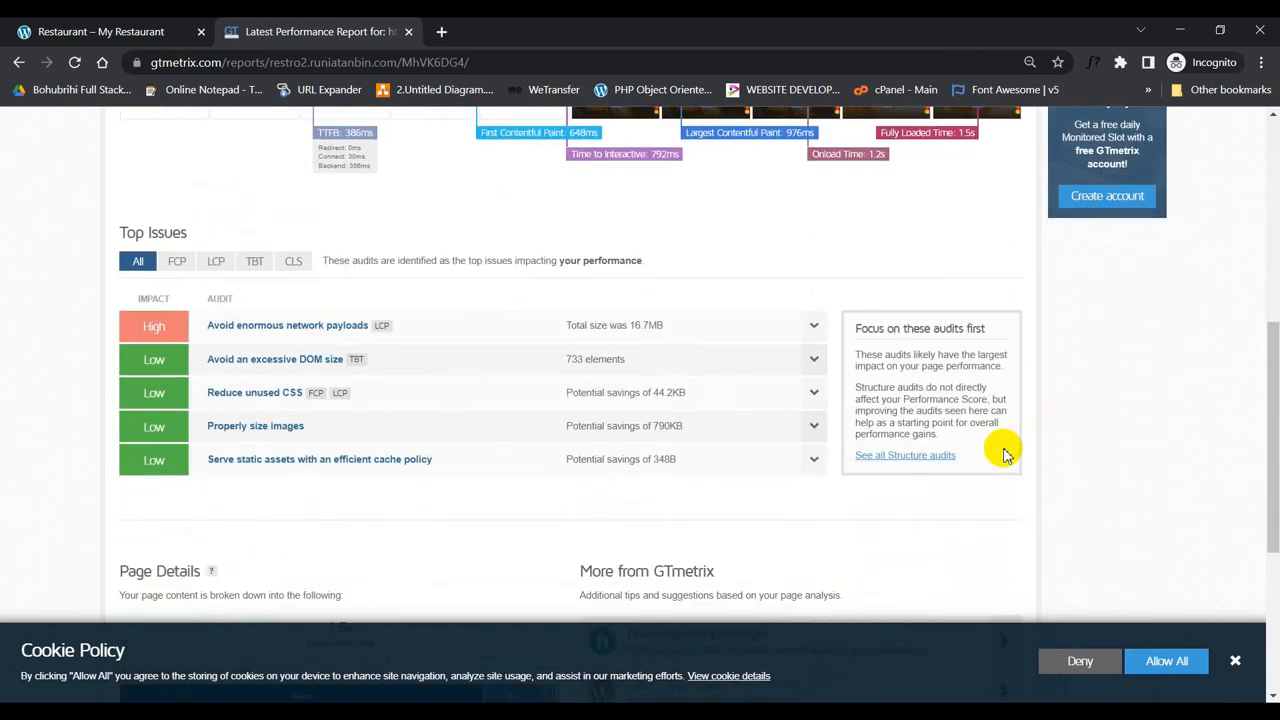
scroll("down", 3)
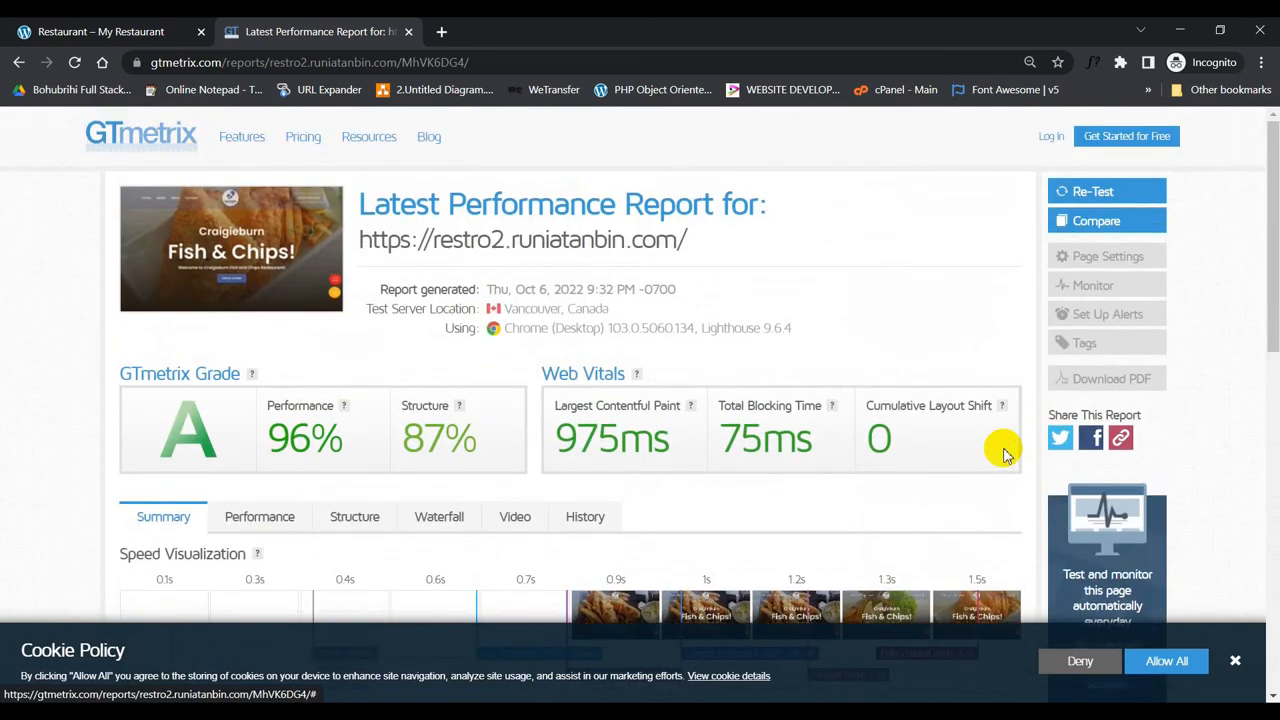
left_click(440, 32)
type("google pae")
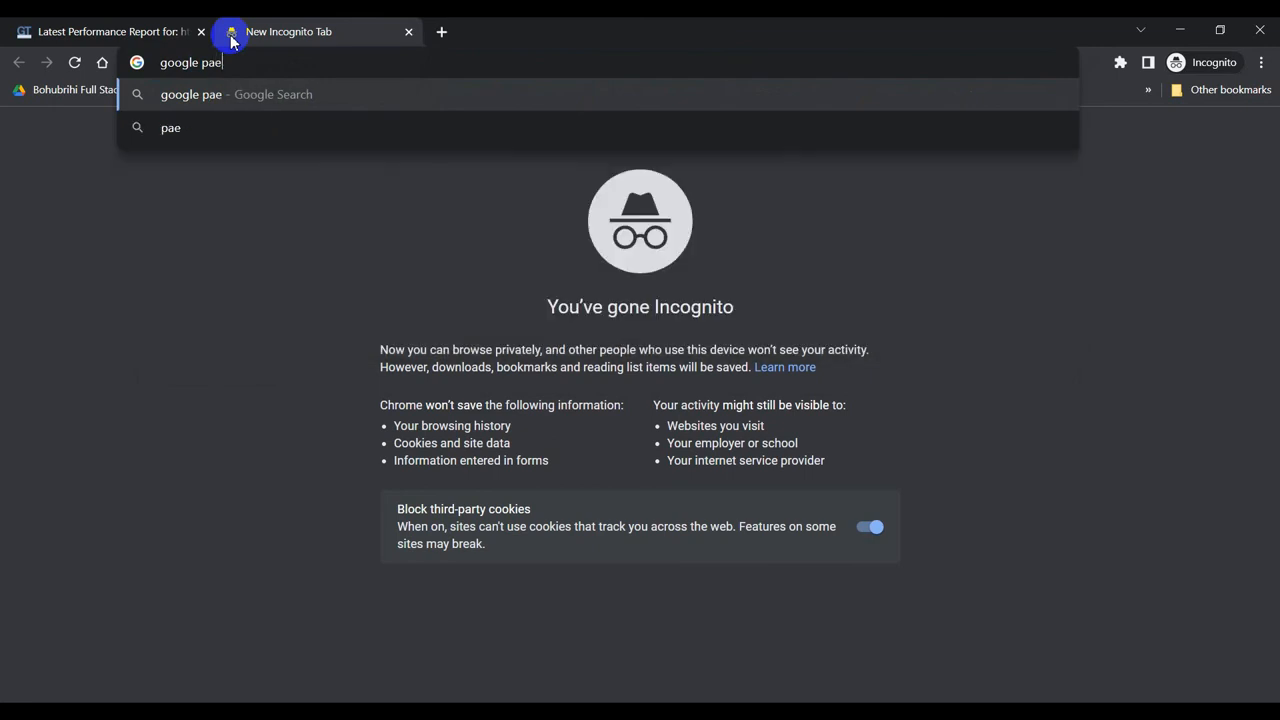
Find PageSpeed Insights via Google and analyse the restaurant site's URL
type("page")
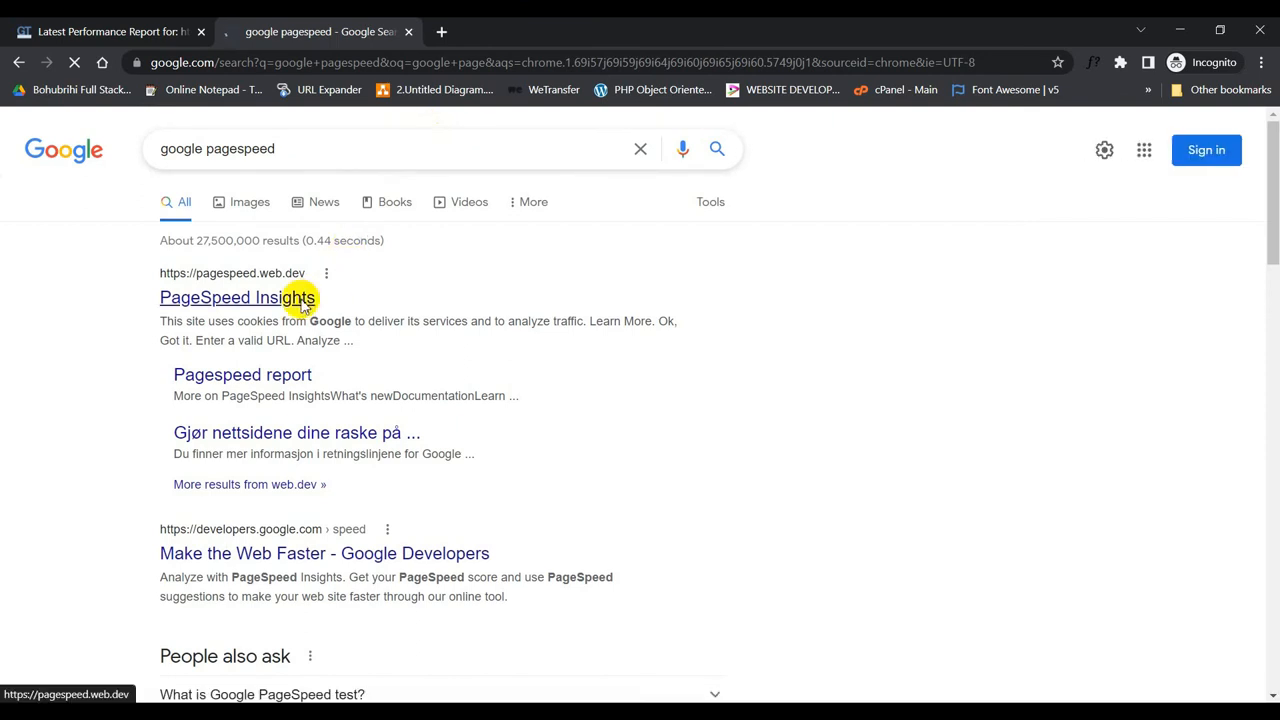
left_click(236, 296)
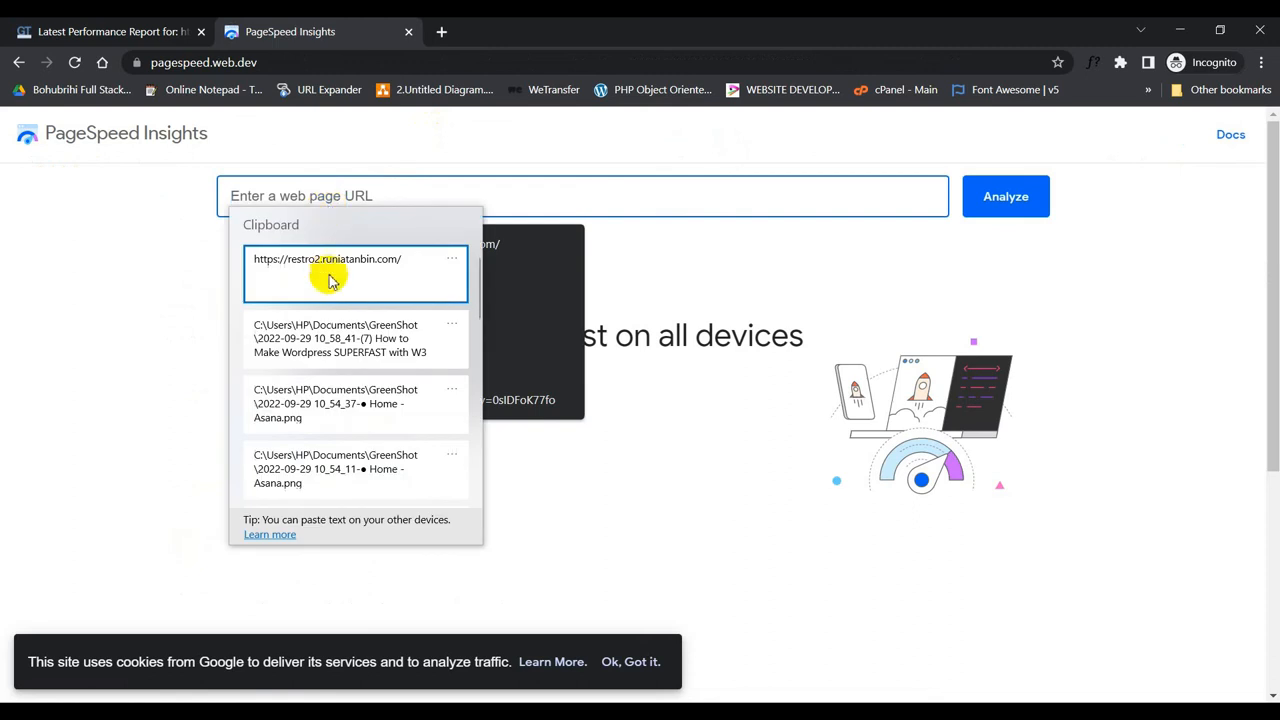
left_click(1004, 196)
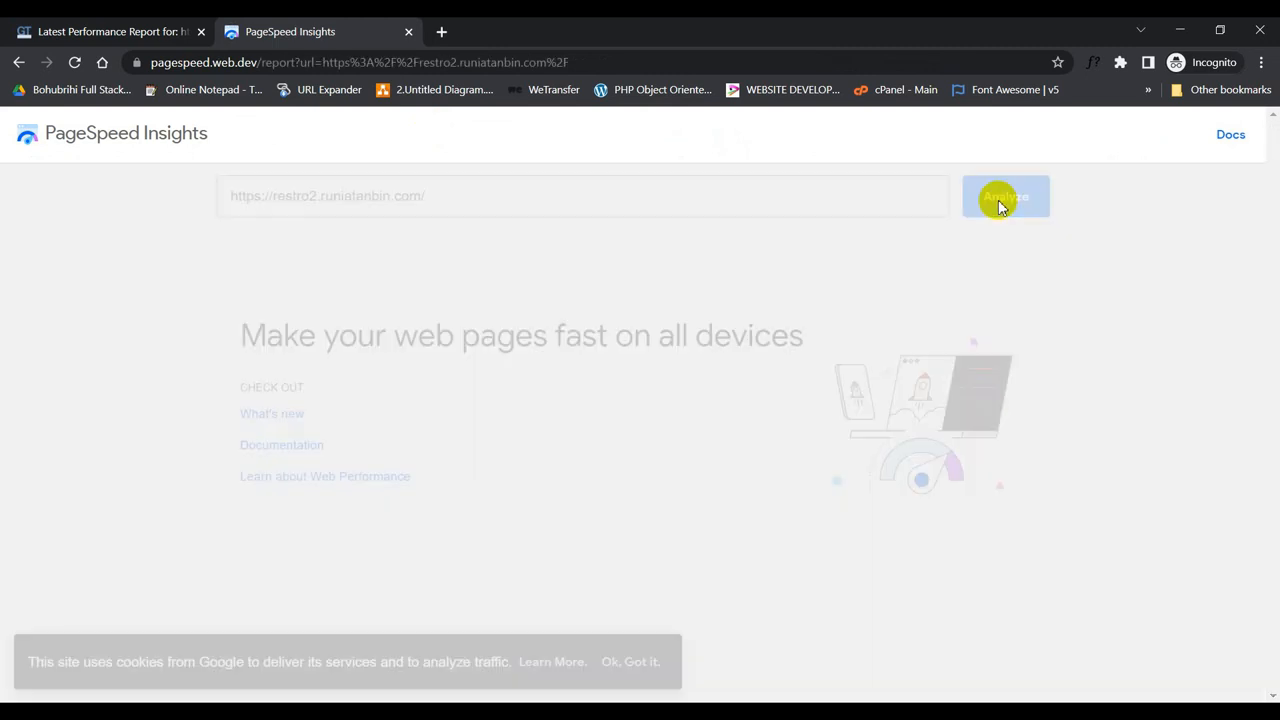
left_click(1004, 196)
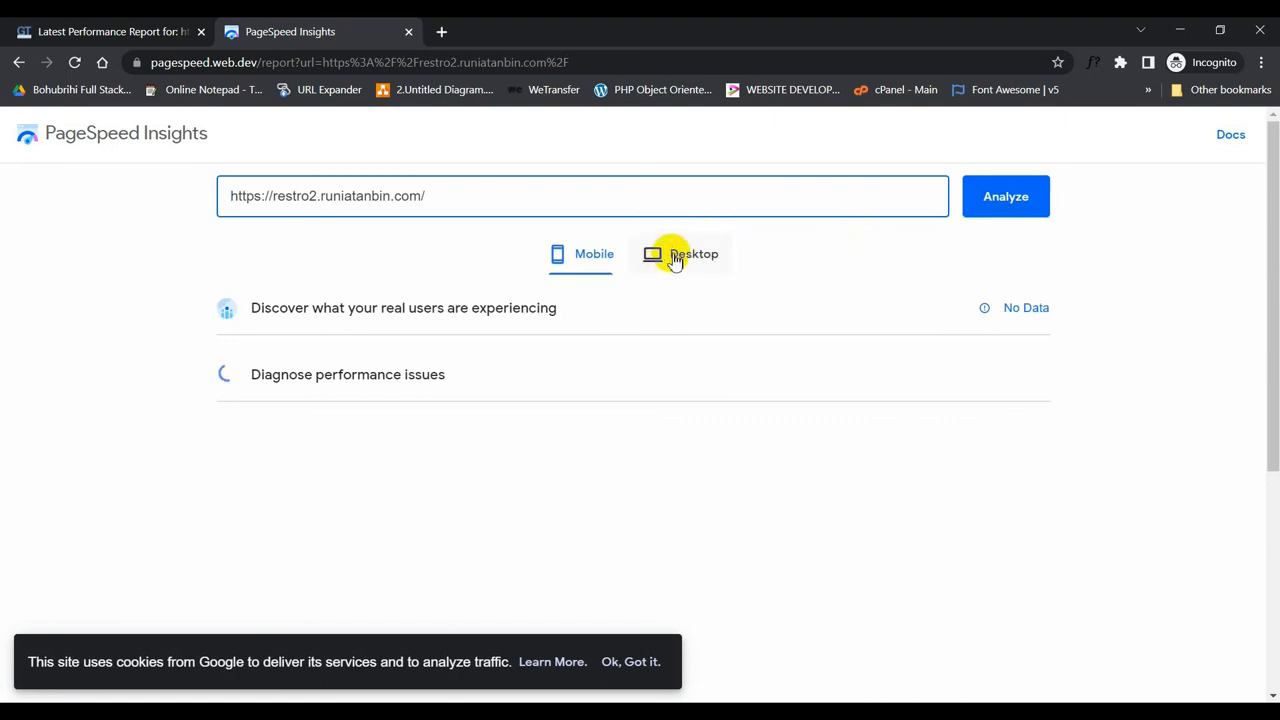
Review the Desktop results showing a performance score of 92
left_click(692, 252)
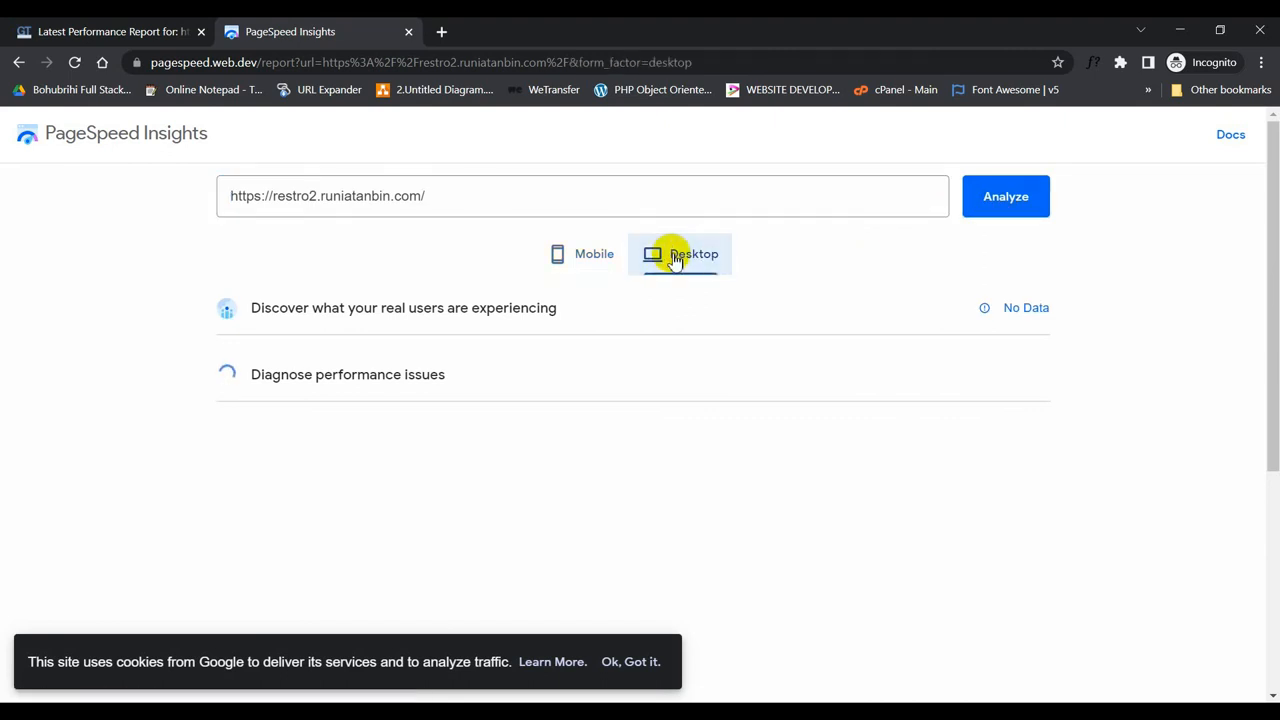
mouse_move(792, 264)
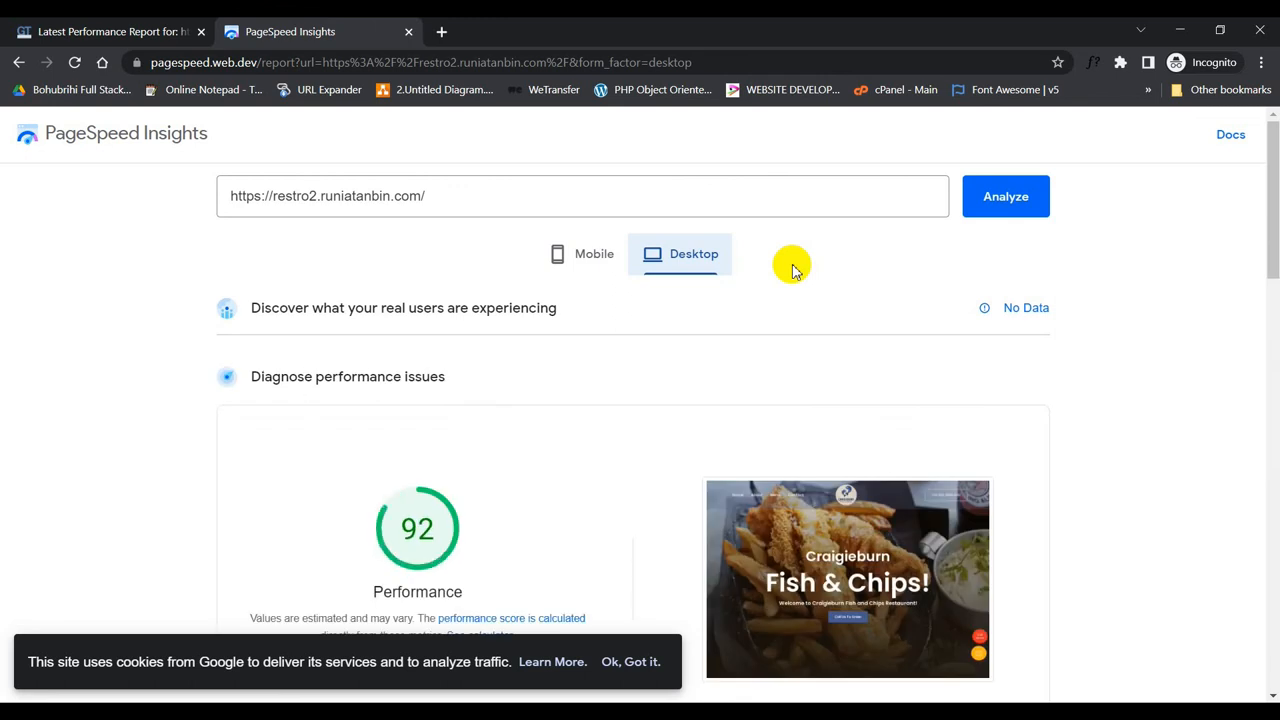
scroll("down", 3)
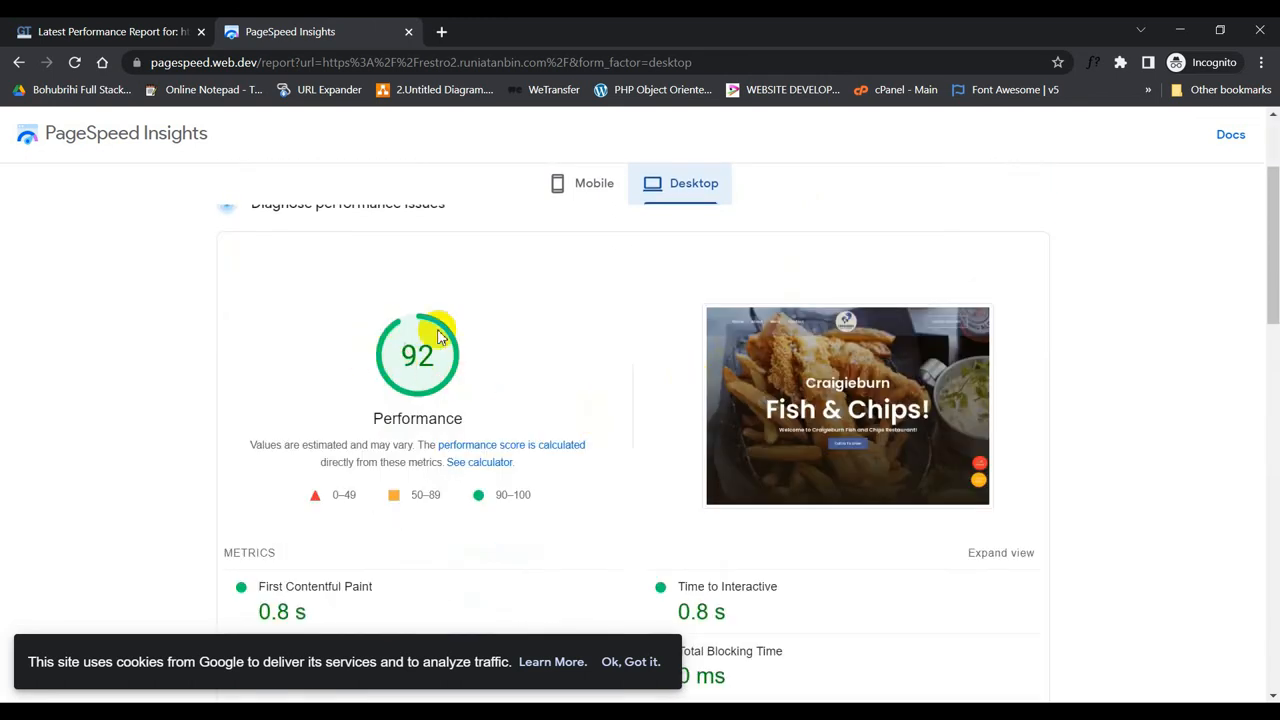
scroll("down", 3)
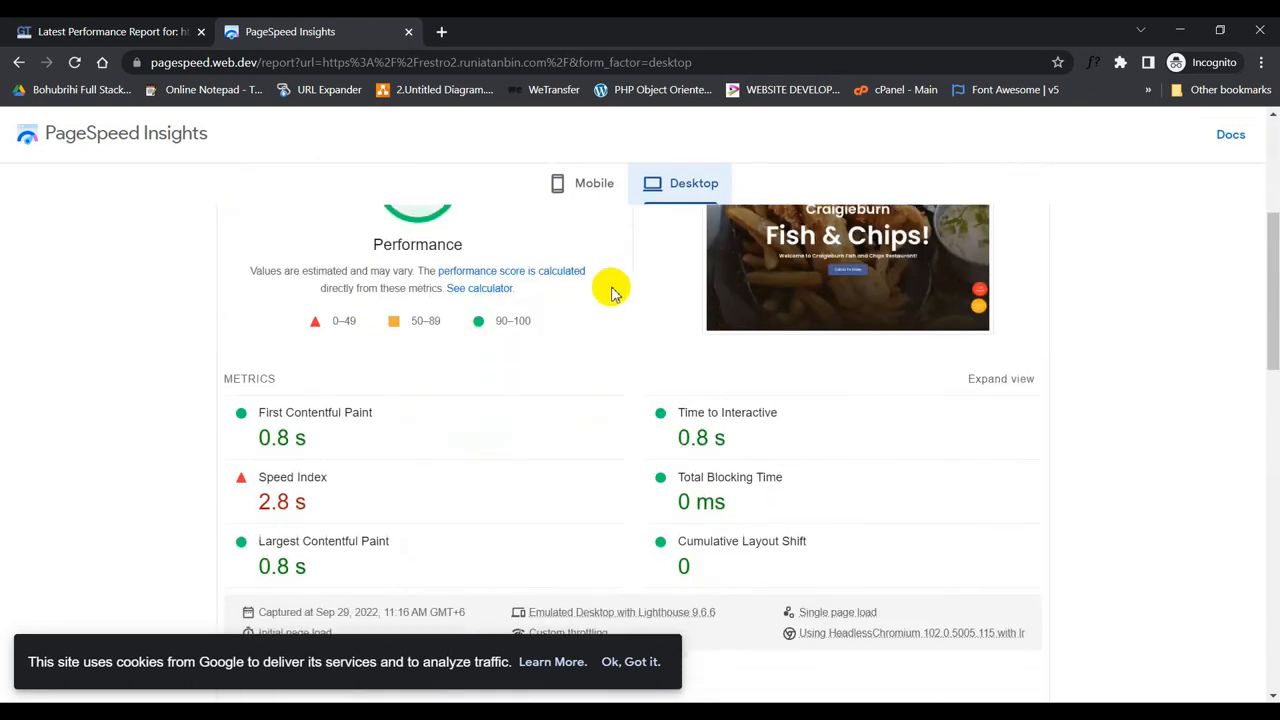
scroll("down", 3)
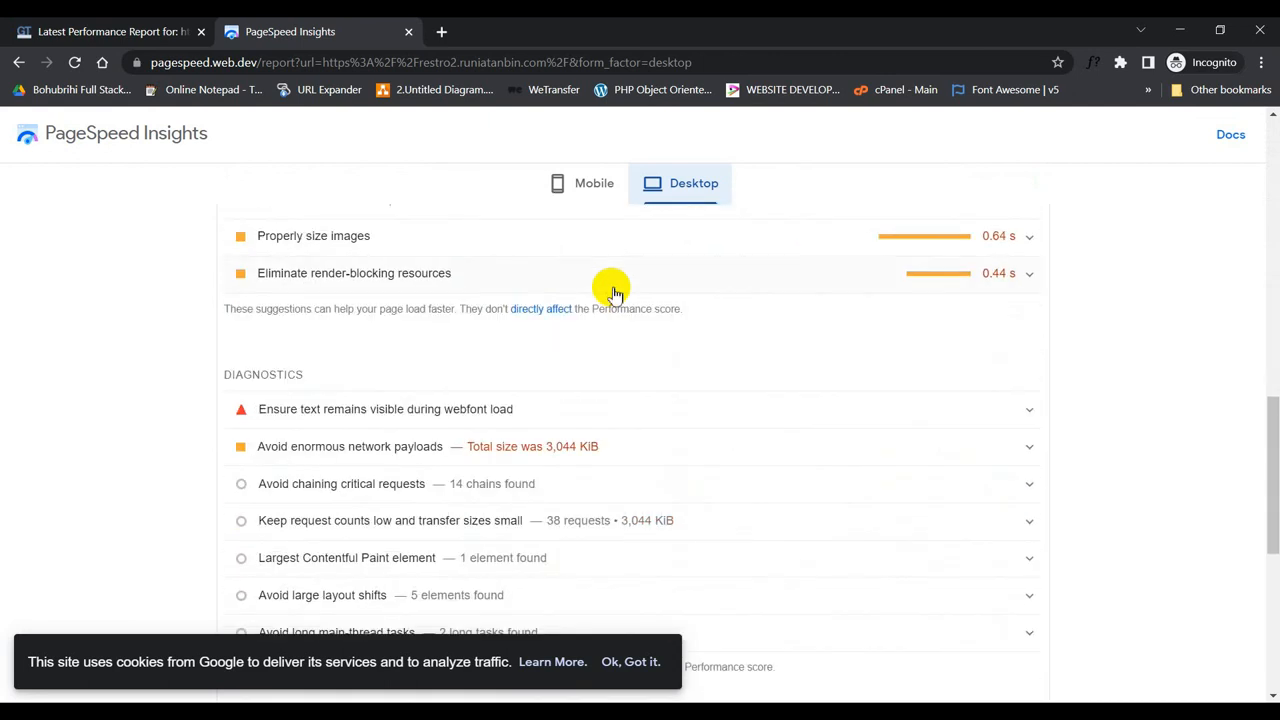
scroll("up", 3)
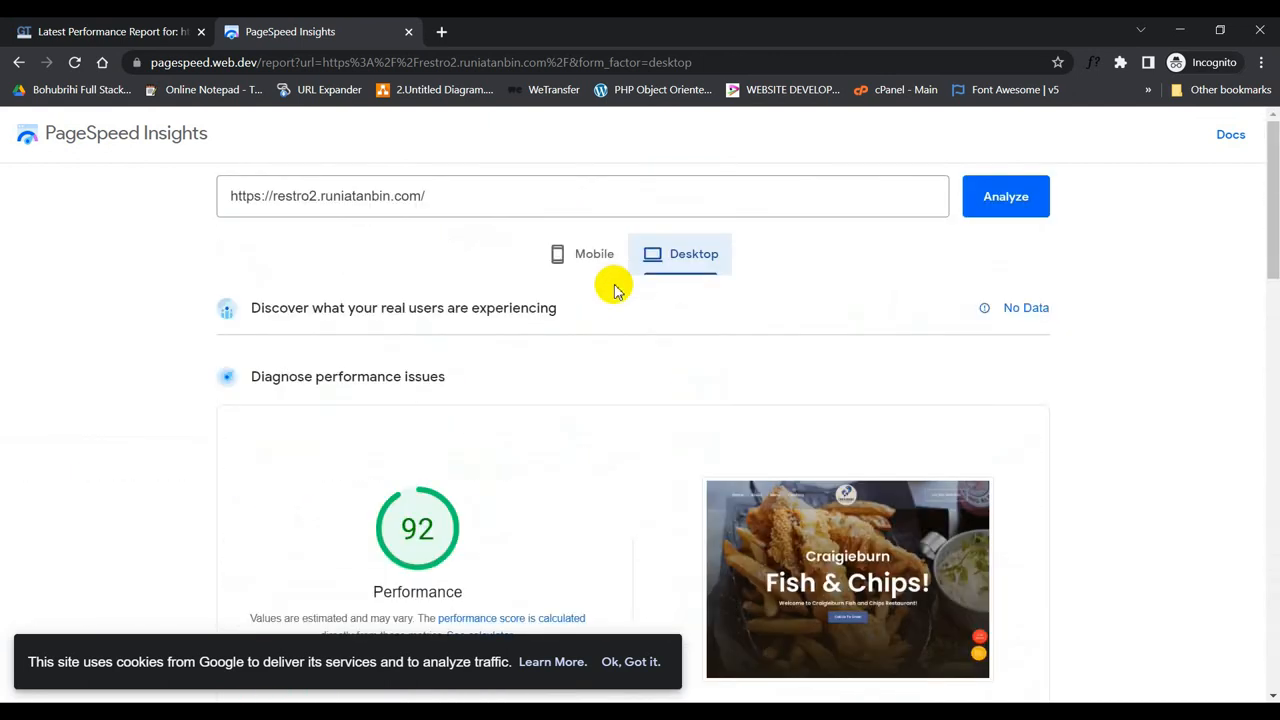
mouse_move(648, 536)
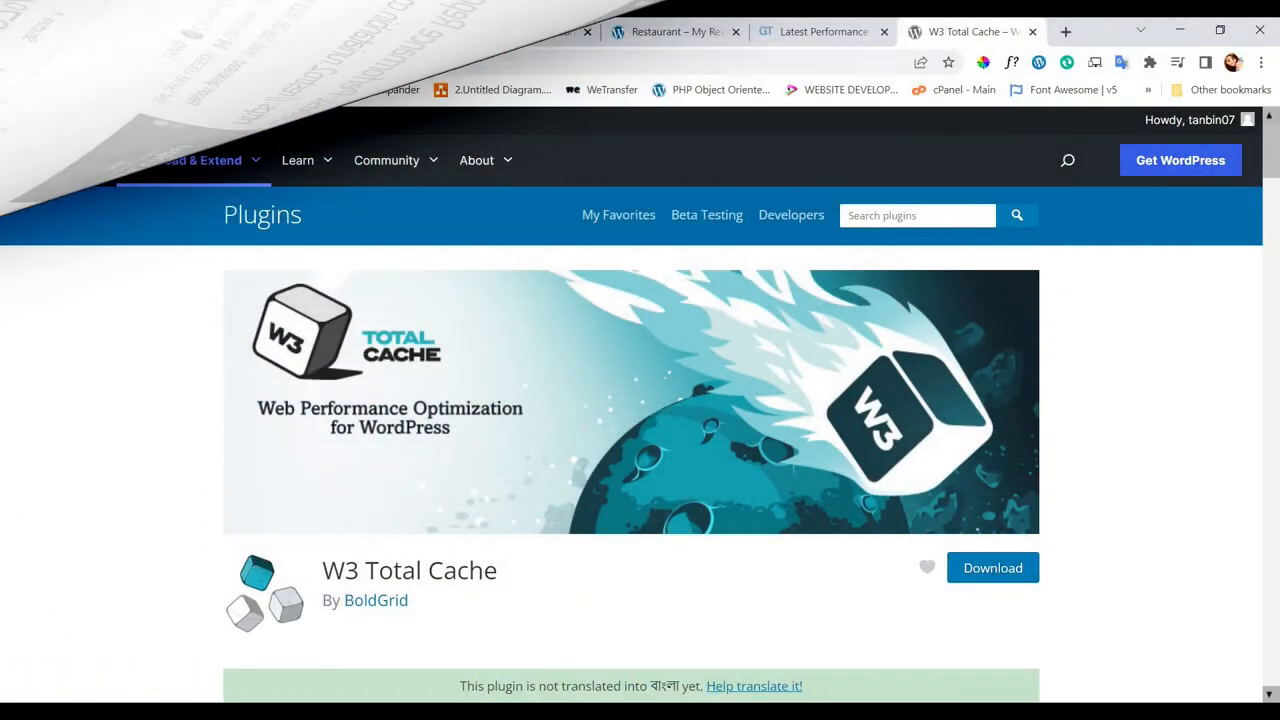
Scroll through the W3 Total Cache plugin description on WordPress.org
scroll("down", 3)
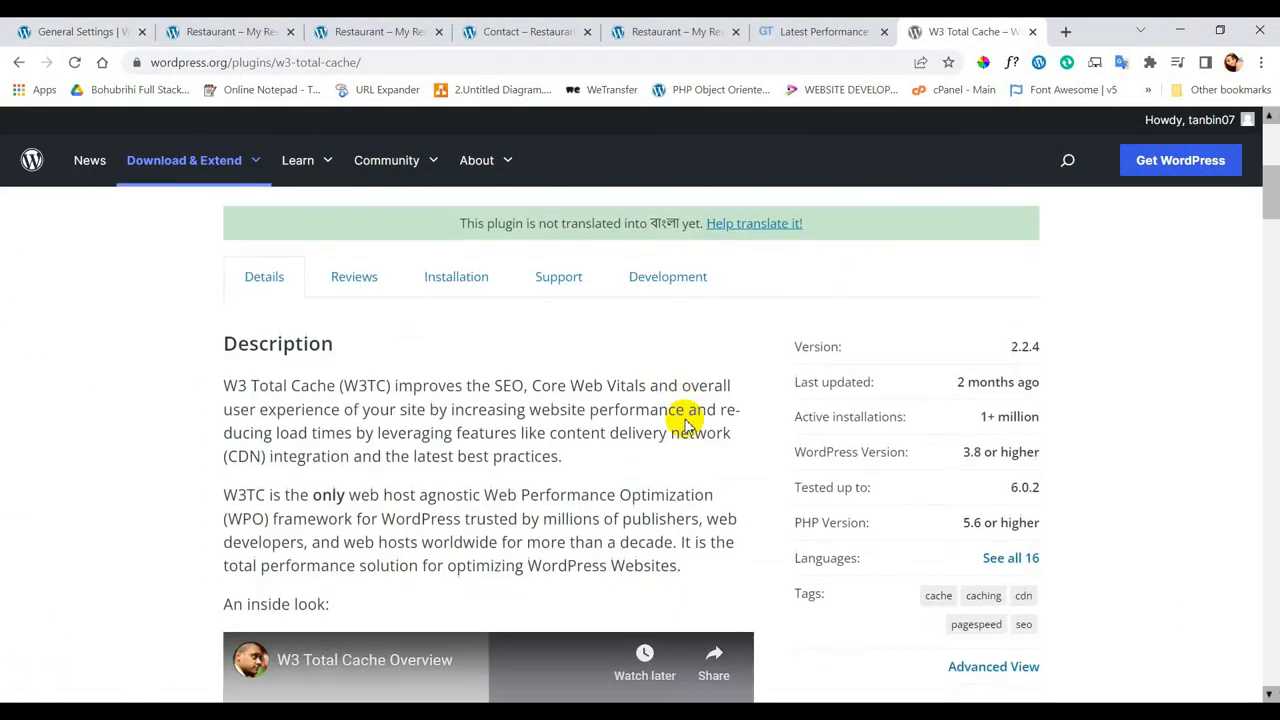
scroll("up", 3)
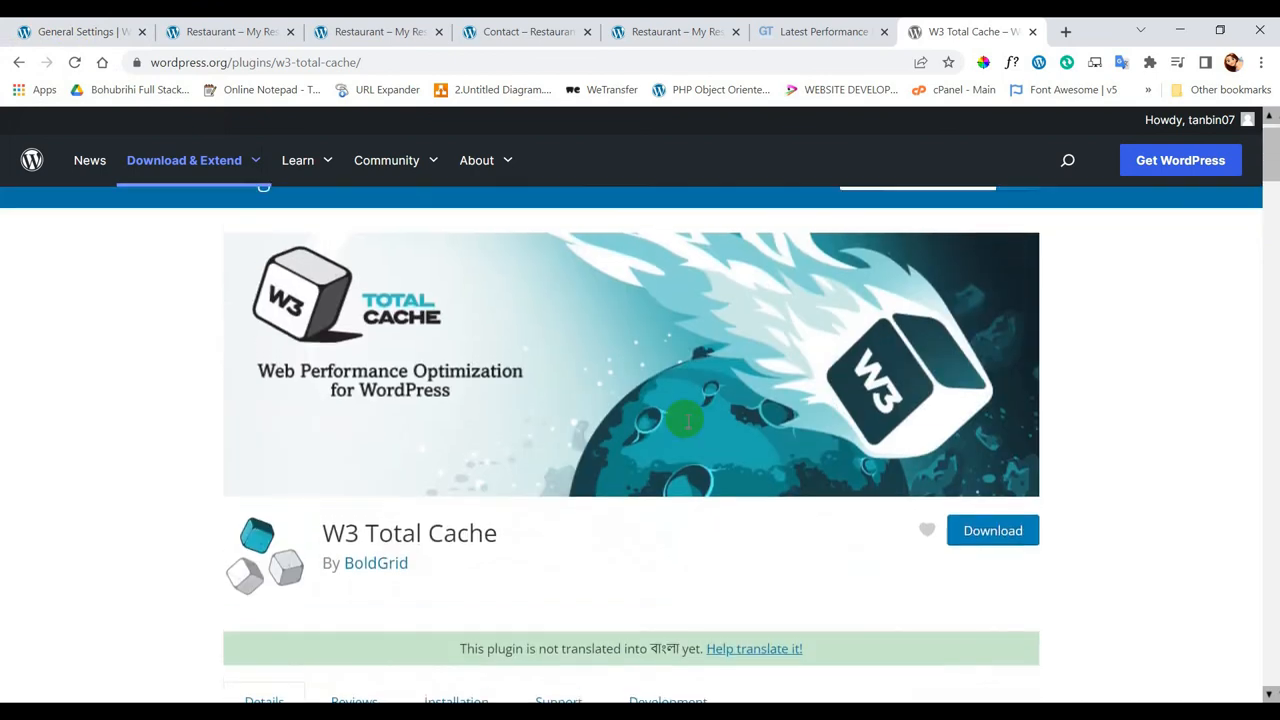